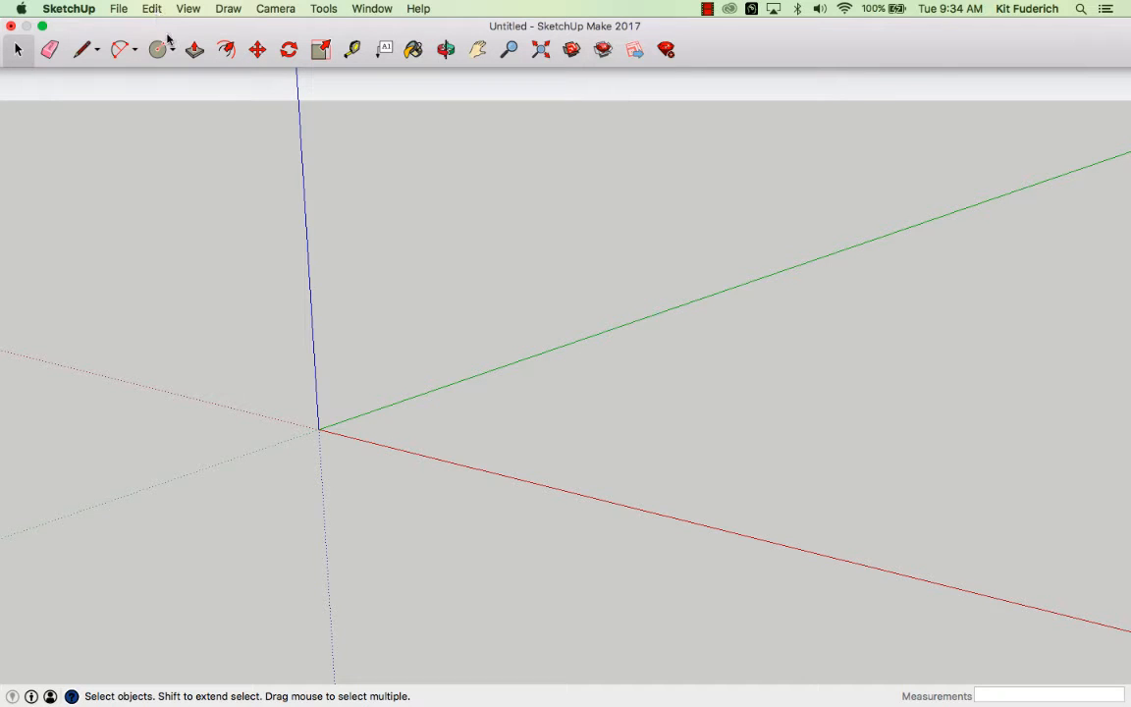
- Orbit and pan the empty model, then show the Rectangle, Circle and Polygon choices
{"action": "left_click", "coordinate": [445, 49]}
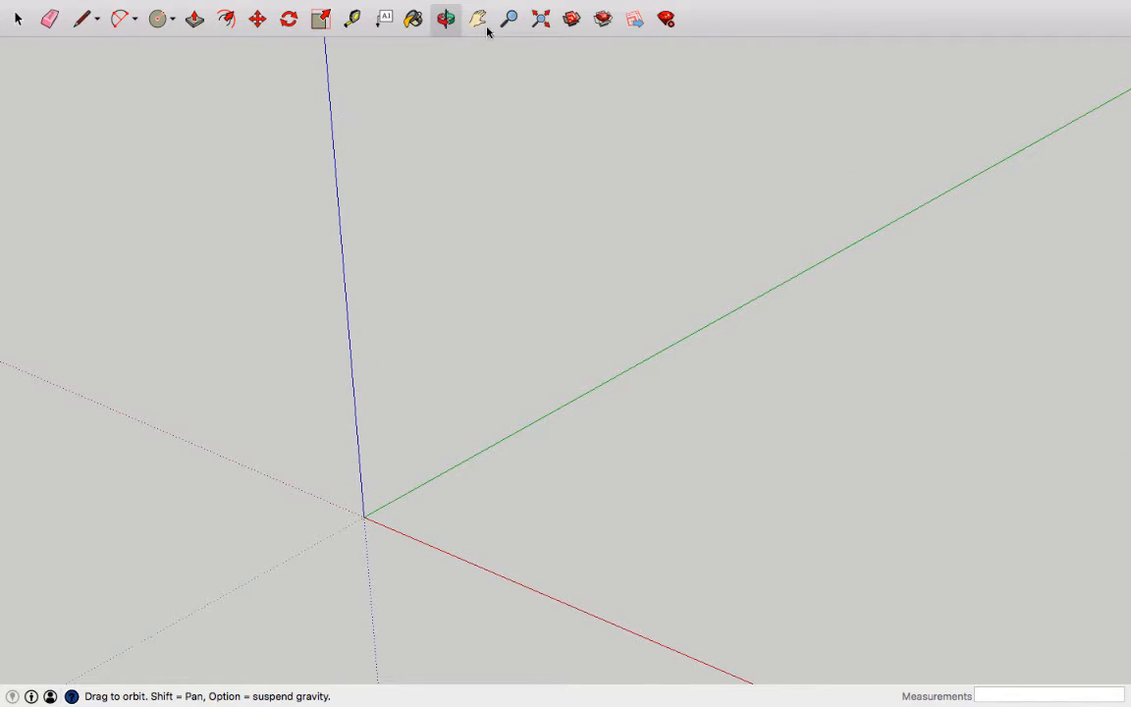
{"action": "left_click", "coordinate": [477, 18]}
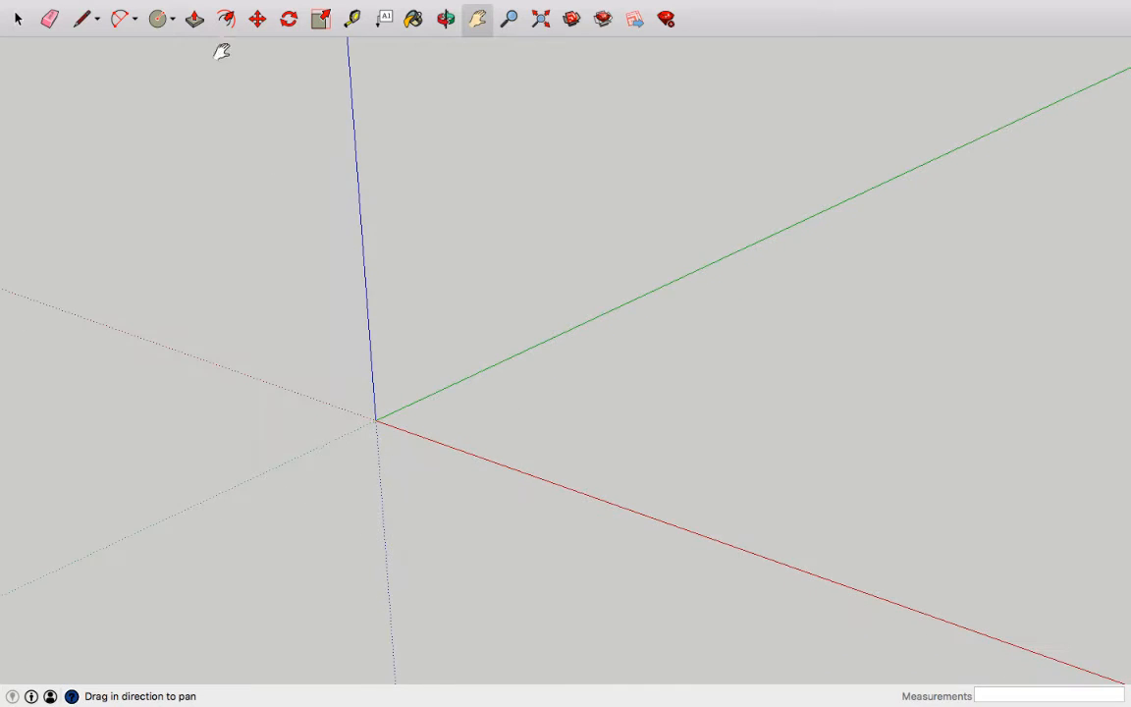
{"action": "left_click", "coordinate": [160, 18]}
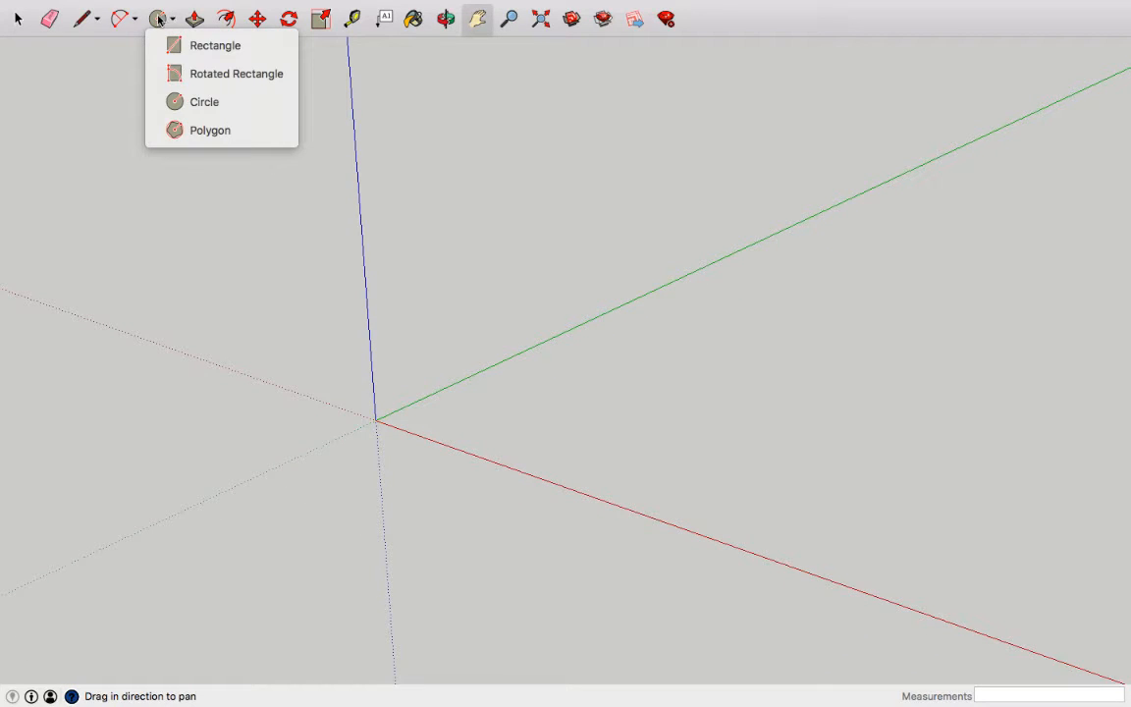
- Choose the Polygon tool from the shapes list to draw the hexagon
{"action": "left_click", "coordinate": [210, 129]}
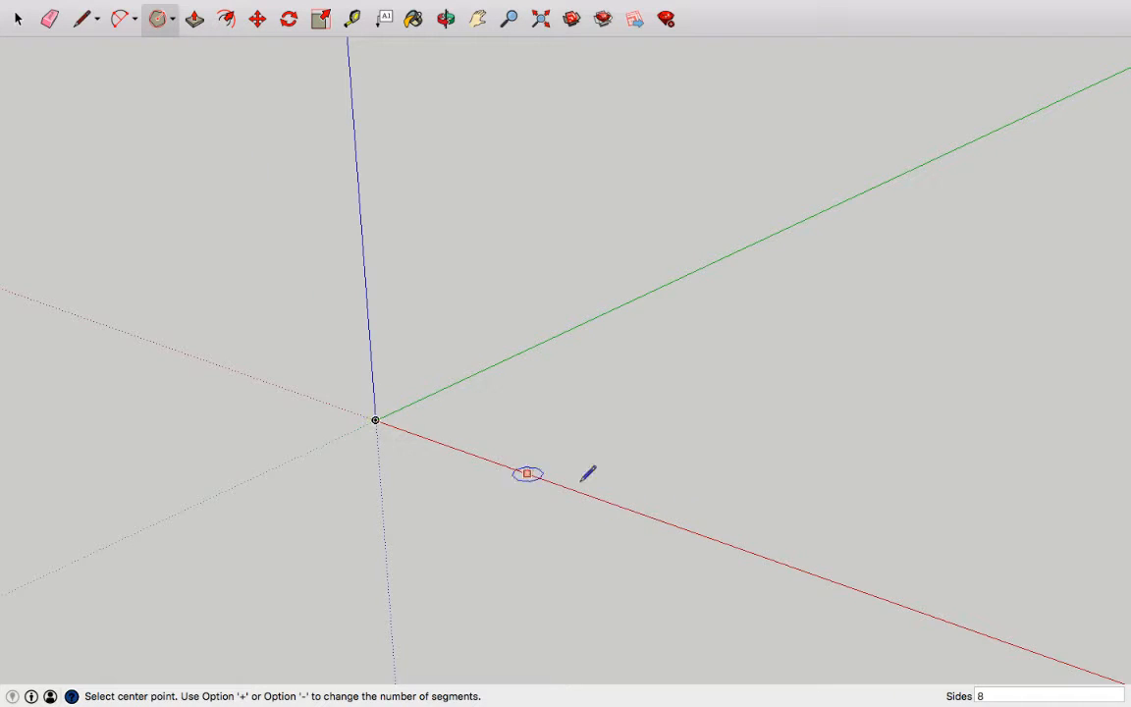
{"action": "mouse_move", "coordinate": [376, 420]}
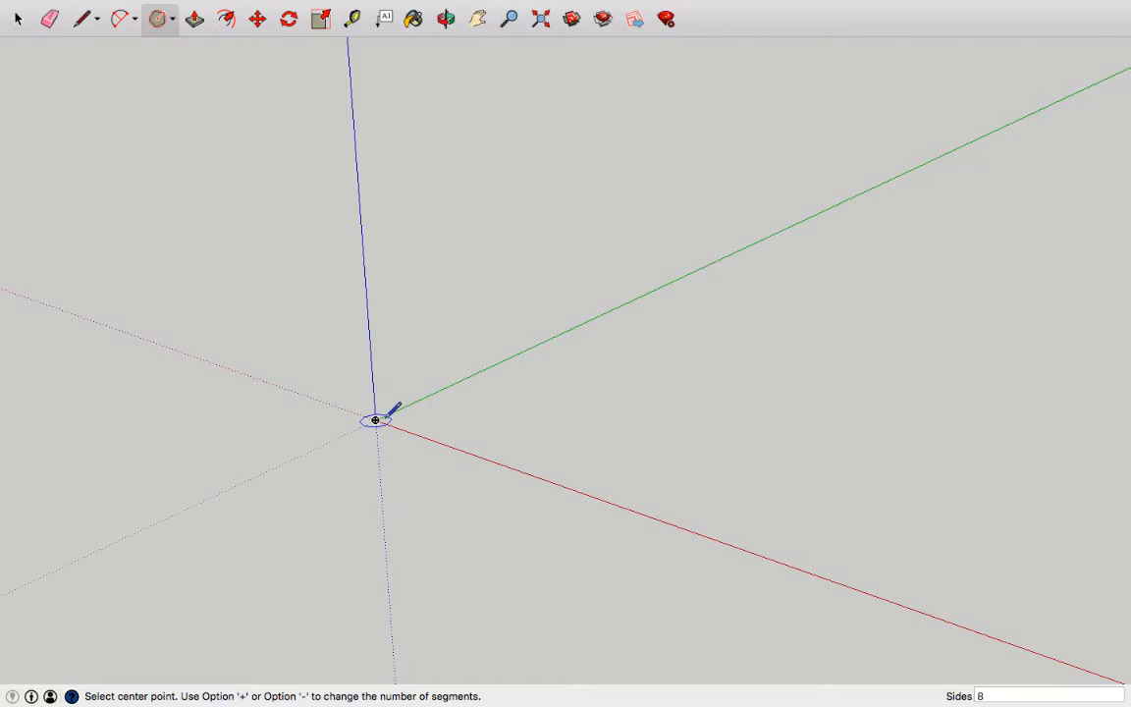
{"action": "mouse_move", "coordinate": [376, 419]}
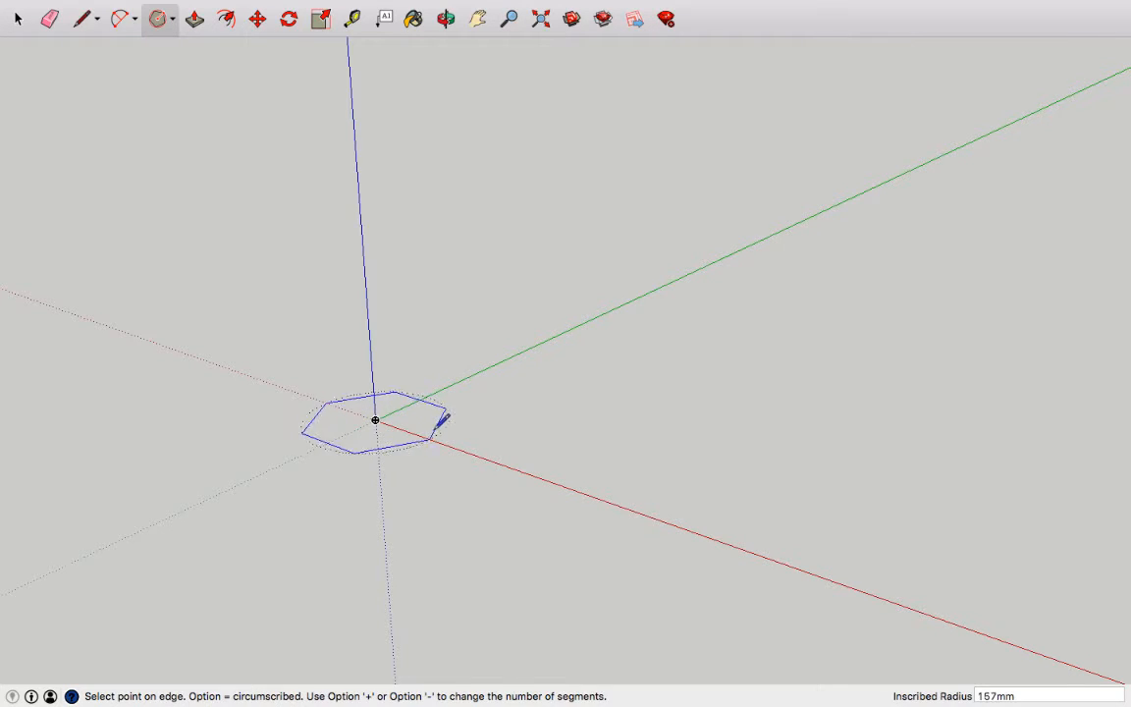
{"action": "mouse_move", "coordinate": [452, 437]}
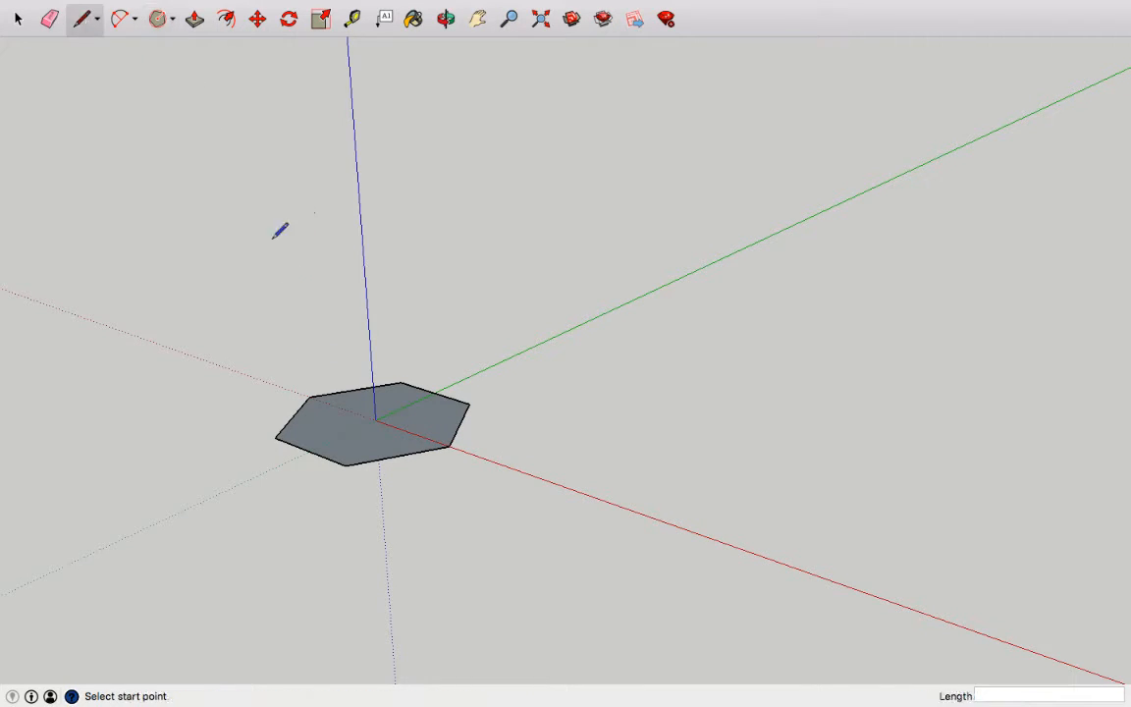
{"action": "mouse_move", "coordinate": [377, 420]}
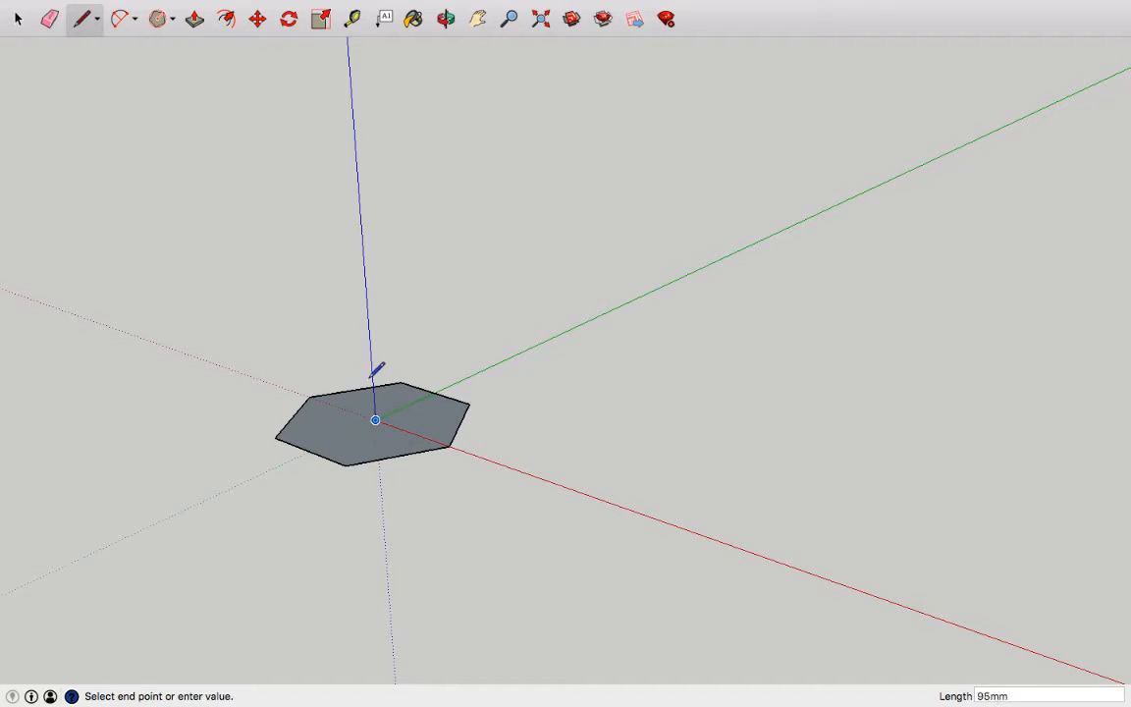
{"action": "mouse_move", "coordinate": [381, 355]}
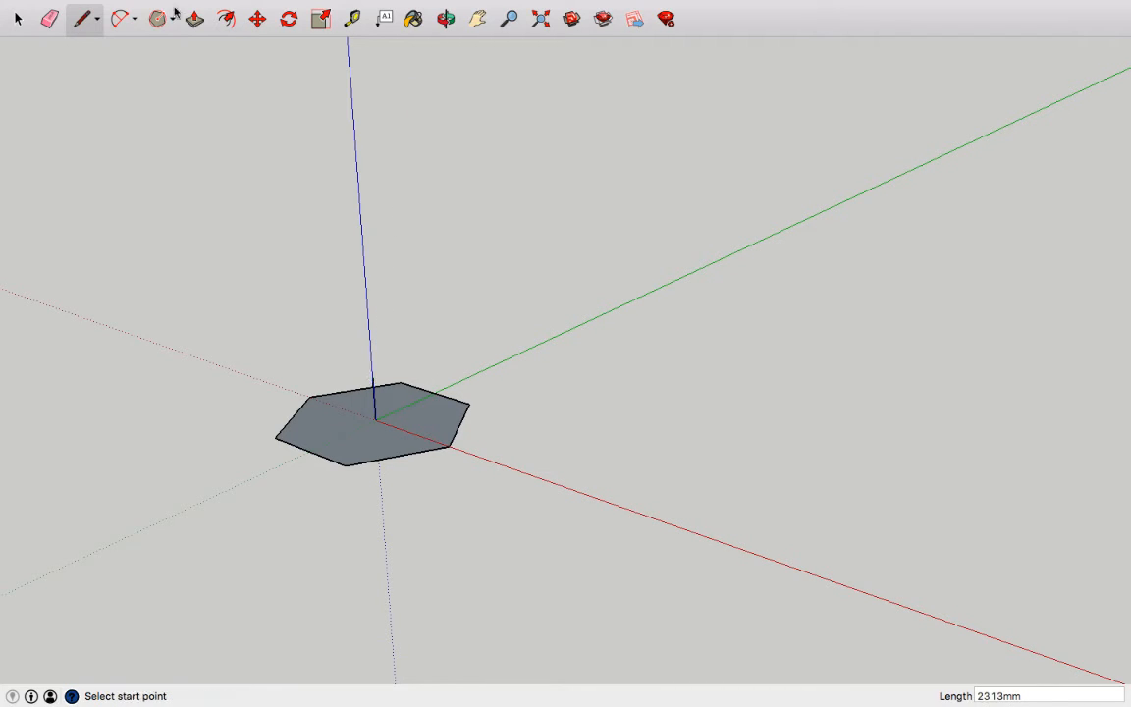
- Pick the Polygon tool again for the smaller hexagon atop the vertical line
{"action": "left_click", "coordinate": [157, 19]}
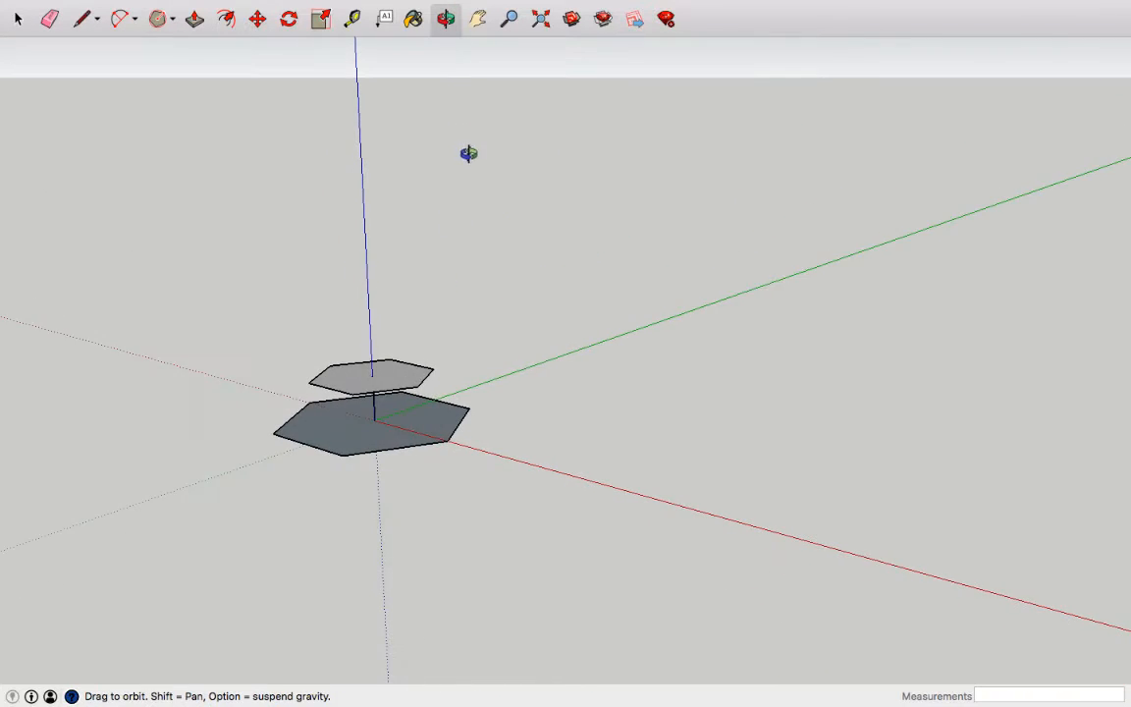
- Draw sloped edges from each top hexagon corner to the bottom hexagon, orbiting between sides
{"action": "left_click", "coordinate": [84, 18]}
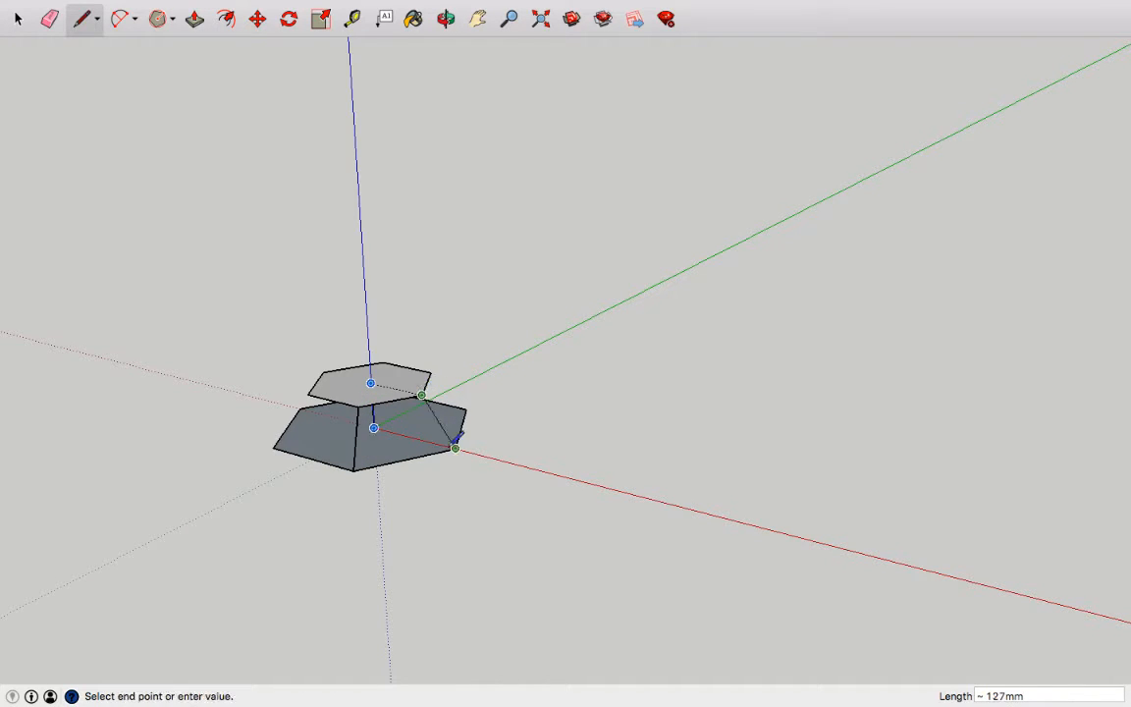
{"action": "left_click", "coordinate": [445, 18]}
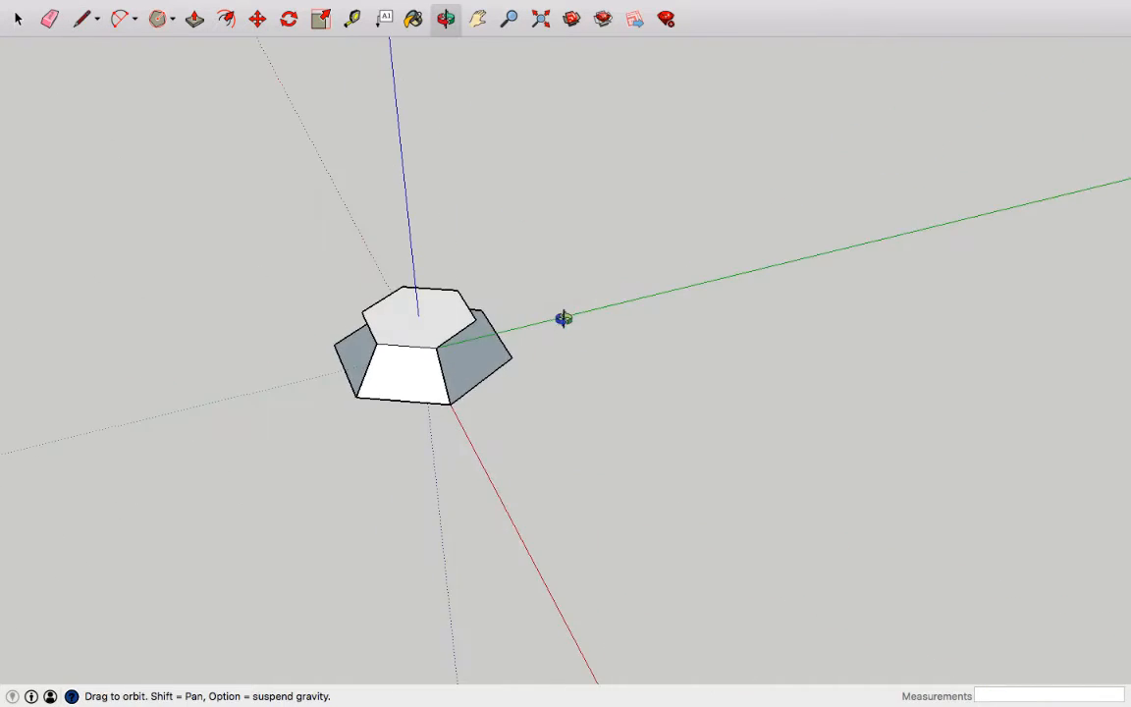
{"action": "left_click", "coordinate": [83, 19]}
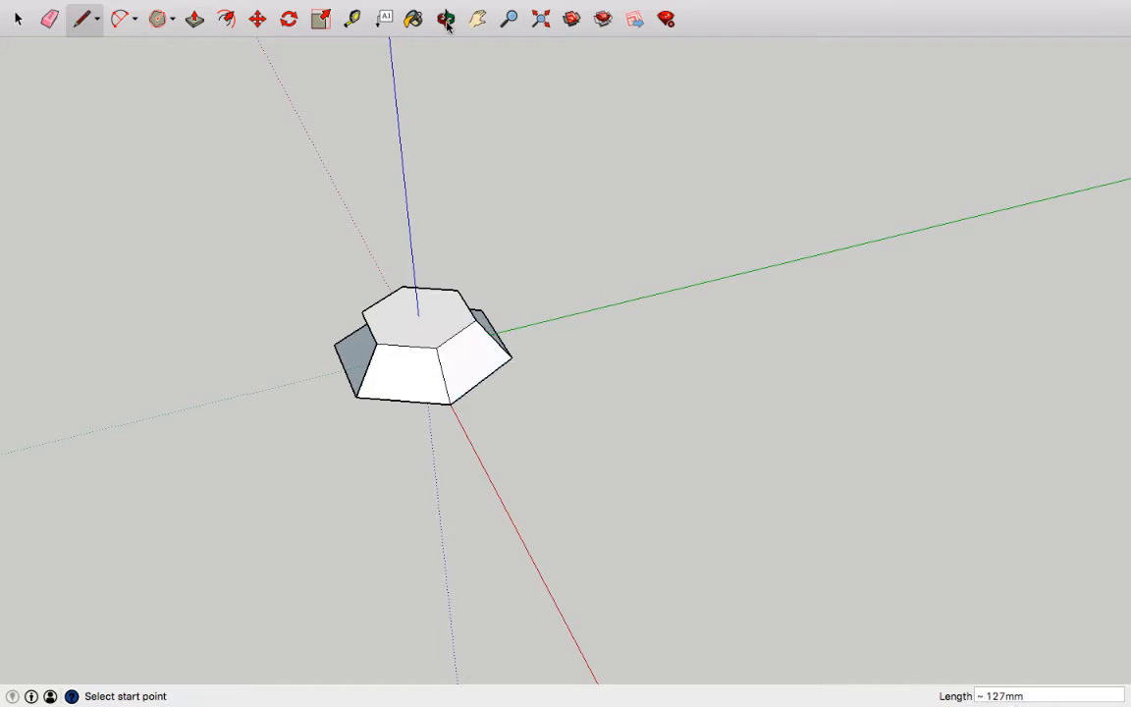
{"action": "left_click", "coordinate": [445, 19]}
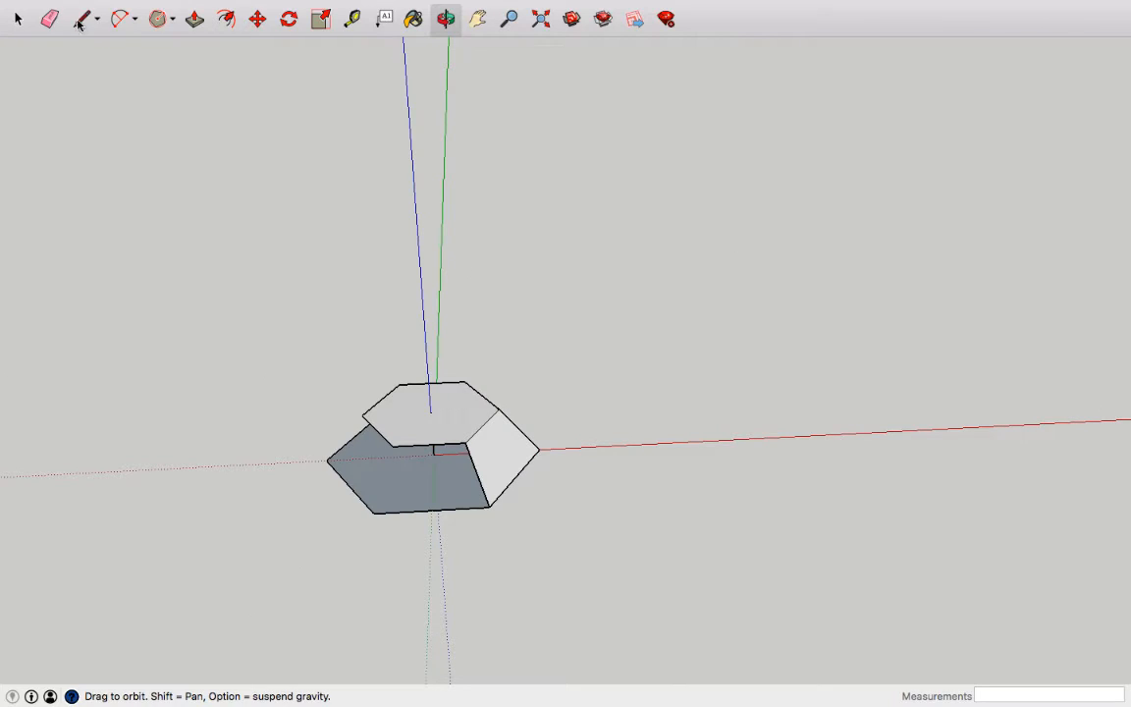
{"action": "left_click", "coordinate": [84, 18]}
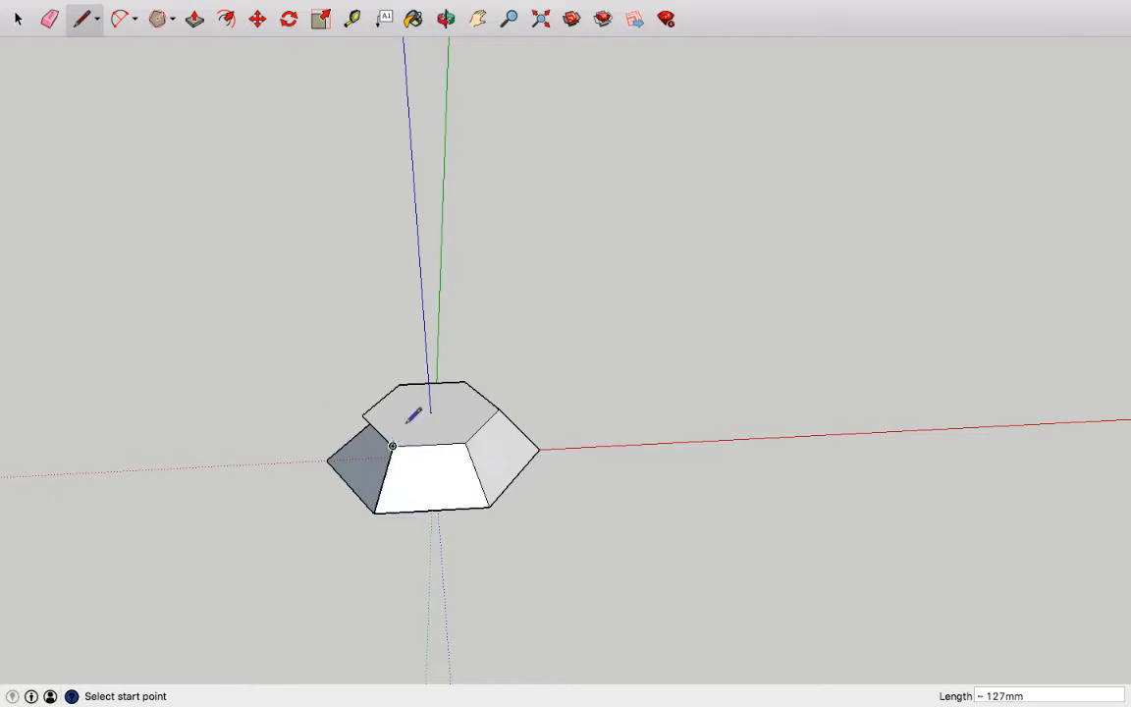
{"action": "left_click", "coordinate": [444, 19]}
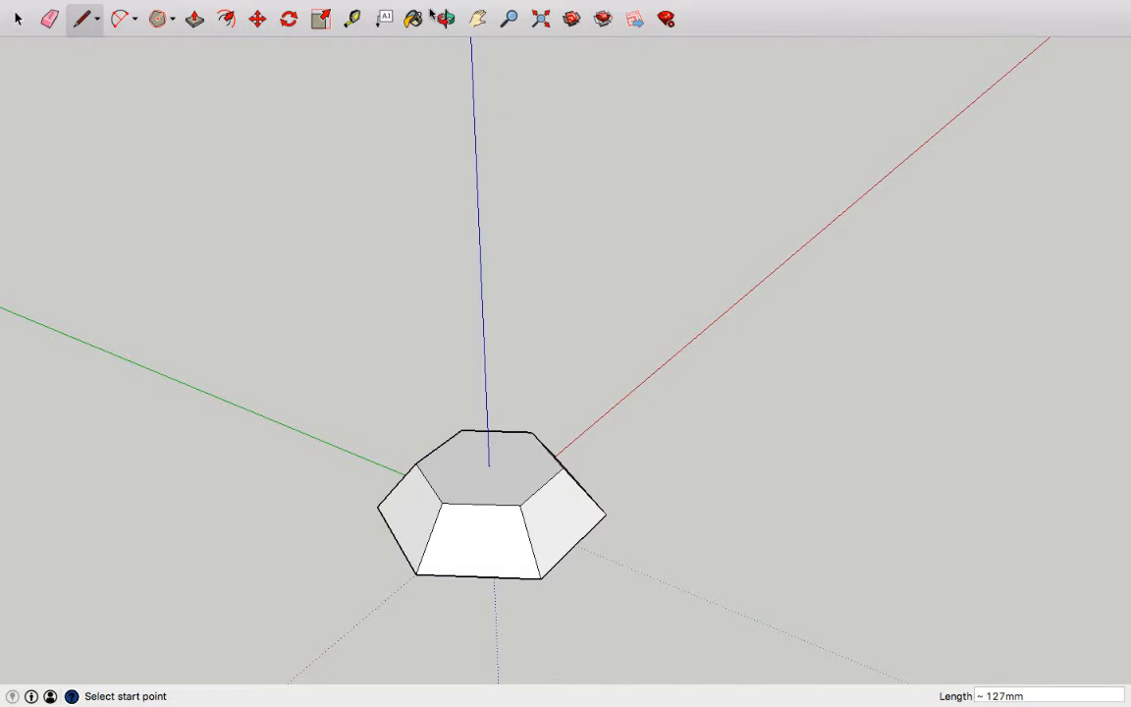
{"action": "left_click", "coordinate": [444, 19]}
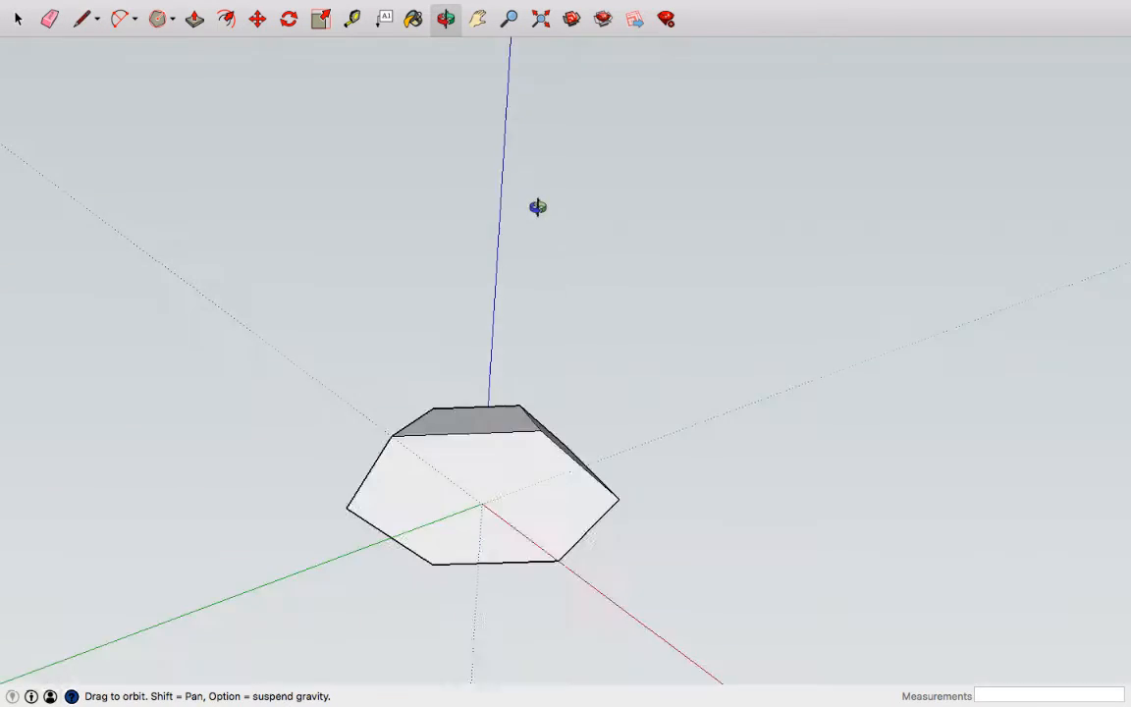
- Draw a line down from the base centre, then edges from its tip to every bottom corner
{"action": "left_click", "coordinate": [83, 19]}
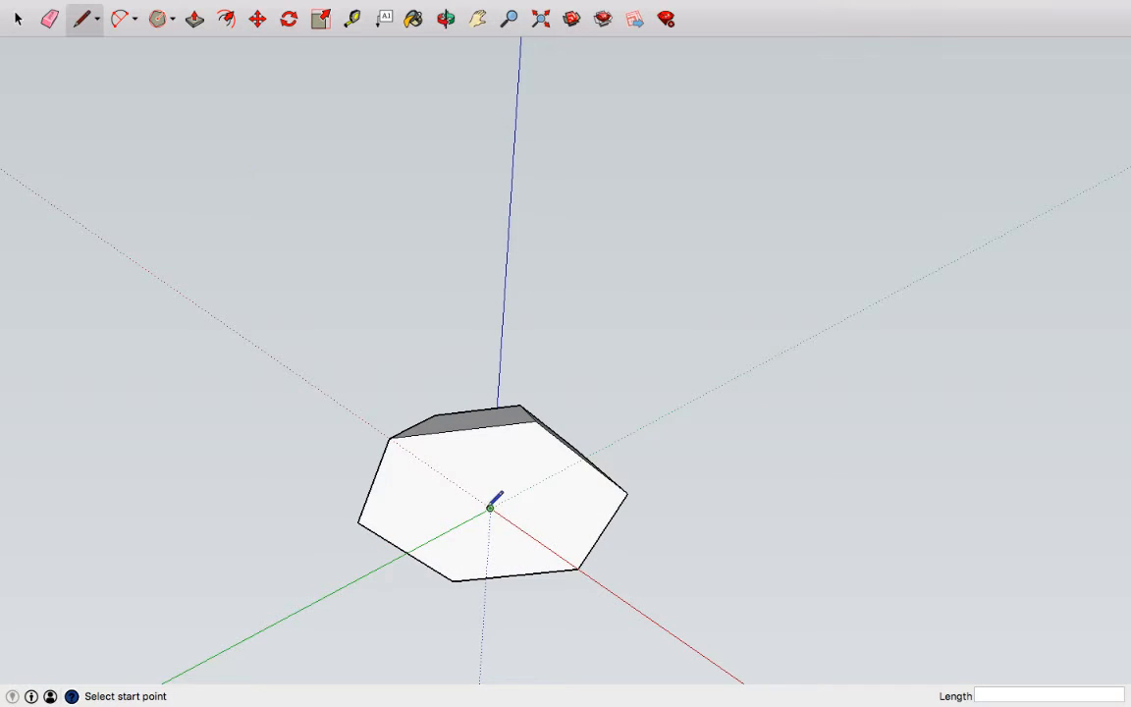
{"action": "left_click", "coordinate": [490, 507]}
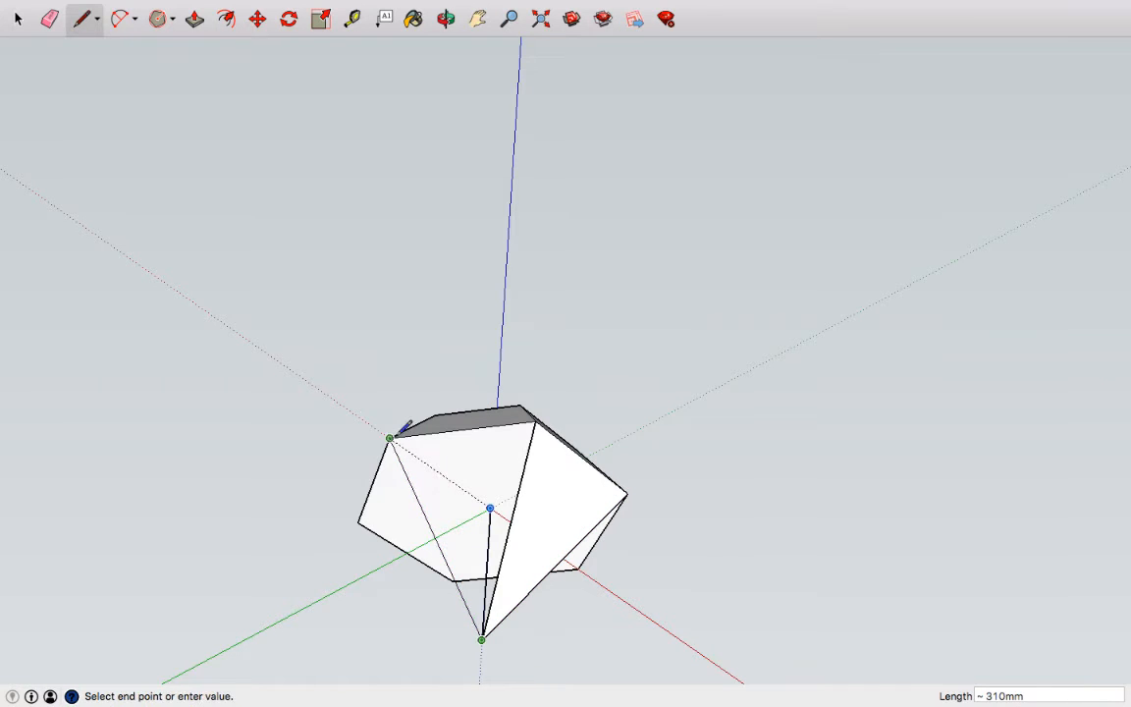
{"action": "left_click", "coordinate": [445, 19]}
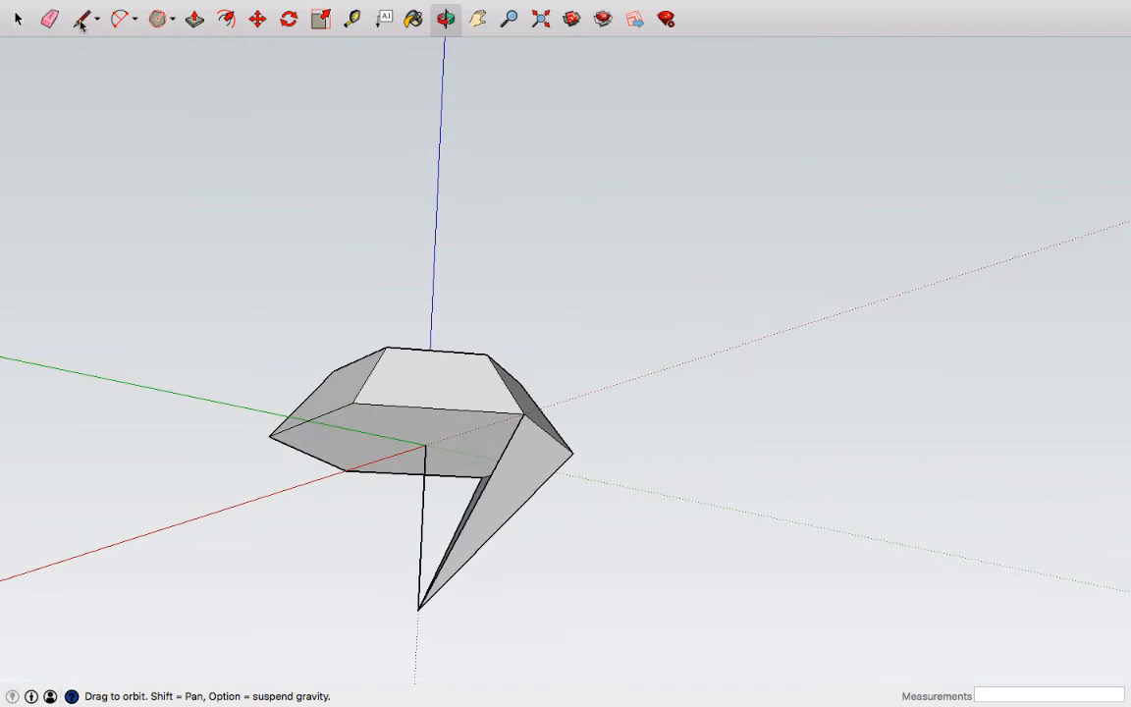
{"action": "left_click", "coordinate": [84, 19]}
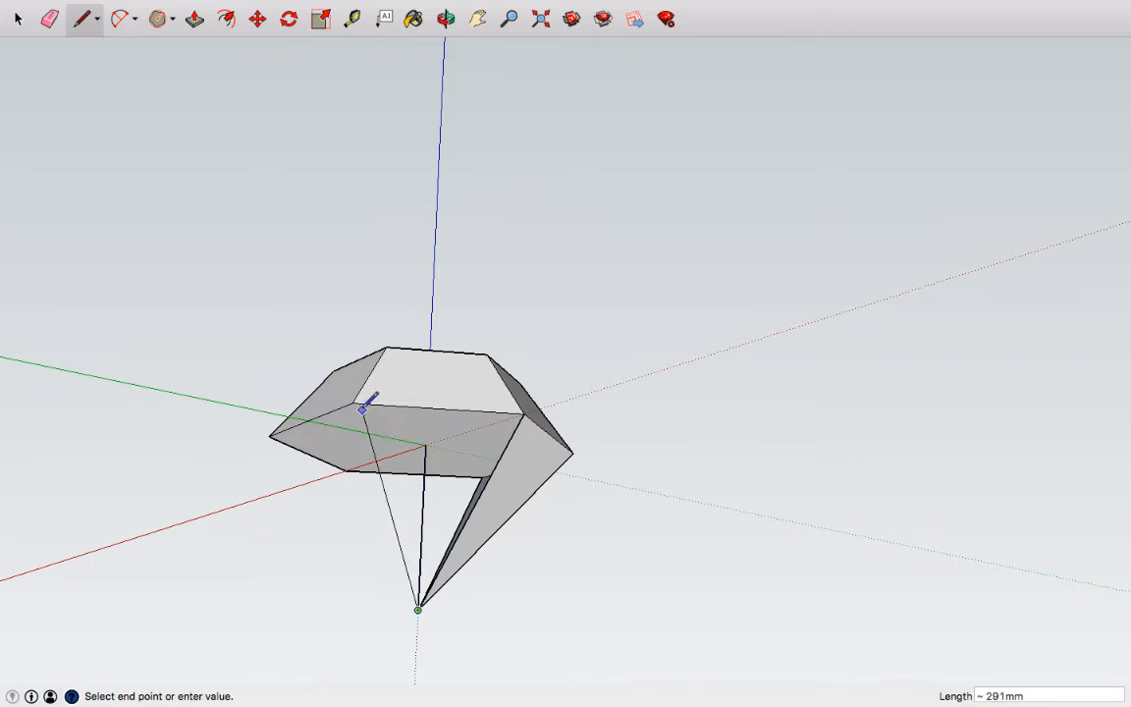
{"action": "left_click", "coordinate": [445, 19]}
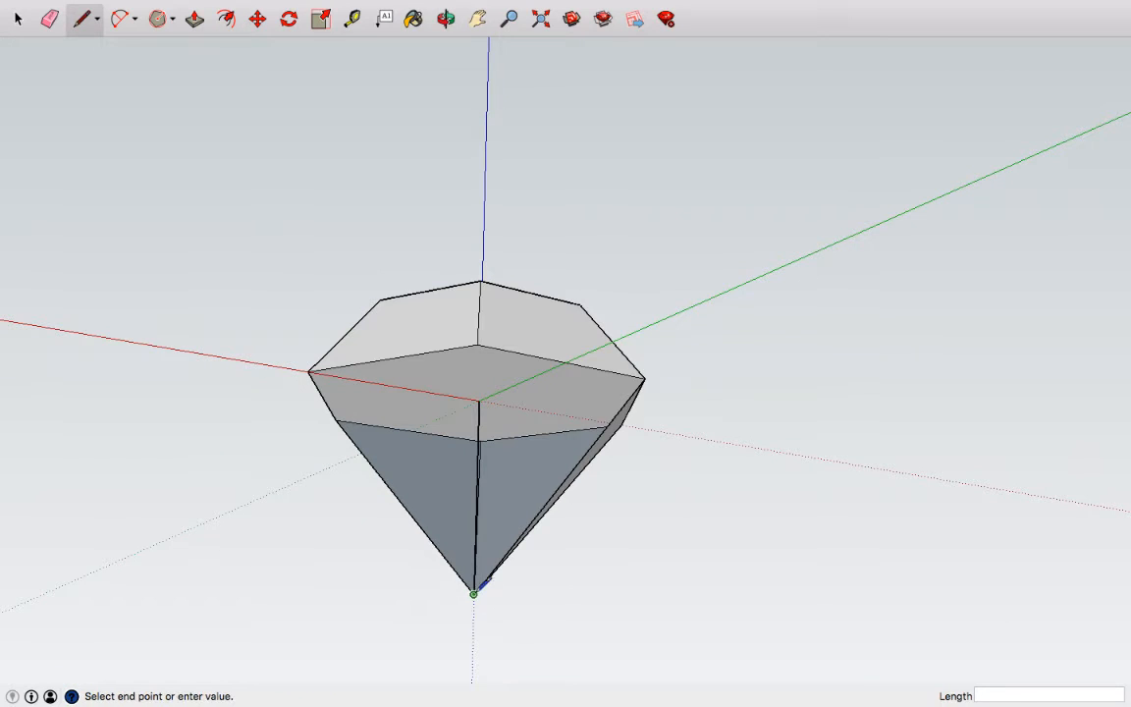
{"action": "left_click", "coordinate": [472, 593]}
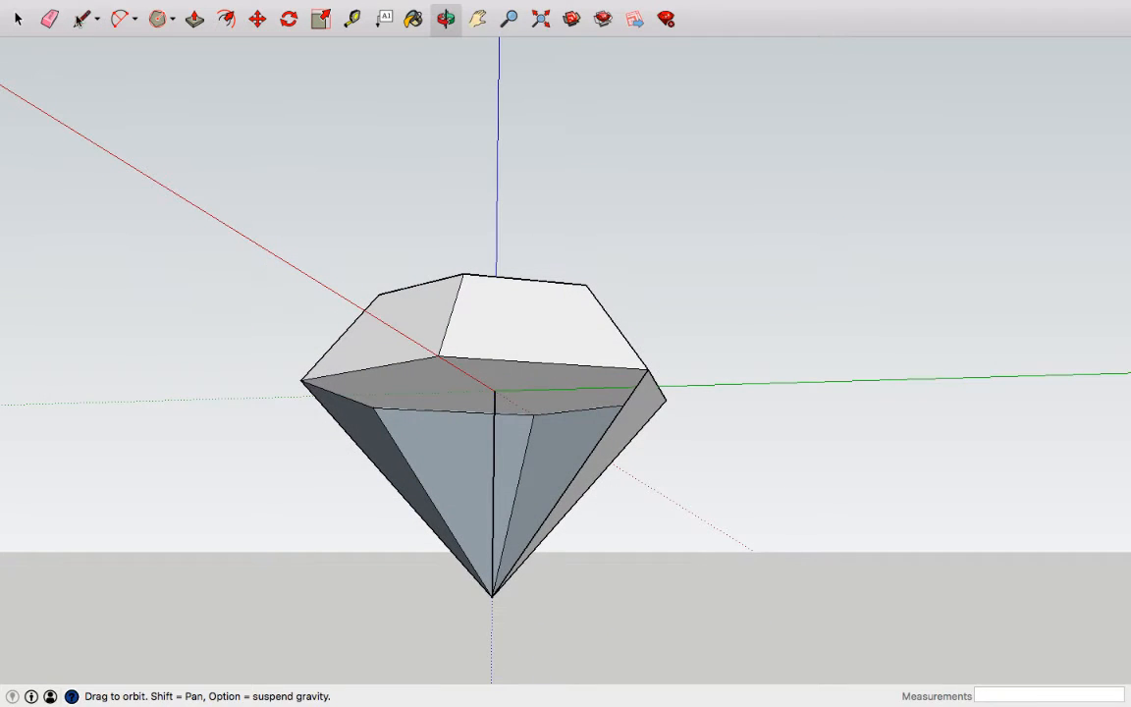
{"action": "left_click", "coordinate": [84, 18]}
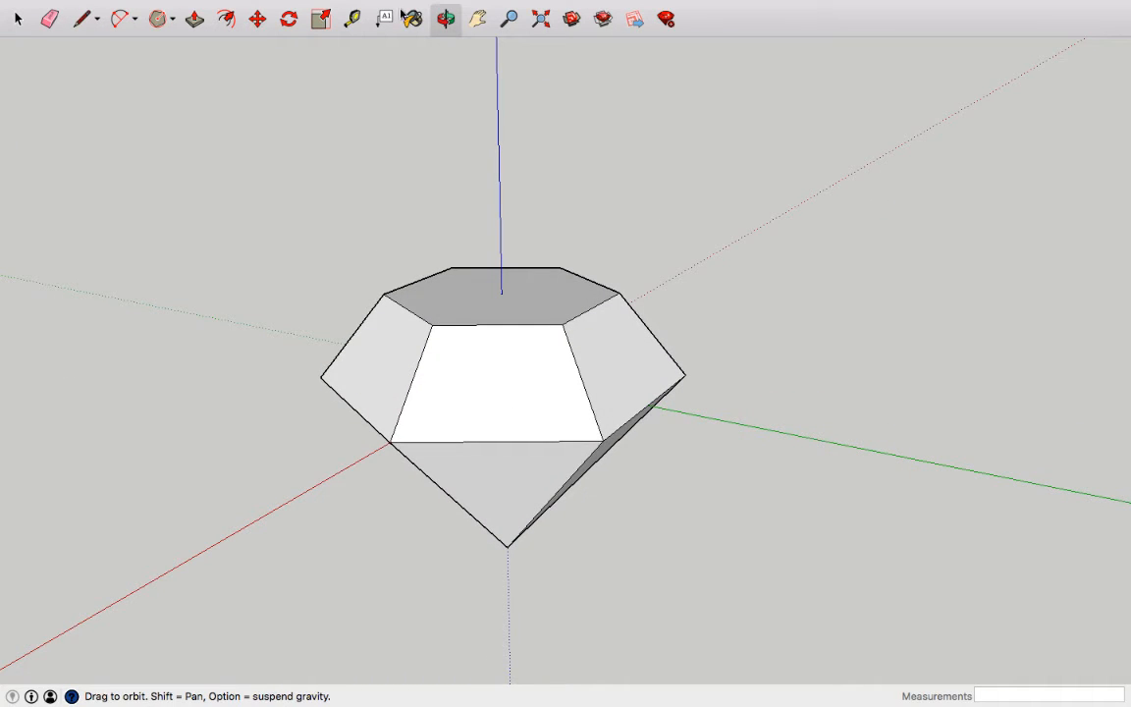
- Select the red diamond so its group bounding box appears
{"action": "left_click", "coordinate": [412, 19]}
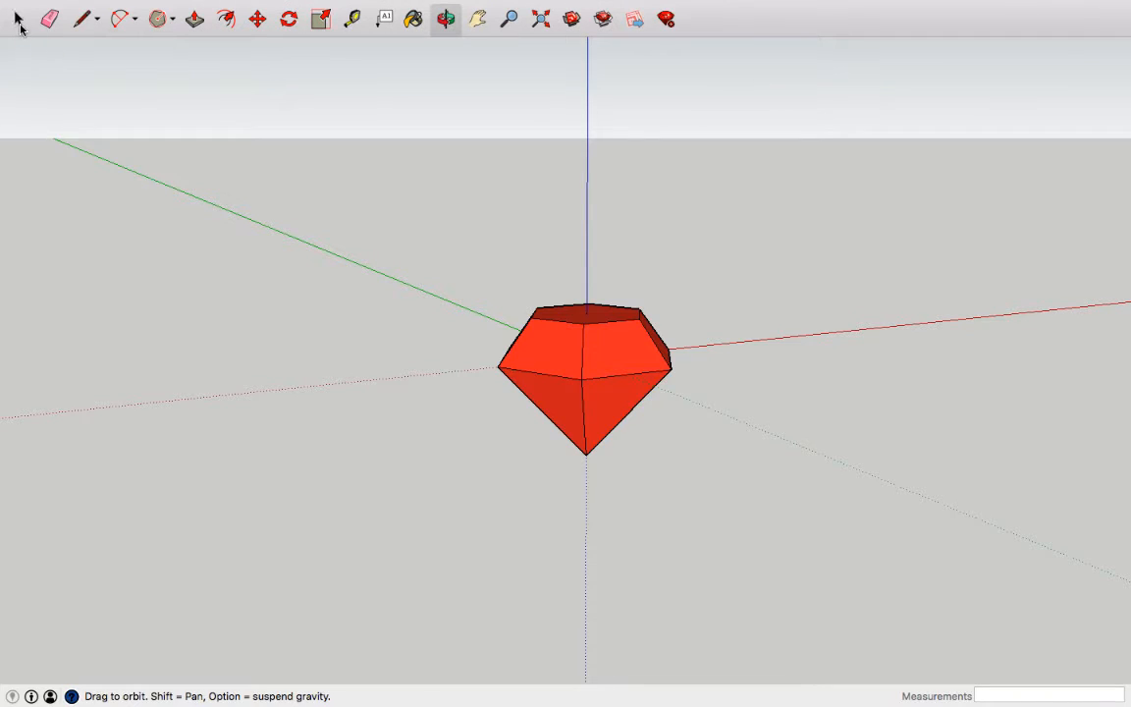
{"action": "left_click", "coordinate": [17, 18]}
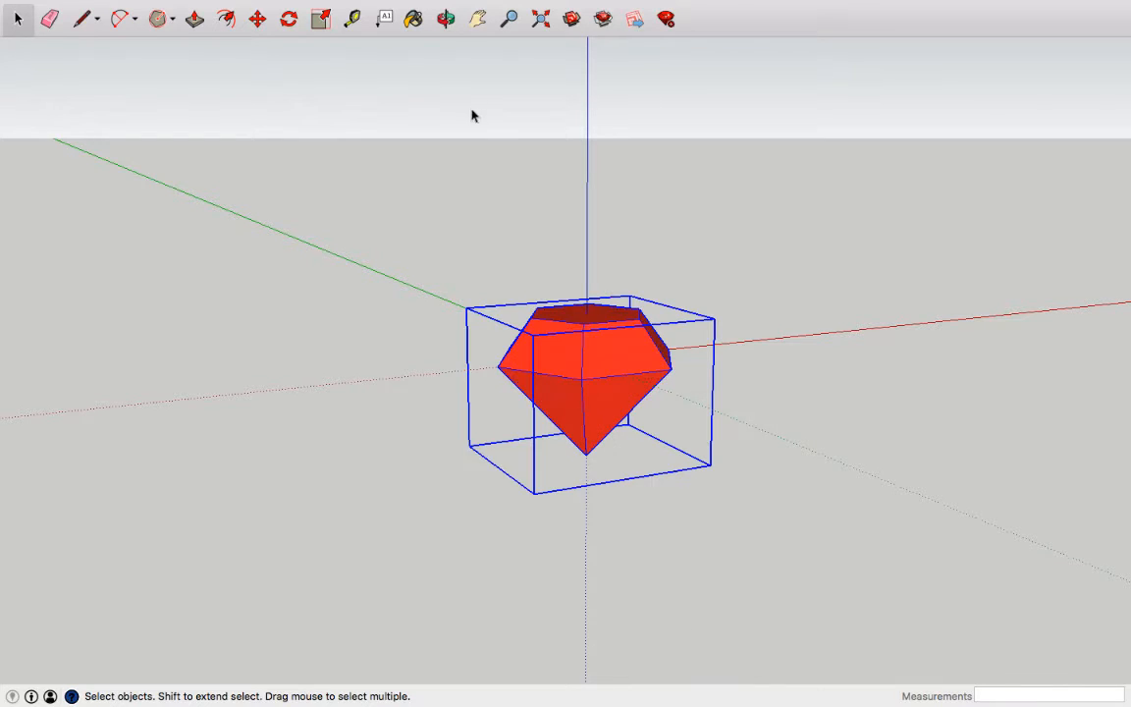
- Orbit, then Move the diamond by its bottom tip onto the axes origin
{"action": "left_click", "coordinate": [444, 19]}
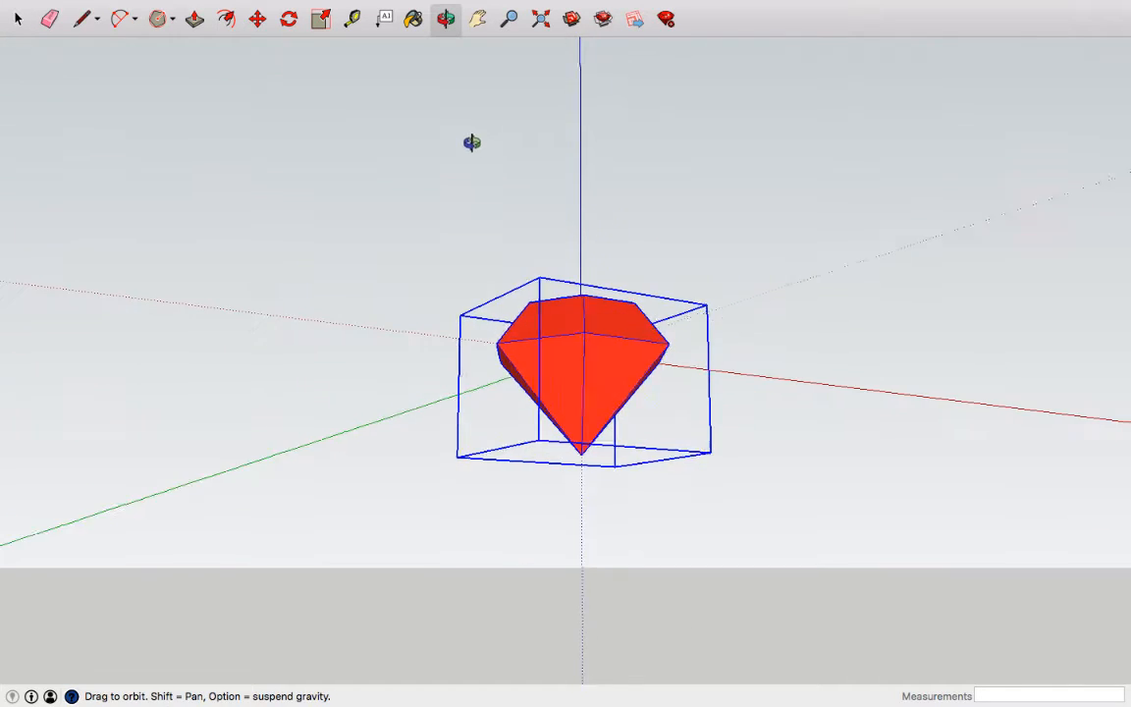
{"action": "left_click", "coordinate": [256, 19]}
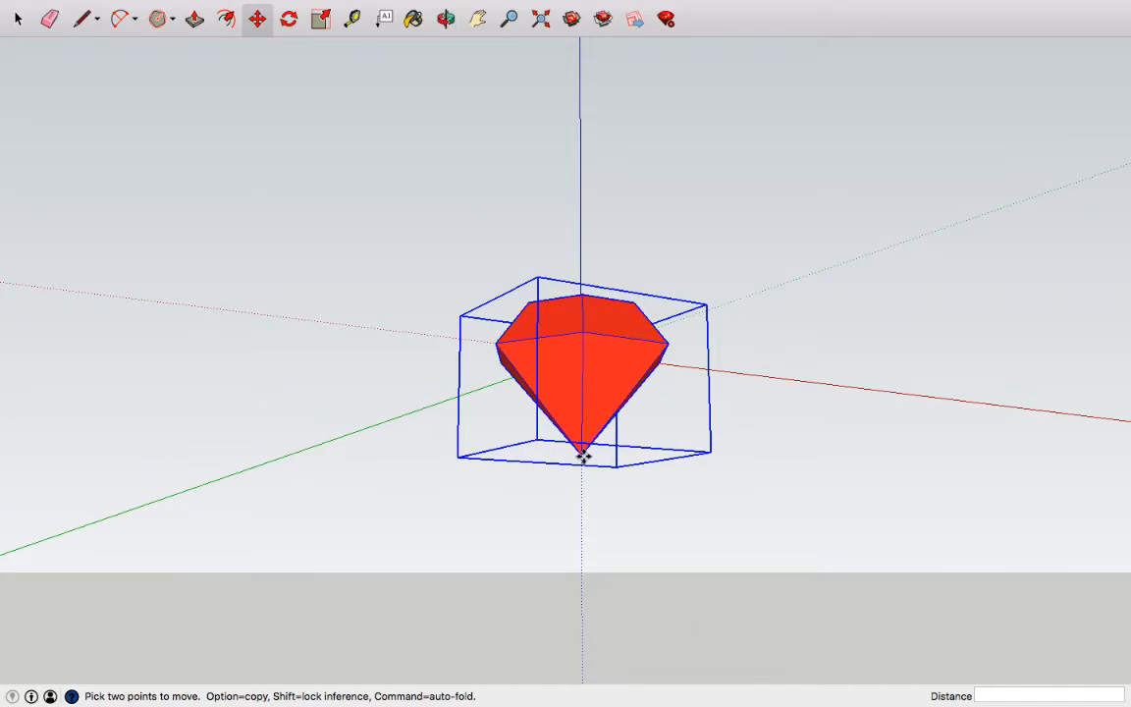
{"action": "left_click", "coordinate": [445, 19]}
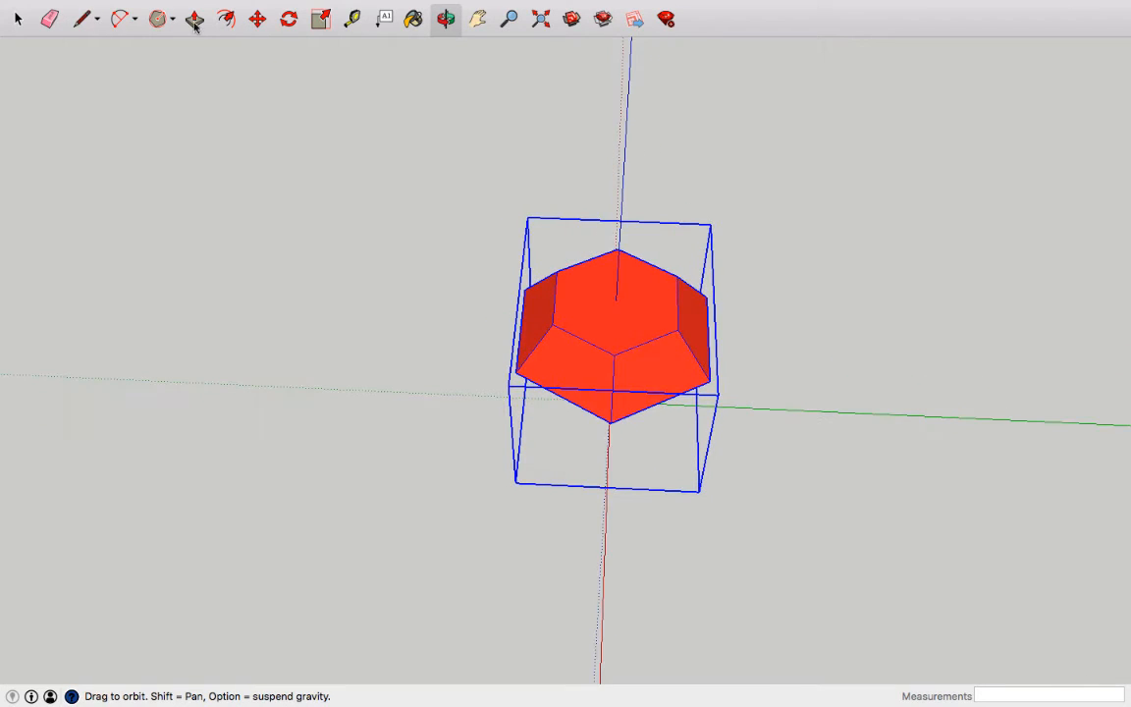
{"action": "left_click", "coordinate": [351, 18]}
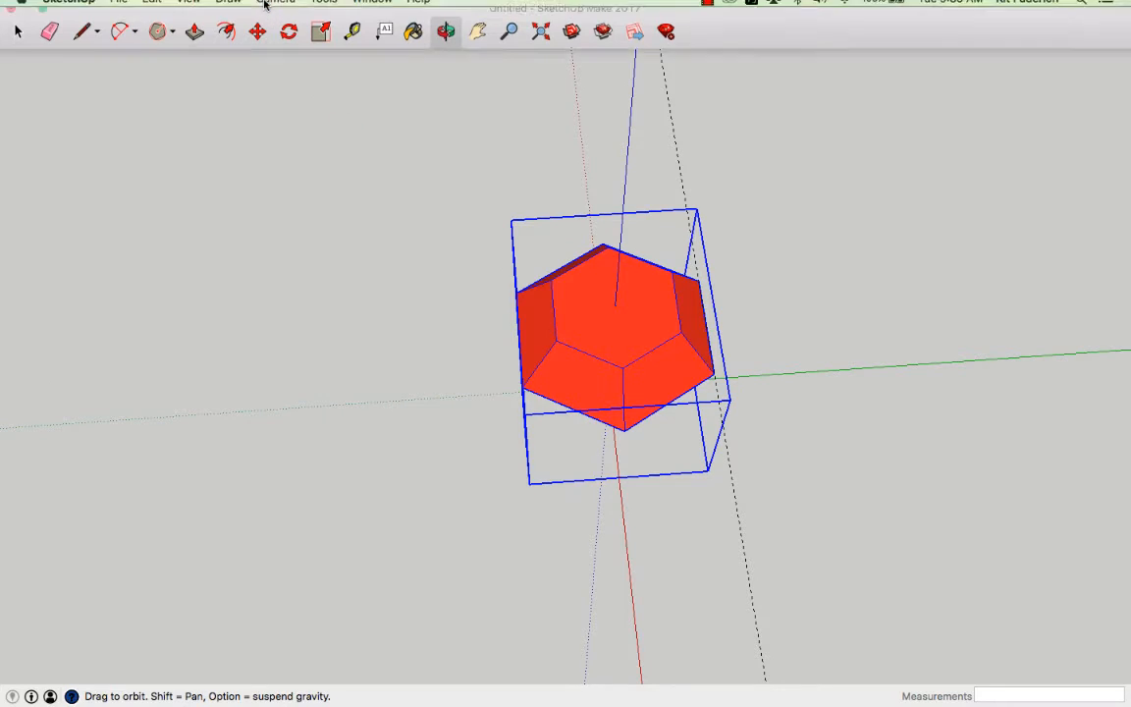
- Turn on X-ray face style, draw a line at the girdle corner, and start moving it
{"action": "left_click", "coordinate": [229, 8]}
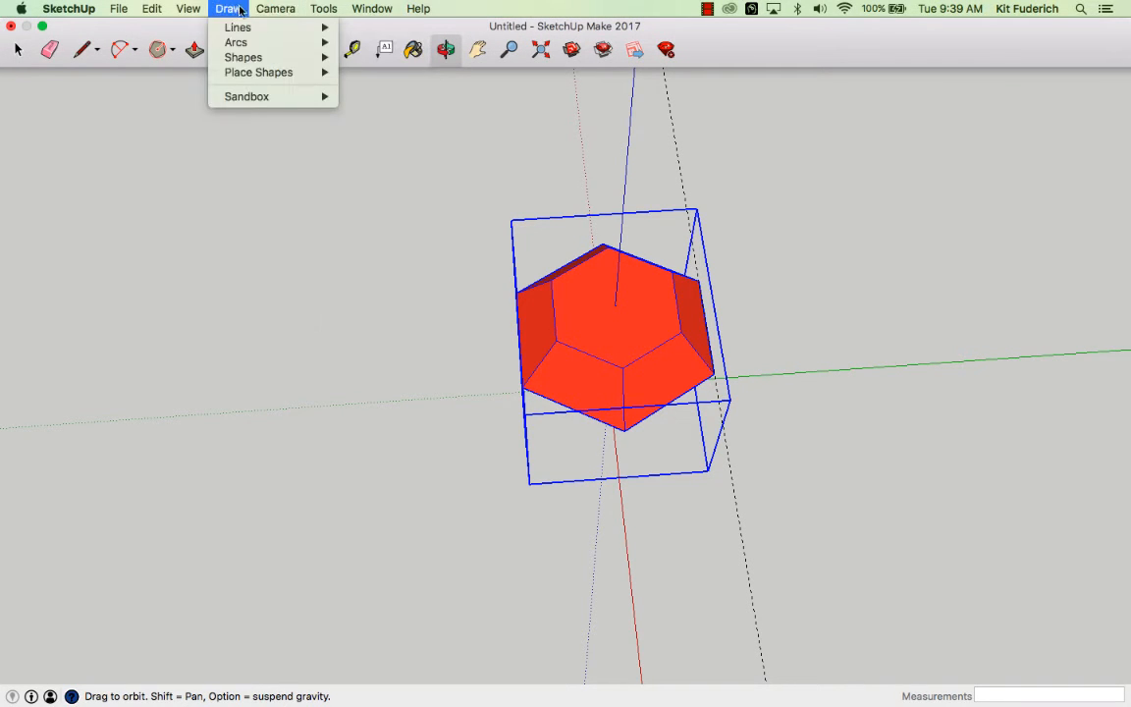
{"action": "left_click", "coordinate": [188, 8]}
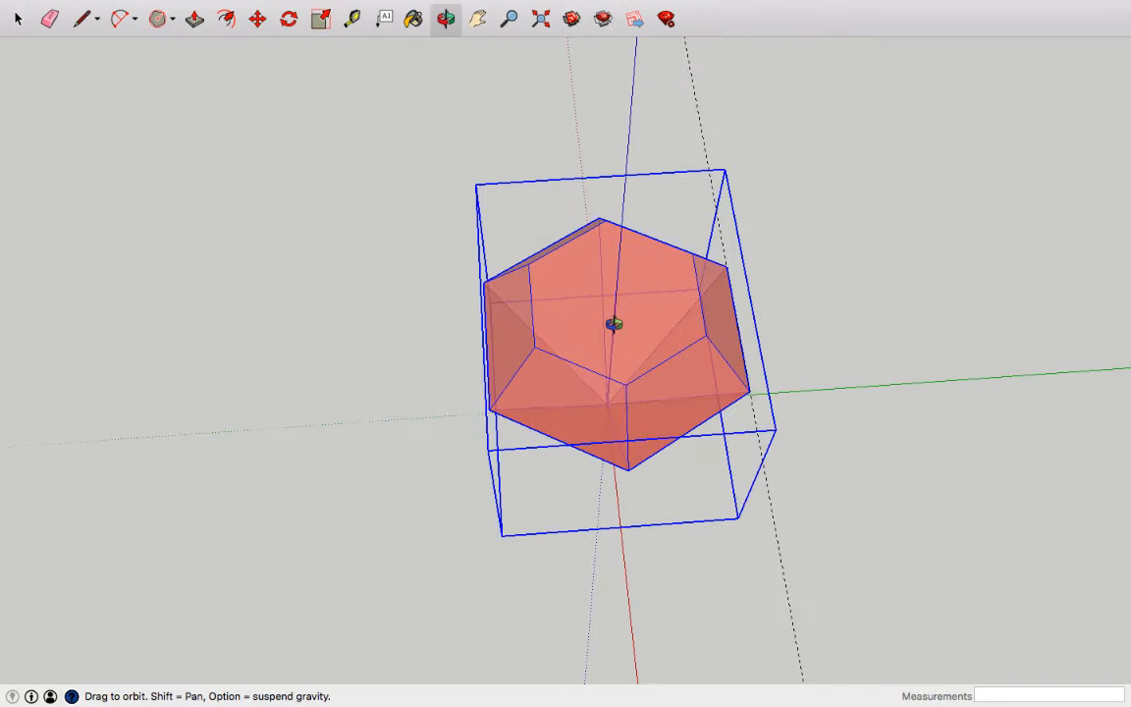
{"action": "left_click", "coordinate": [83, 19]}
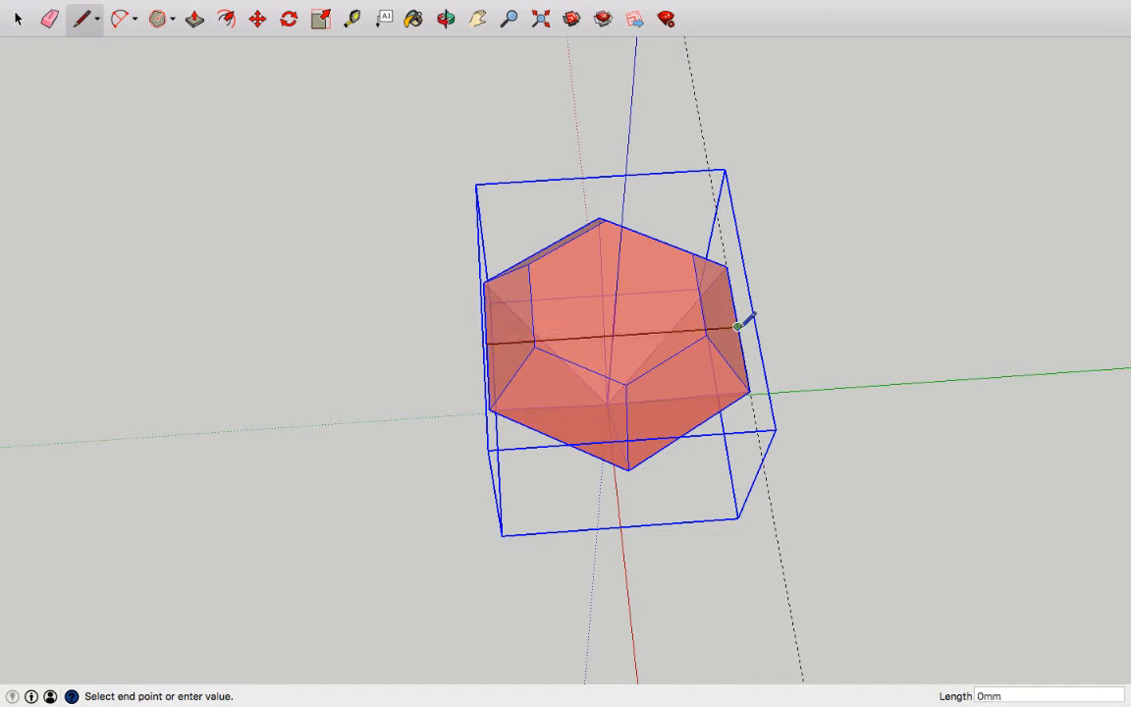
{"action": "left_click", "coordinate": [445, 19]}
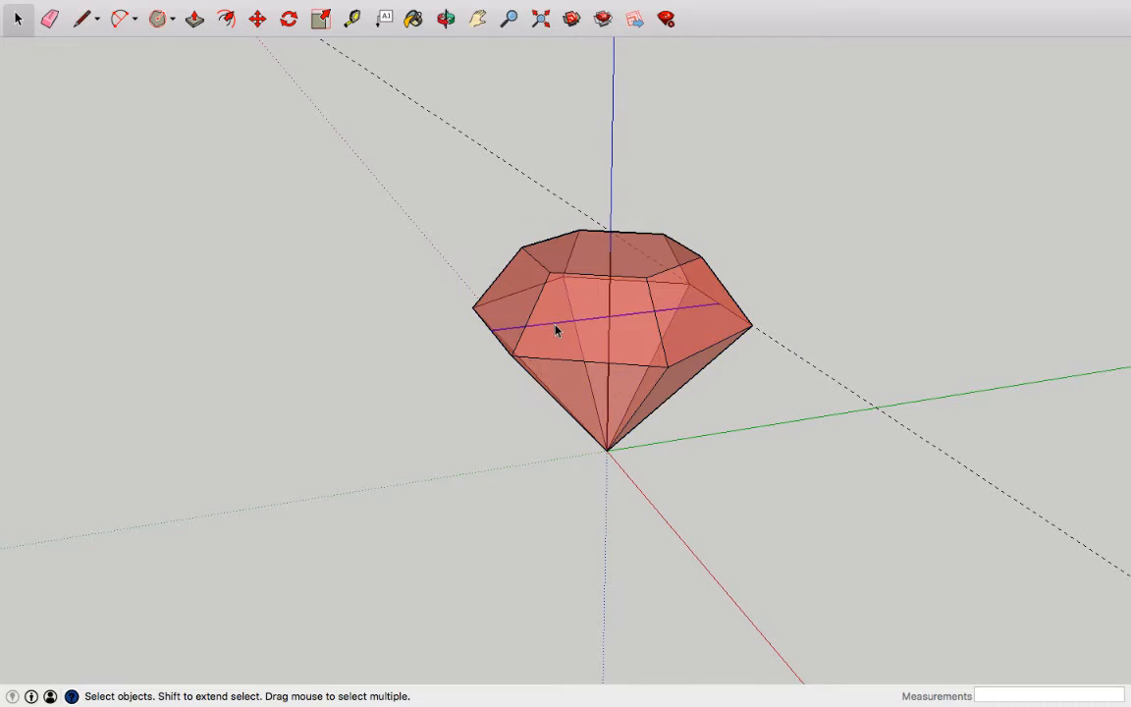
{"action": "left_click", "coordinate": [256, 19]}
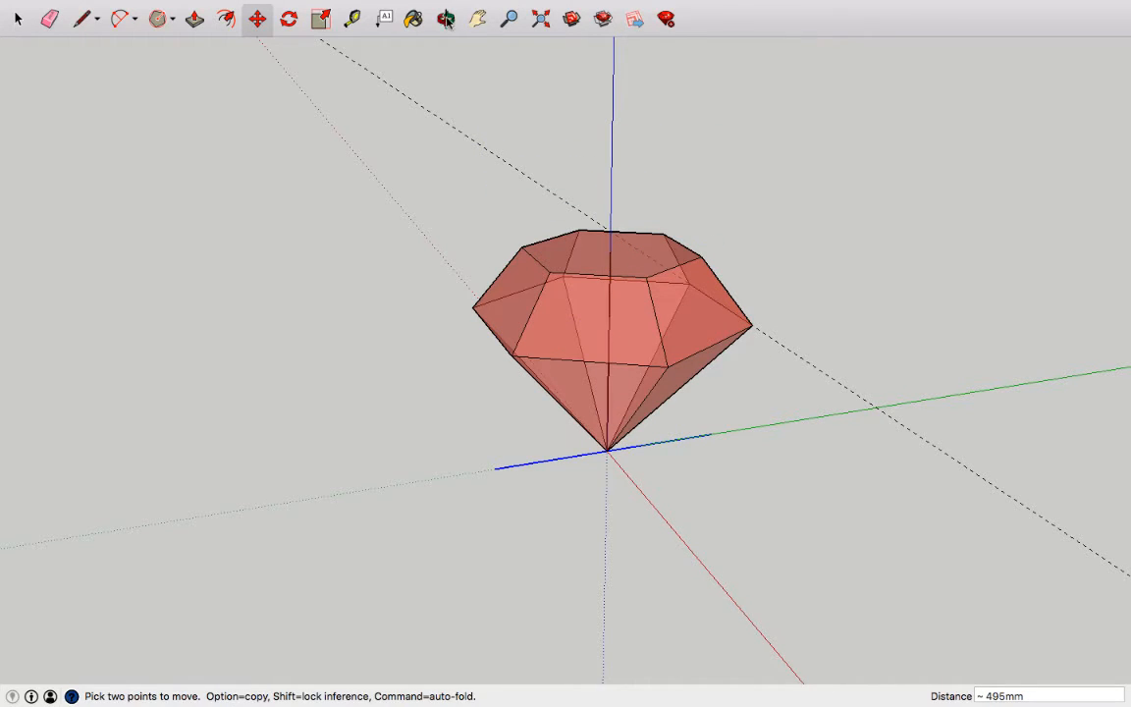
- Draw the prong path: ground line from the tip, upright to the girdle, slant to crown top
{"action": "left_click", "coordinate": [444, 19]}
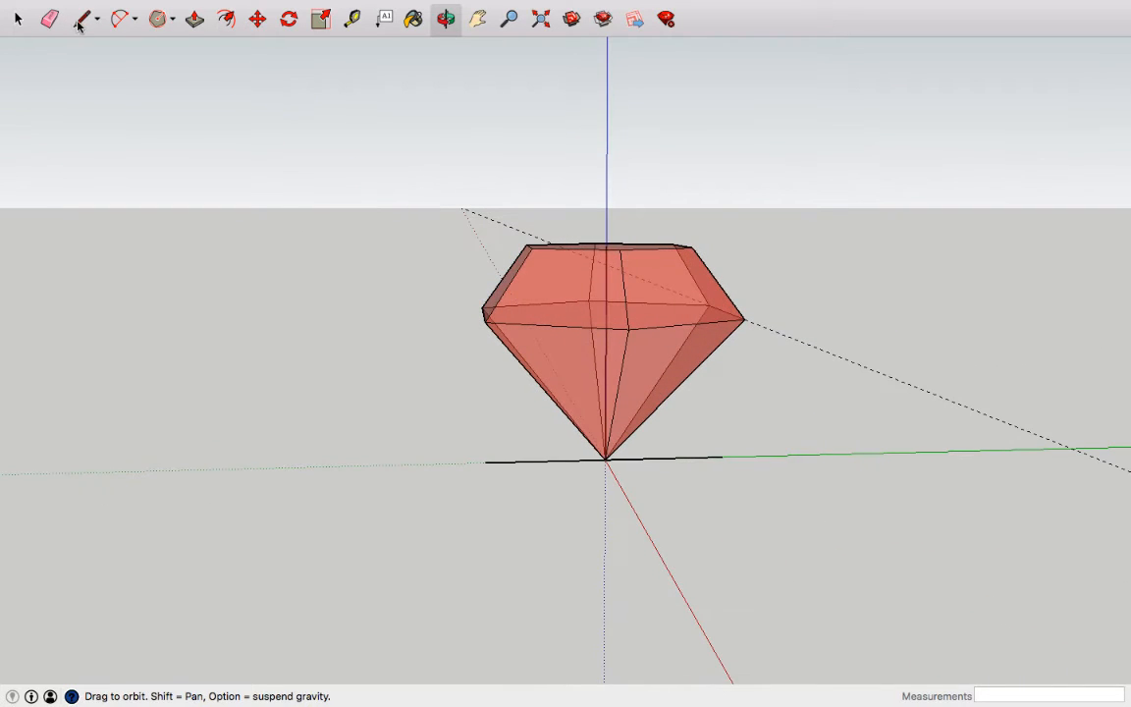
{"action": "left_click", "coordinate": [84, 18]}
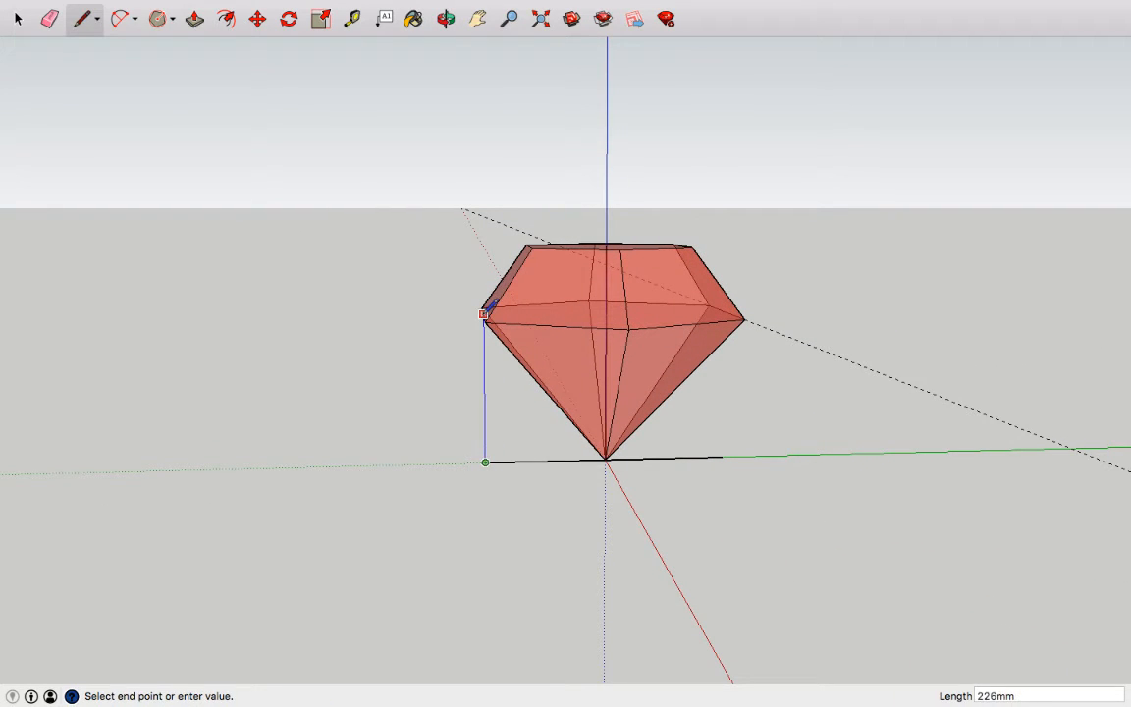
{"action": "left_click", "coordinate": [445, 19]}
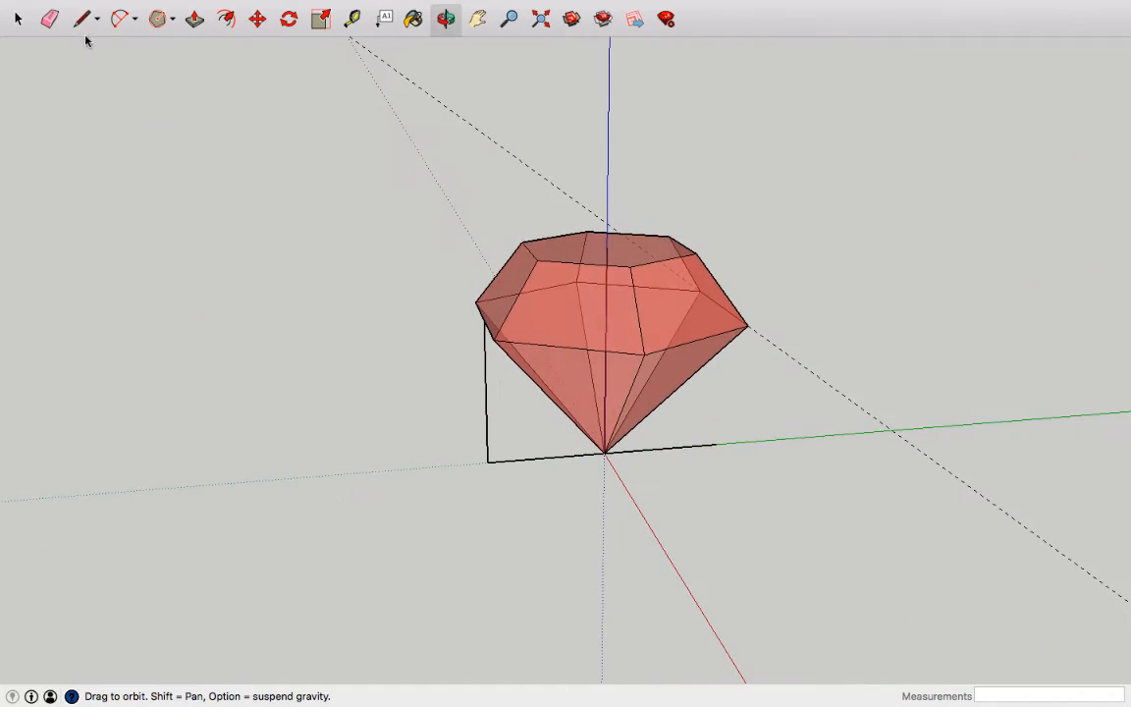
{"action": "left_click", "coordinate": [83, 19]}
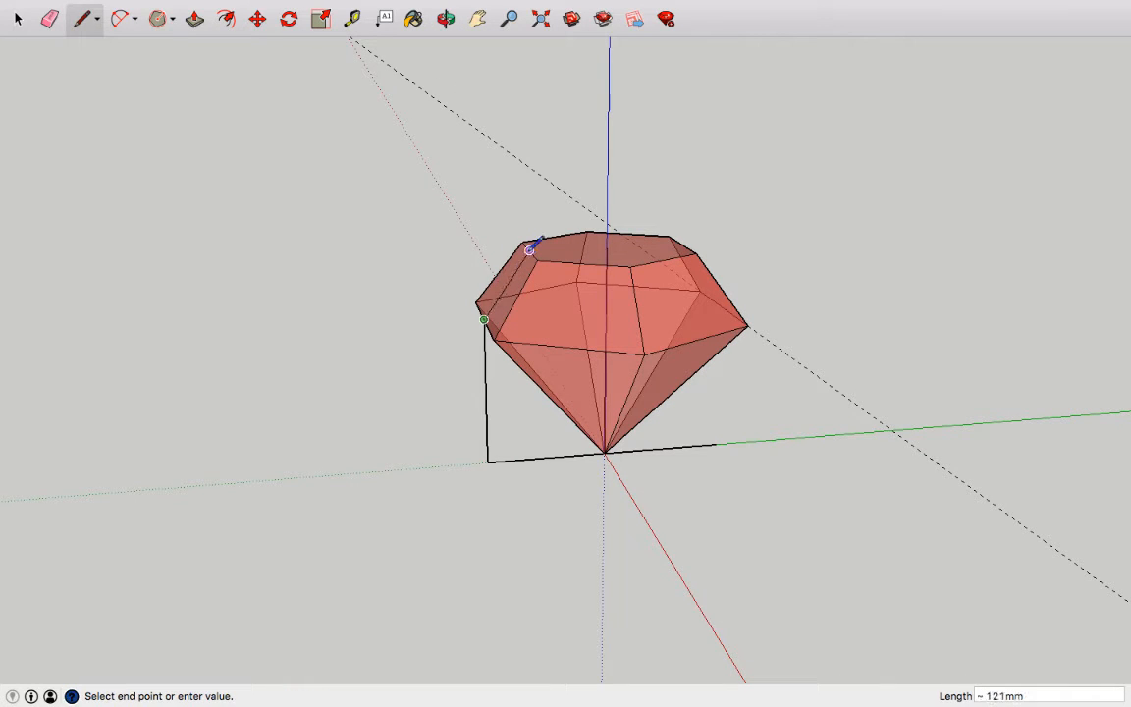
{"action": "left_click", "coordinate": [445, 19]}
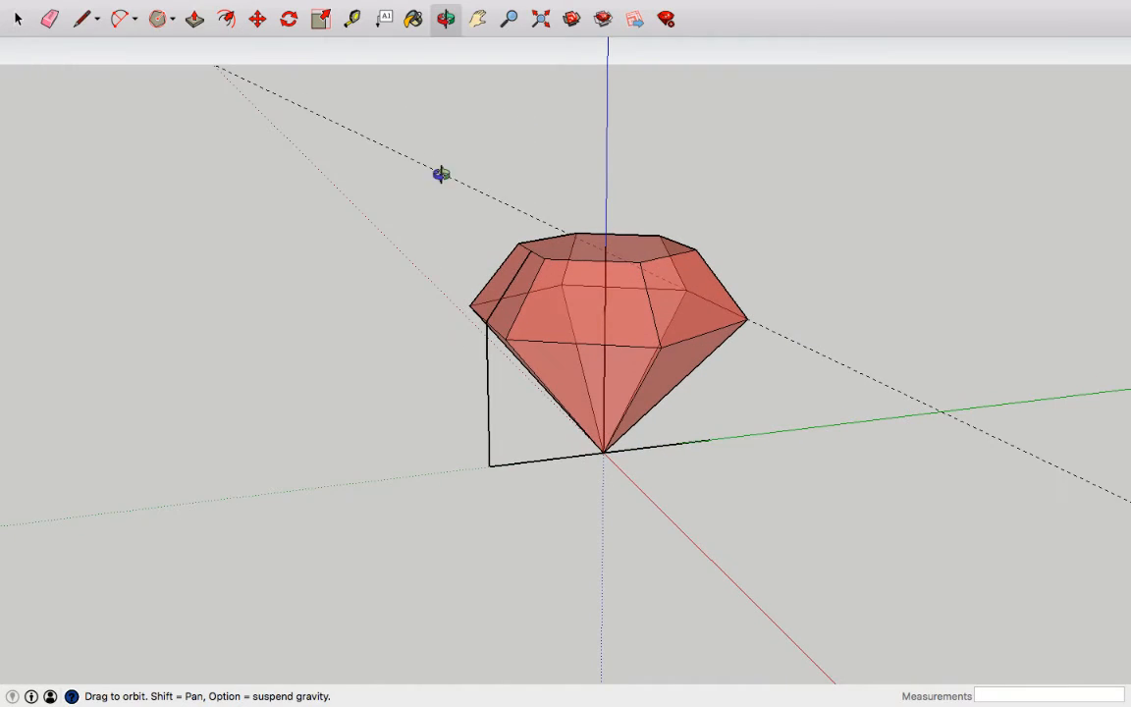
{"action": "left_click", "coordinate": [50, 19]}
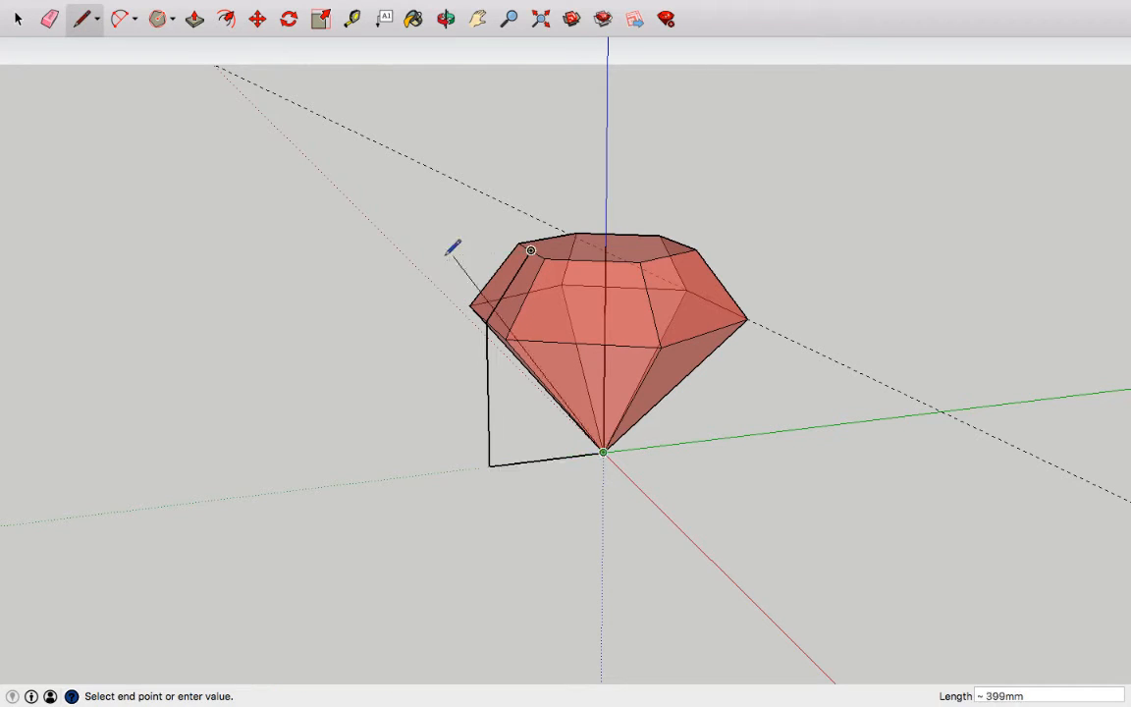
{"action": "left_click", "coordinate": [445, 19]}
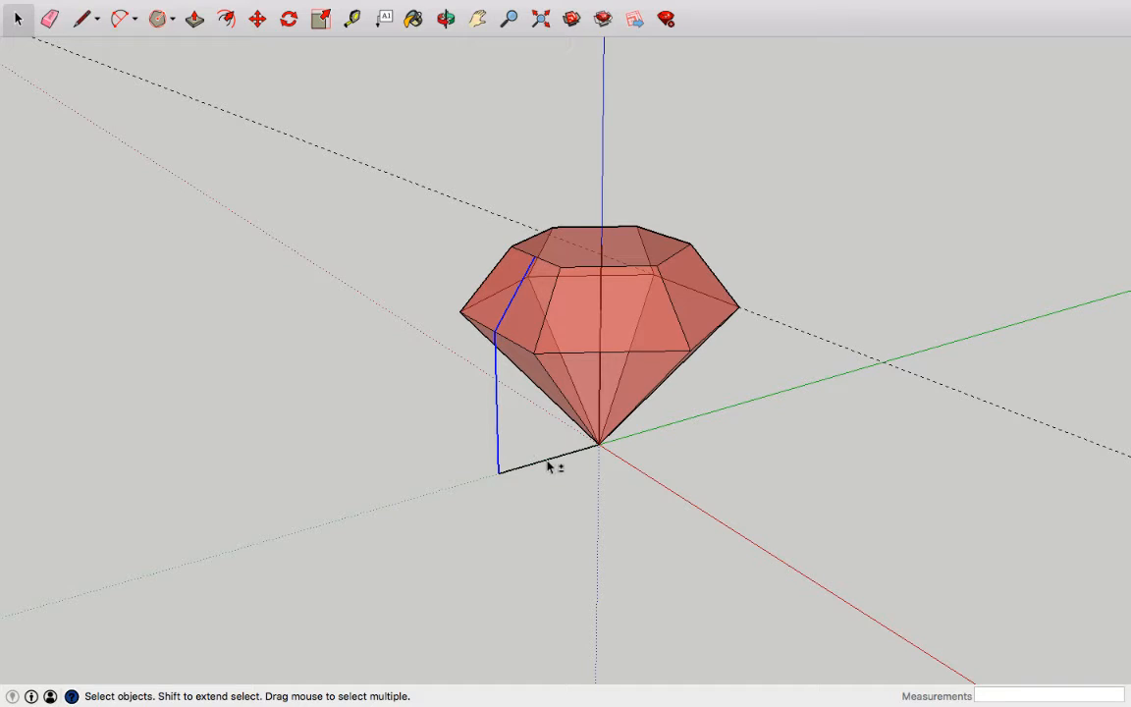
- Move the prong lines about 55mm outward from the diamond
{"action": "left_click", "coordinate": [256, 19]}
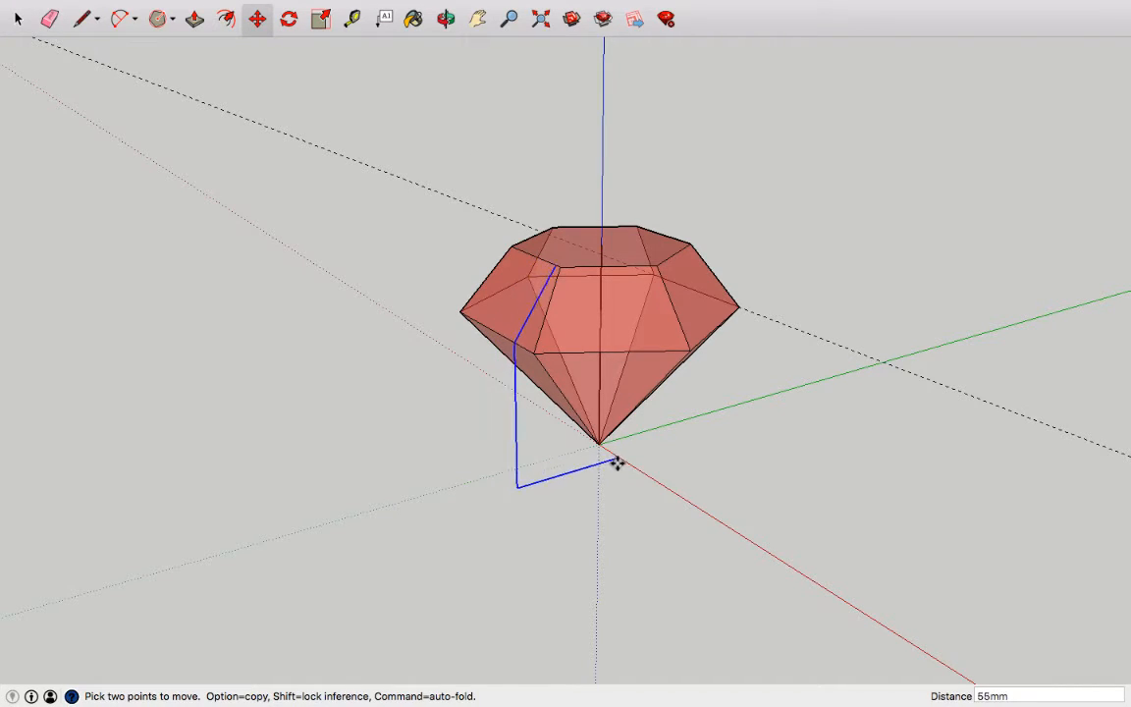
{"action": "left_click_drag", "start_coordinate": [614, 466], "coordinate": [725, 525]}
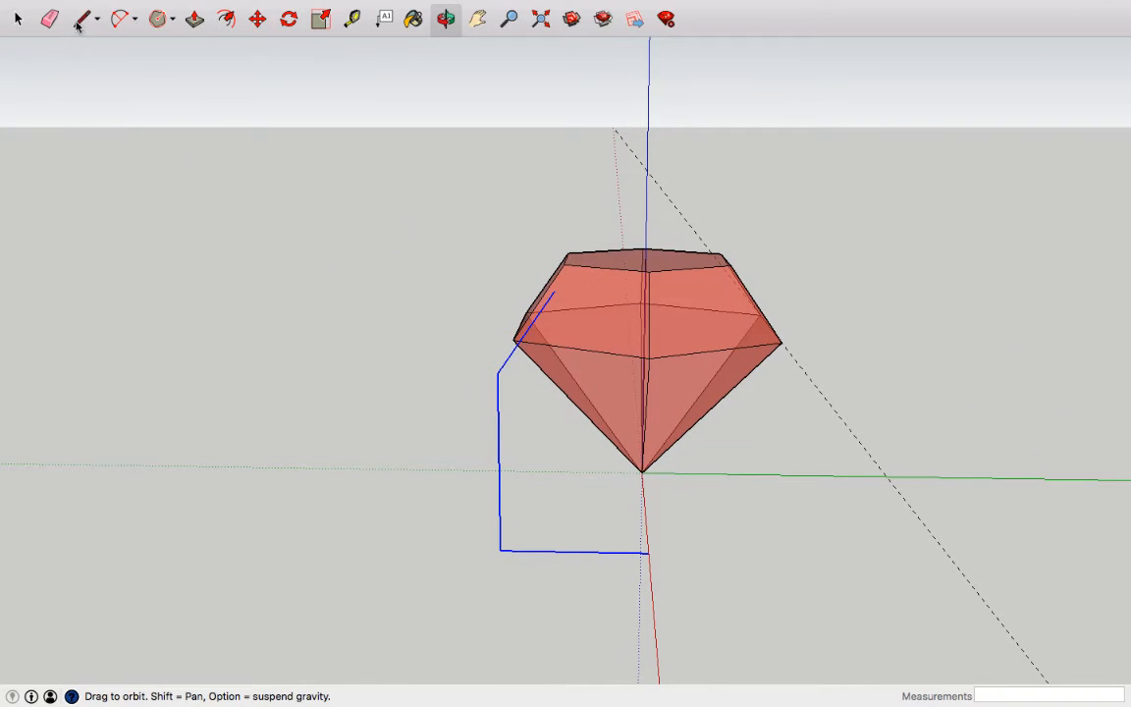
- Erase the extra edges around the triangle, leaving a diagonal edge beside the gem
{"action": "left_click", "coordinate": [16, 18]}
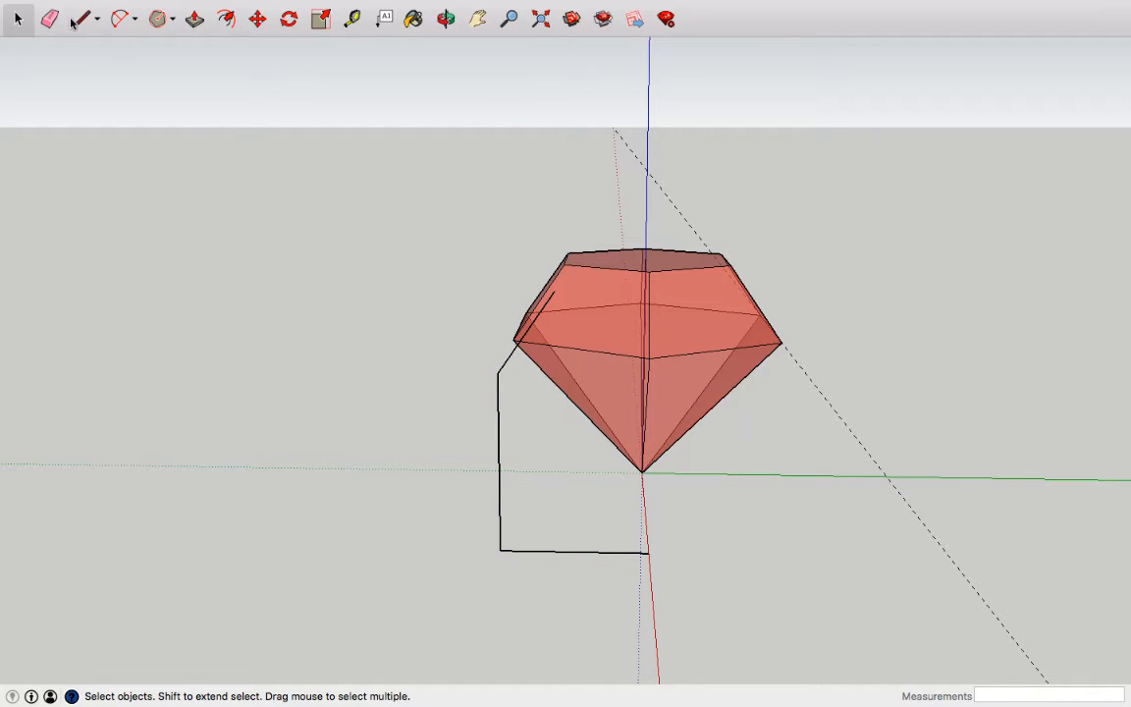
{"action": "left_click", "coordinate": [84, 18]}
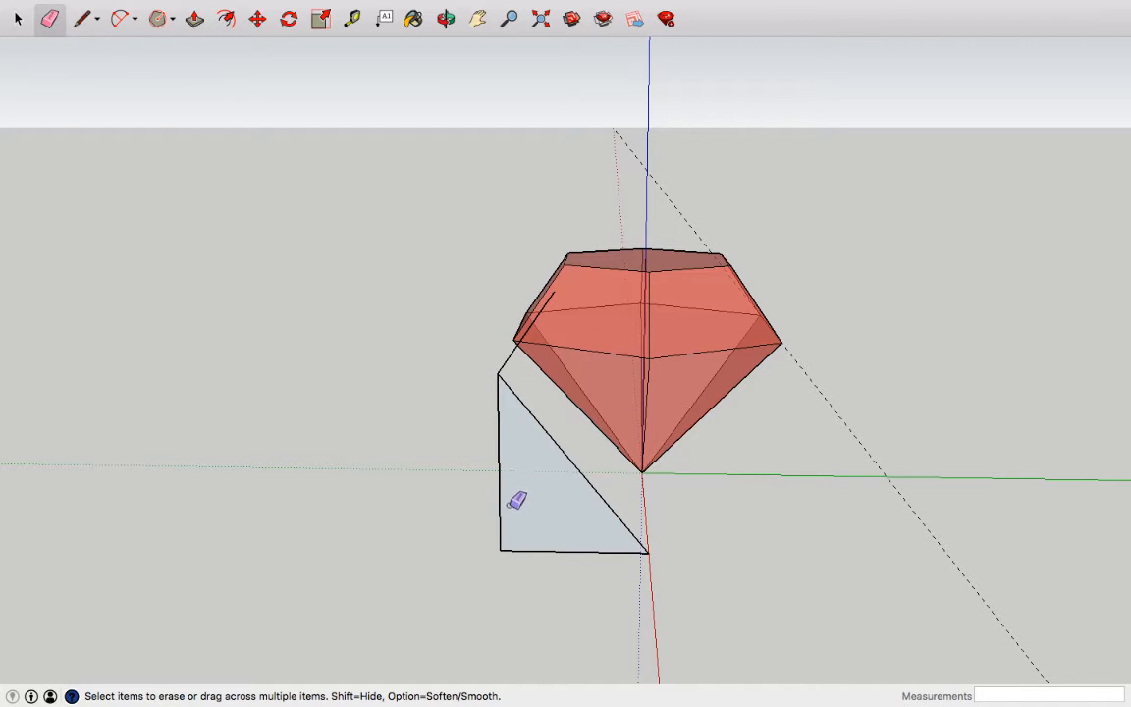
{"action": "left_click", "coordinate": [515, 501]}
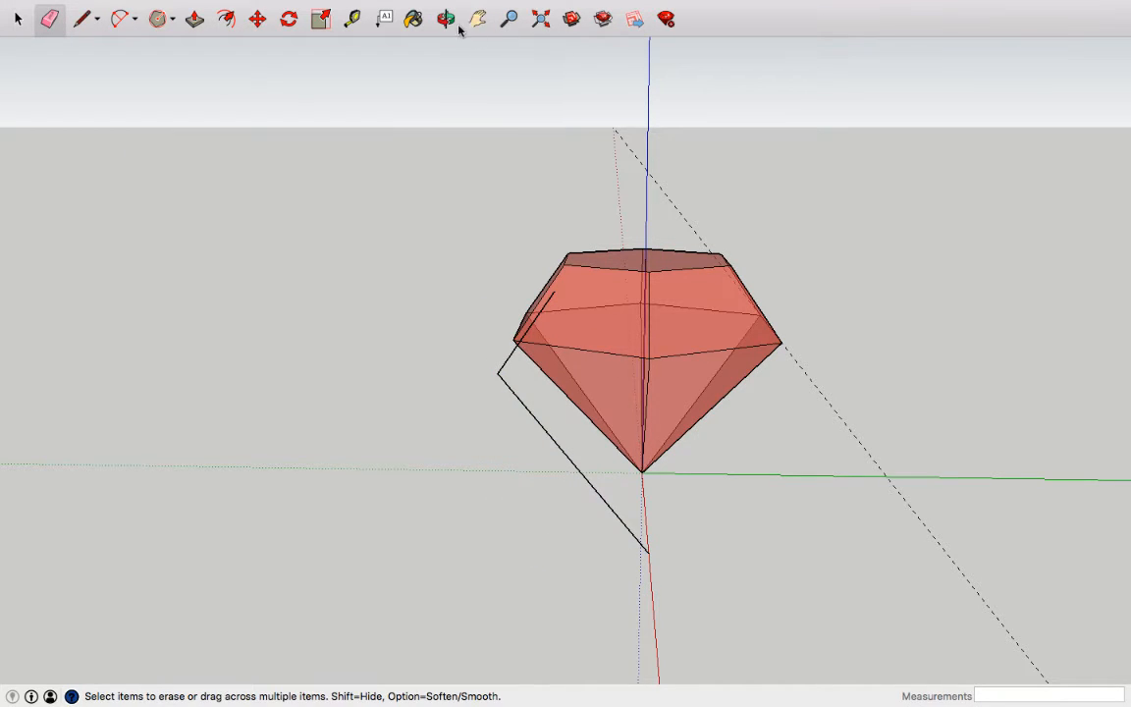
- Orbit above and around the X-ray diamond to see the bent prong line
{"action": "left_click", "coordinate": [445, 18]}
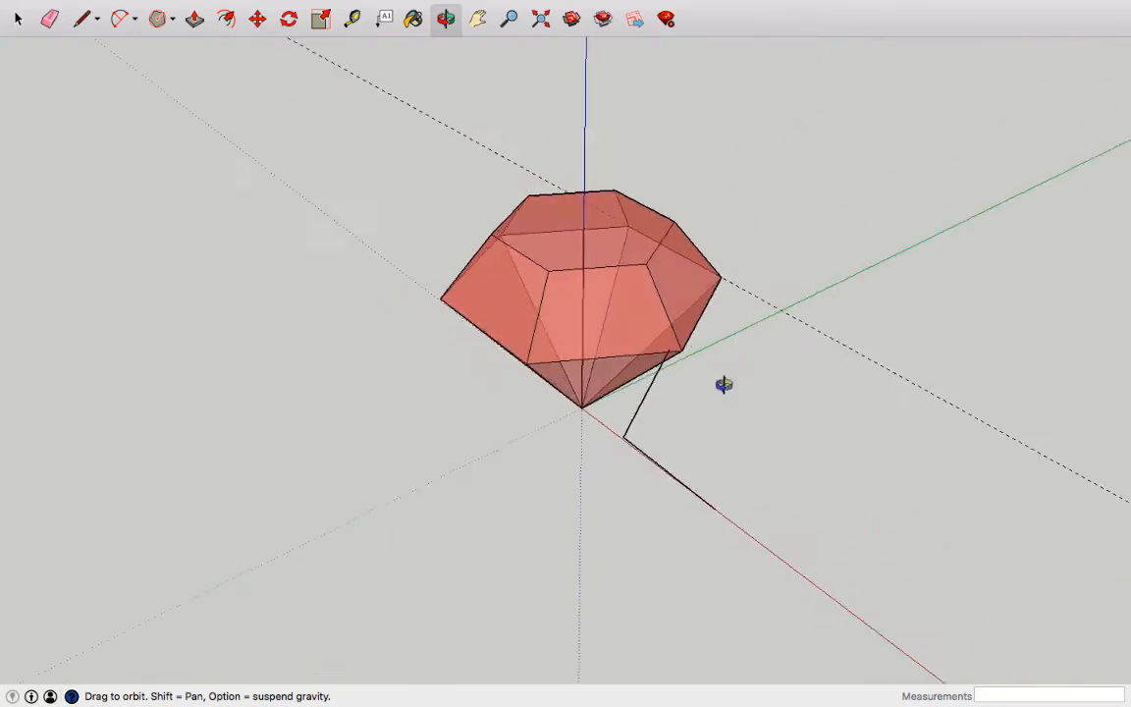
{"action": "left_click_drag", "start_coordinate": [723, 384], "coordinate": [622, 337]}
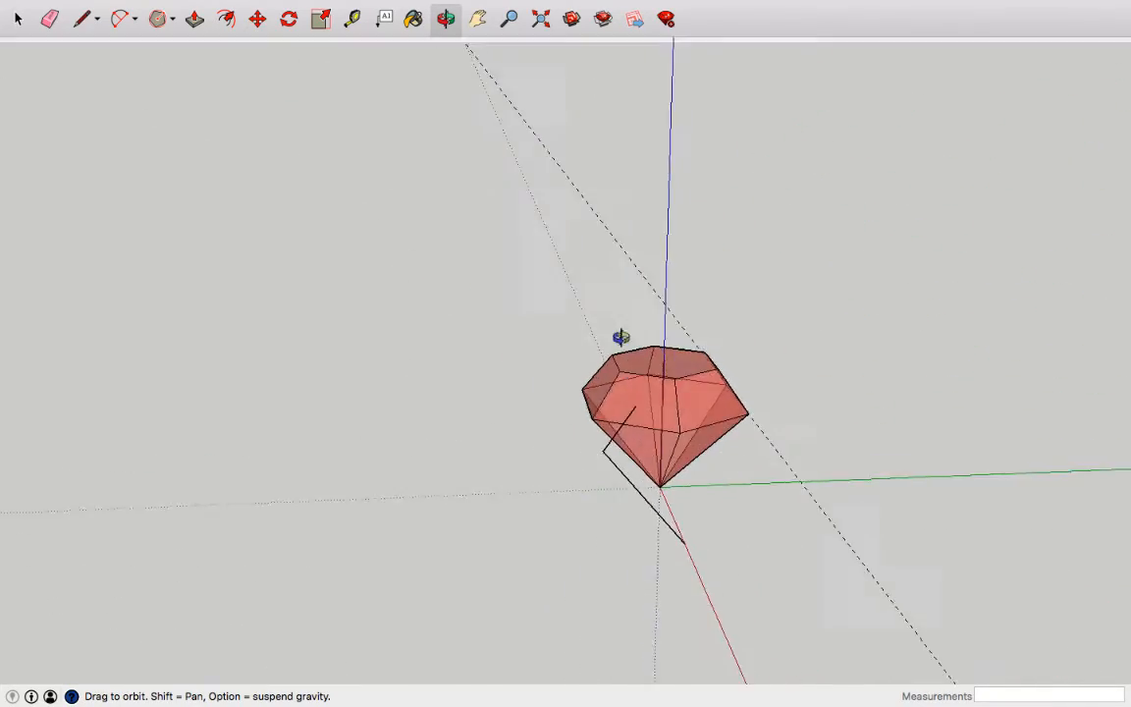
{"action": "left_click_drag", "start_coordinate": [622, 336], "coordinate": [801, 598]}
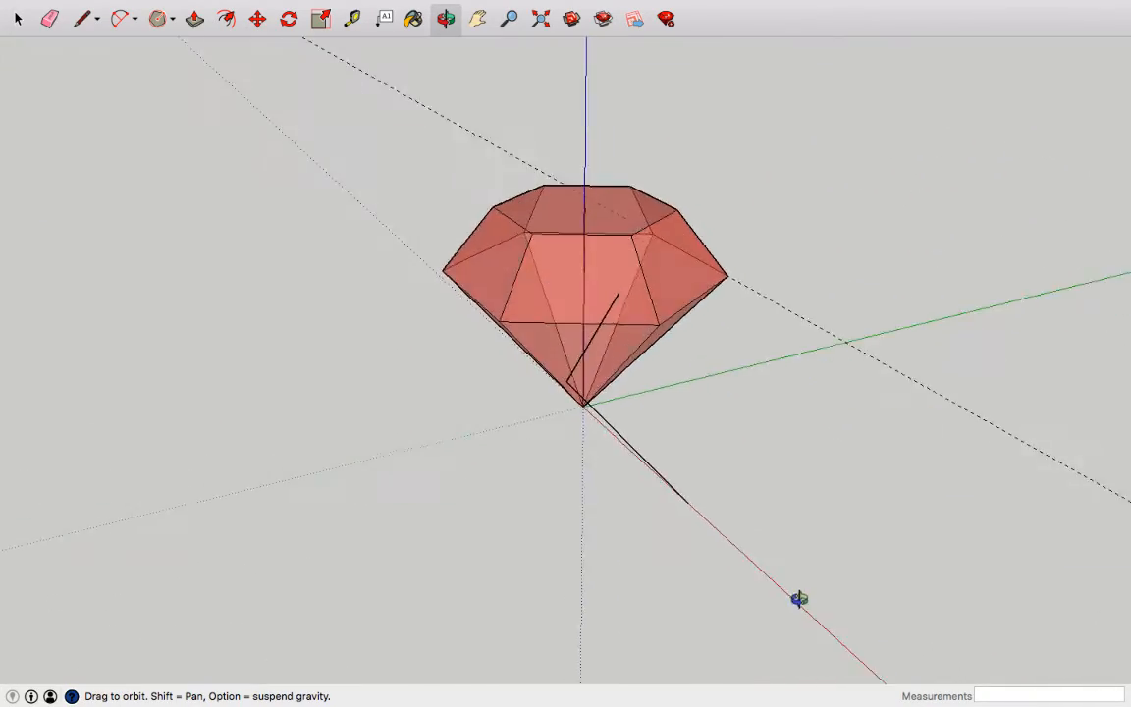
- Turn off X-ray from the Edit menu so the diamond shows opaque red faces
{"action": "left_click", "coordinate": [151, 7]}
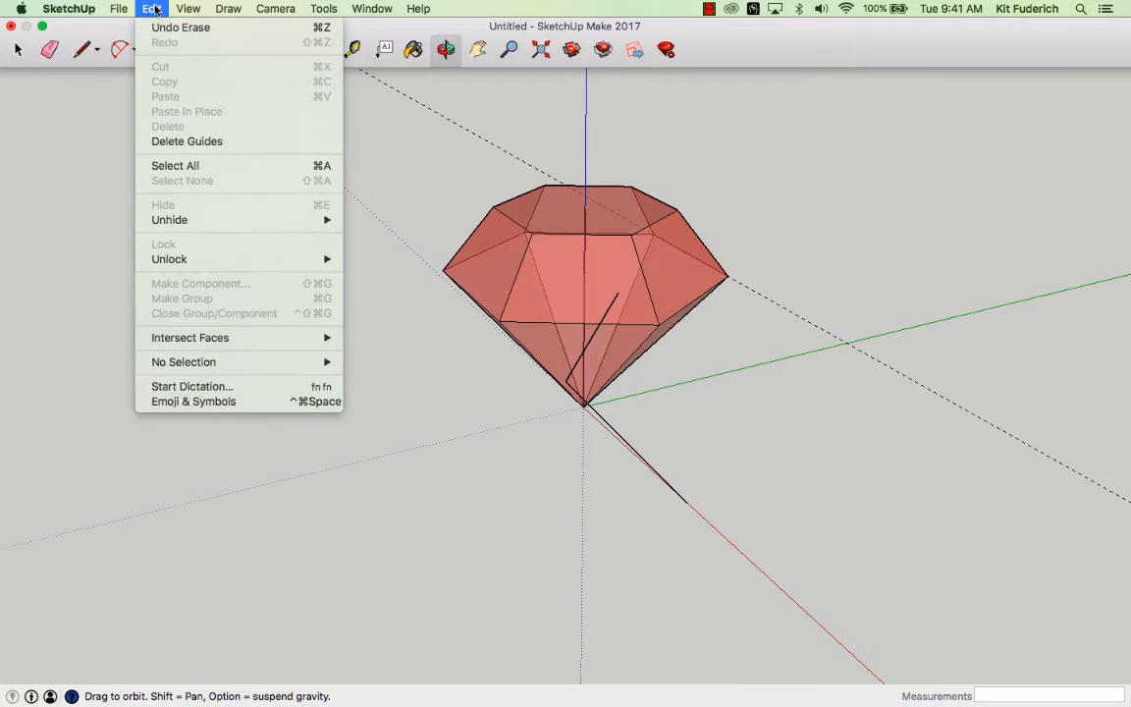
{"action": "left_click", "coordinate": [188, 8]}
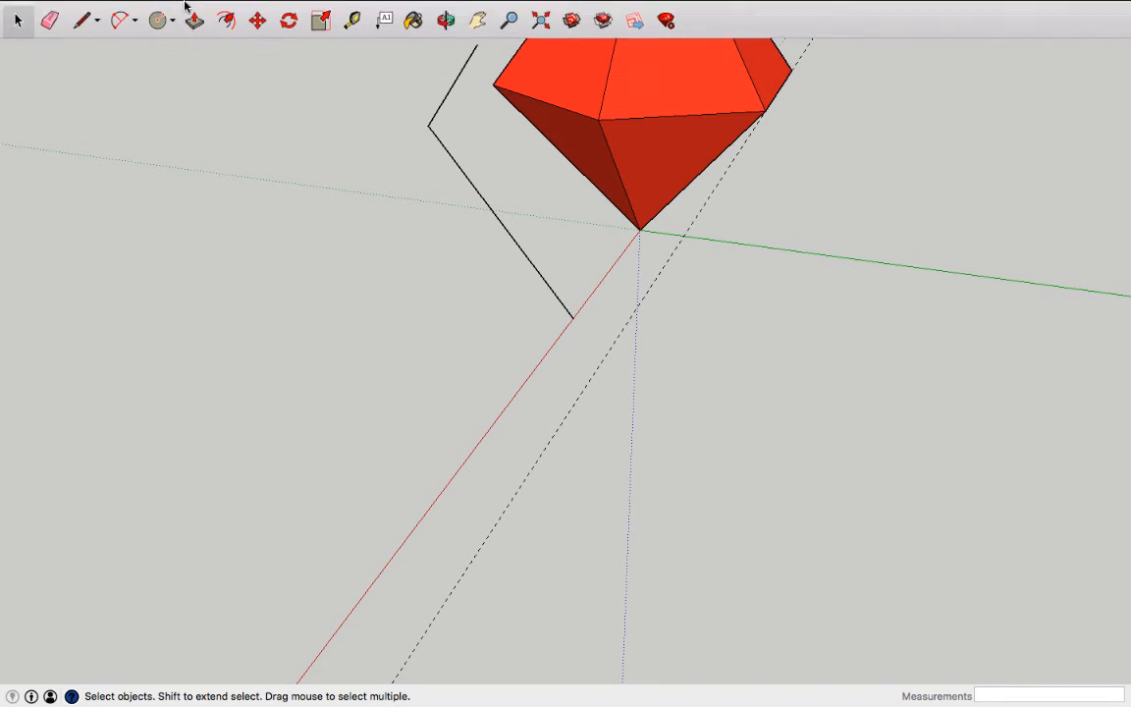
- Draw a 50mm rectangle beside the gem's tip and begin dividing lines across it
{"action": "left_click", "coordinate": [171, 49]}
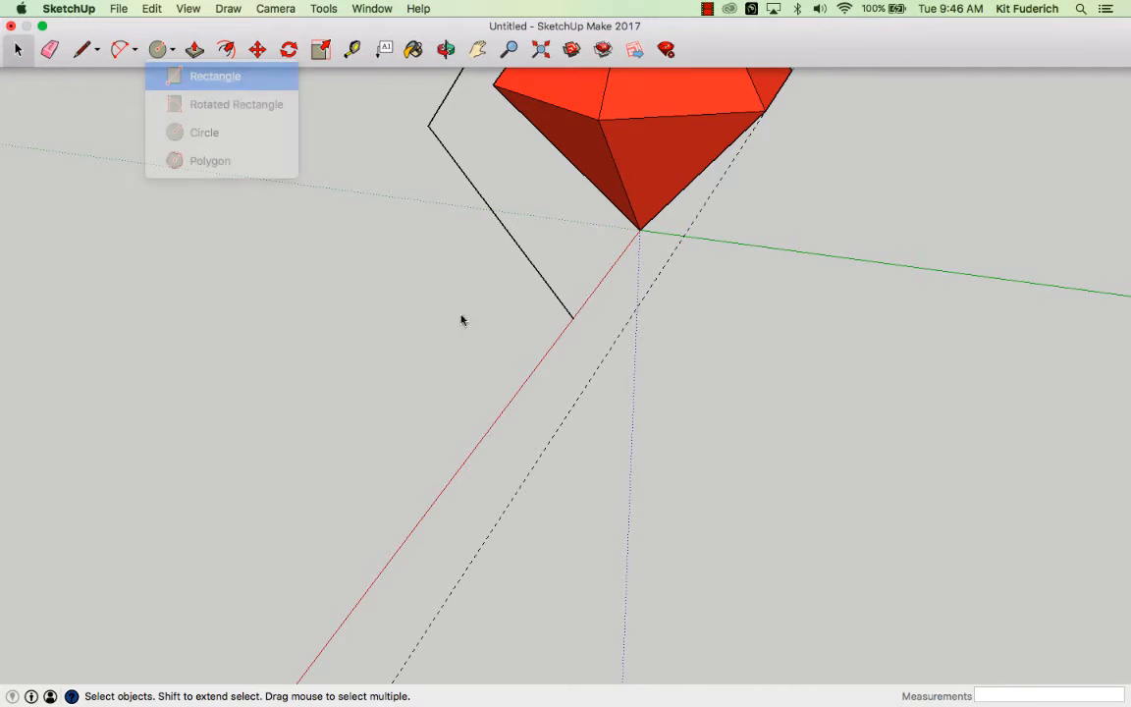
{"action": "left_click", "coordinate": [215, 76]}
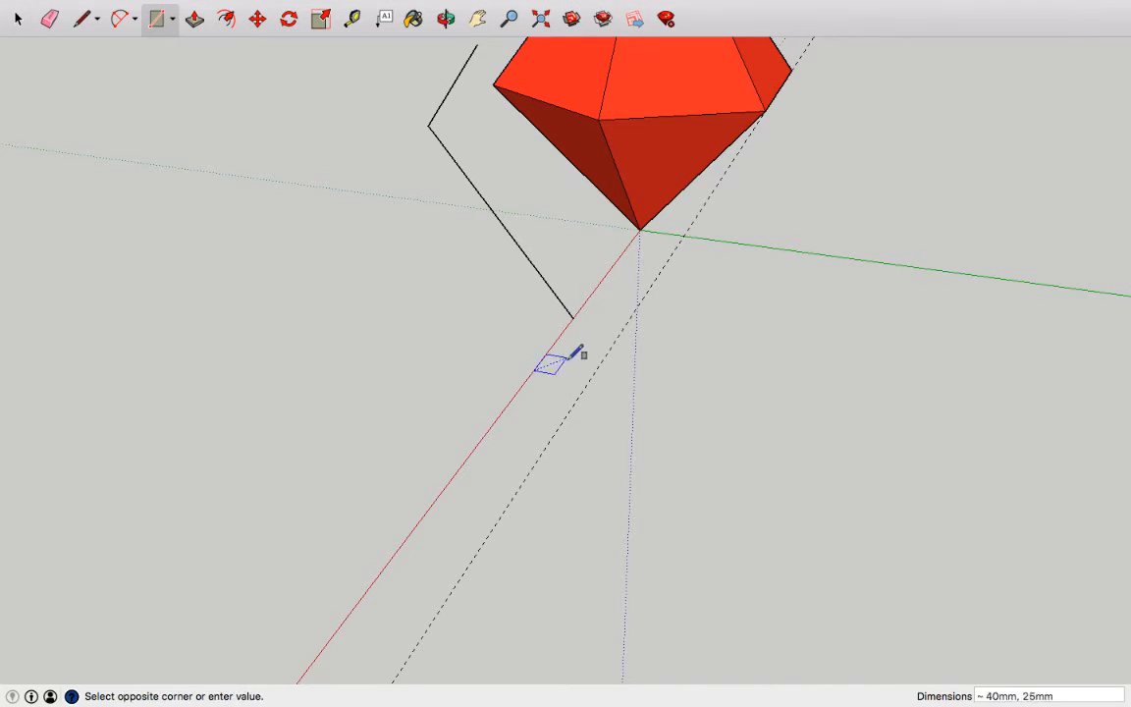
{"action": "type", "text": "50"}
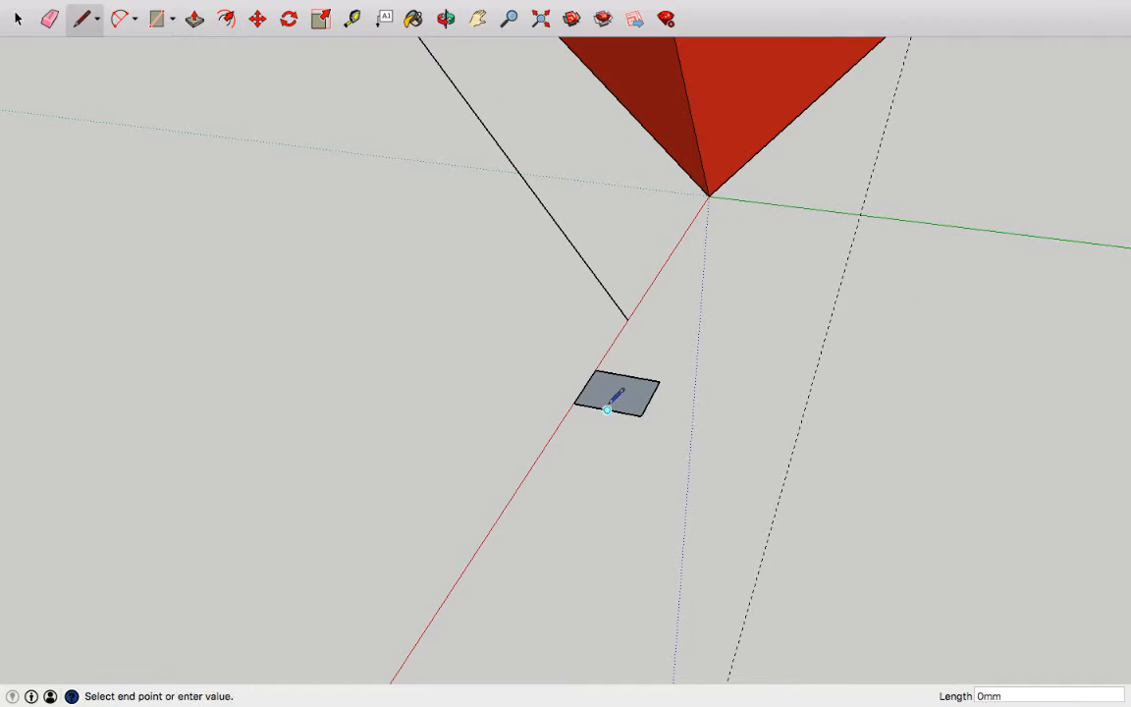
{"action": "left_click", "coordinate": [648, 401]}
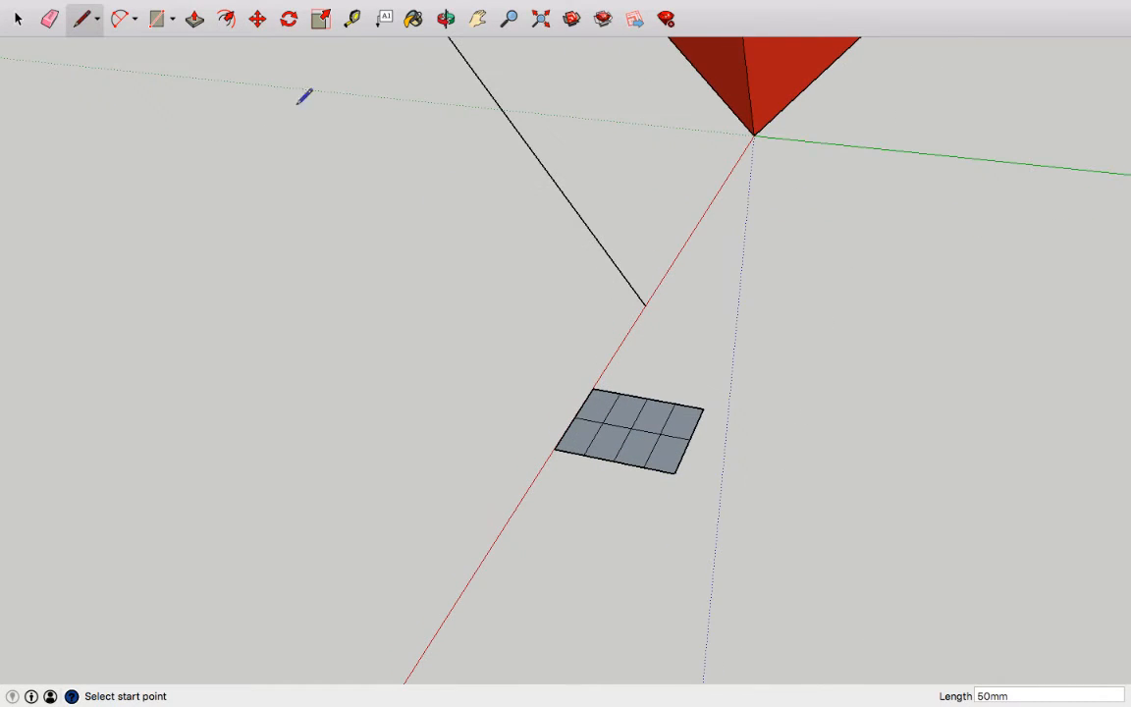
- Draw four circles in the rectangle's grid cells and begin erasing the square corners
{"action": "left_click", "coordinate": [170, 49]}
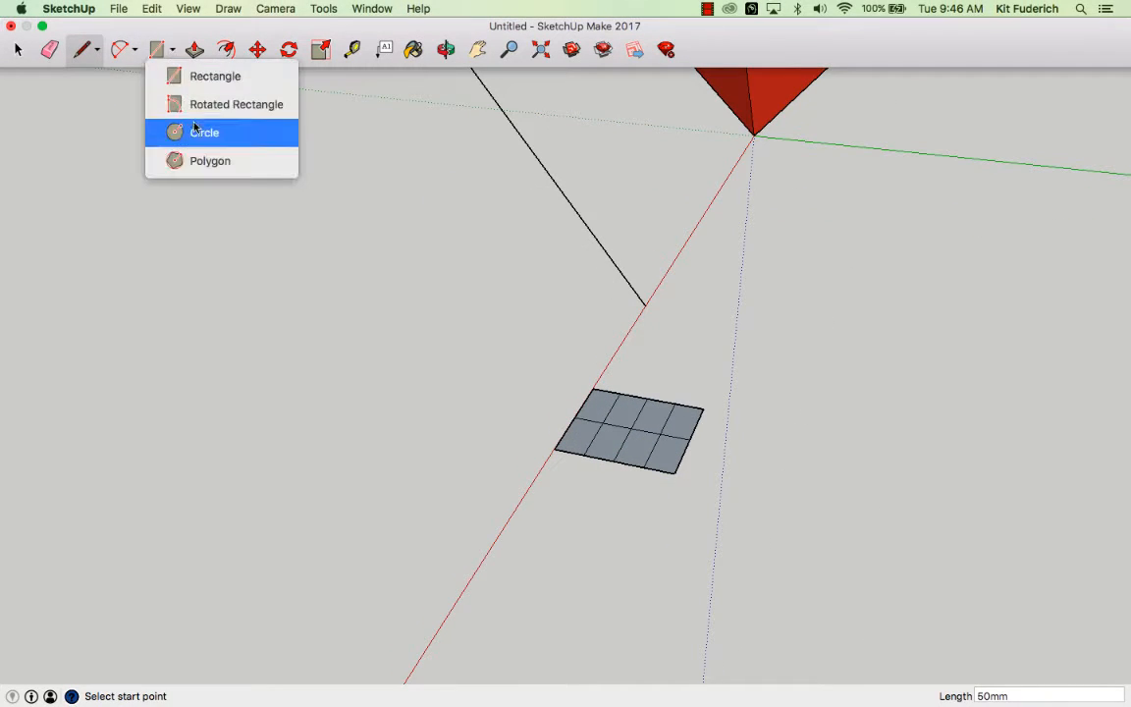
{"action": "left_click", "coordinate": [205, 131]}
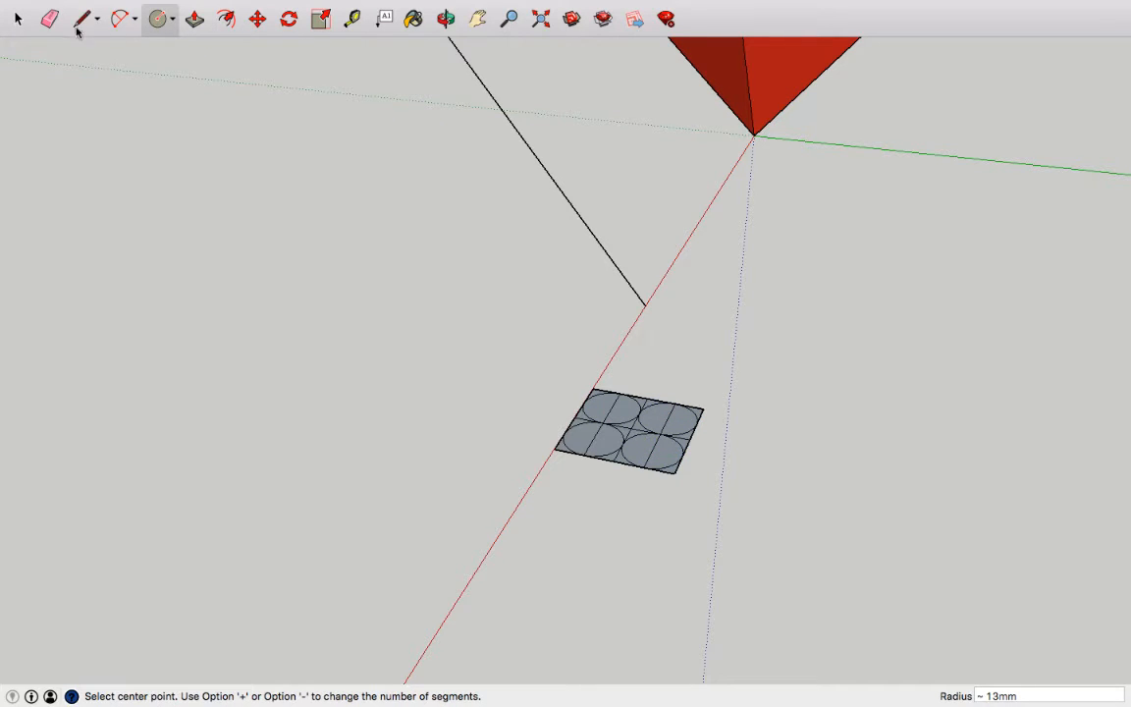
{"action": "left_click", "coordinate": [49, 18]}
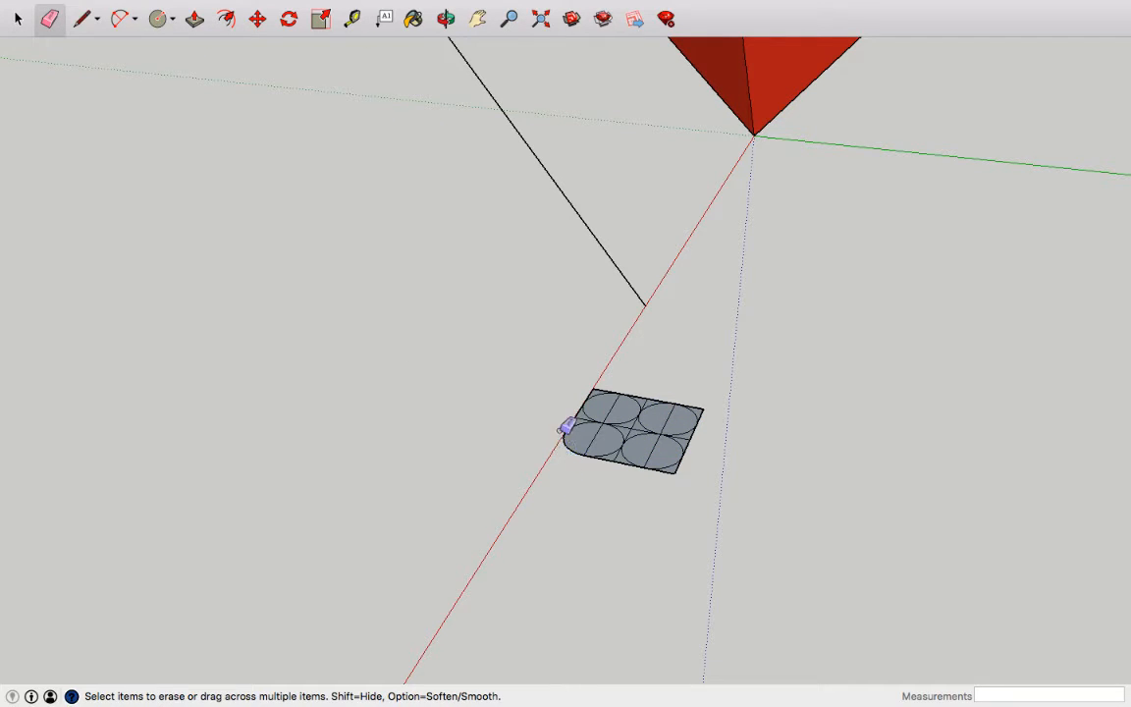
{"action": "mouse_move", "coordinate": [653, 391]}
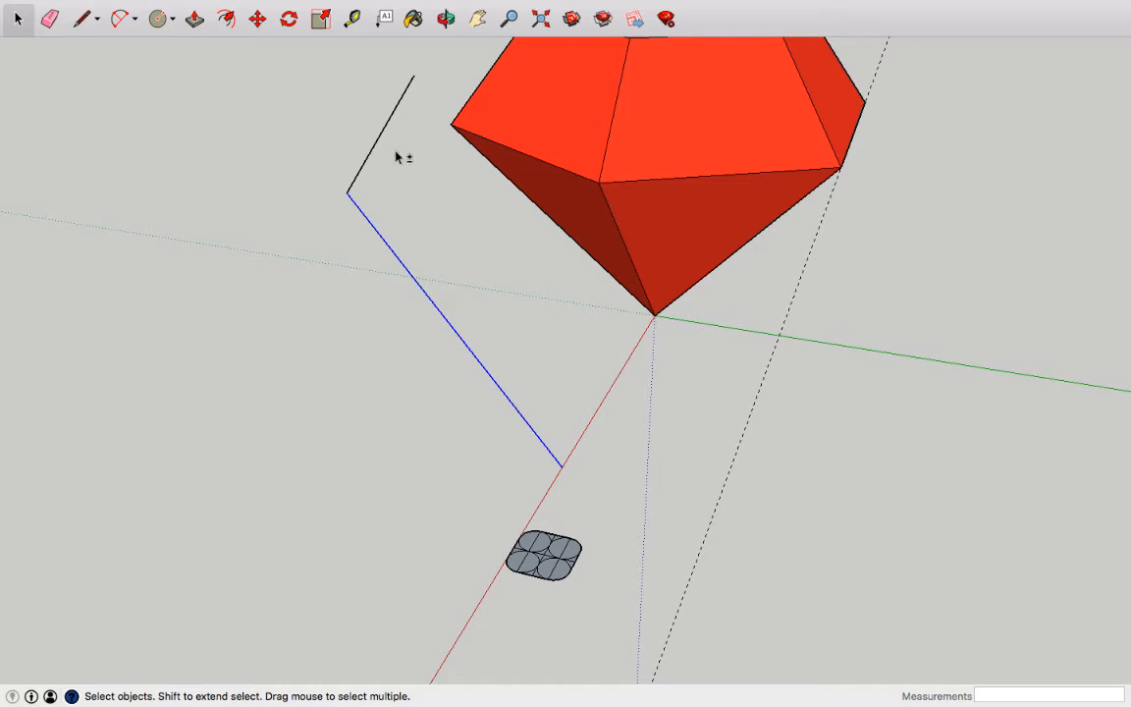
- Erase the interior arcs and grid lines, leaving a single rounded-corner face
{"action": "left_click", "coordinate": [257, 19]}
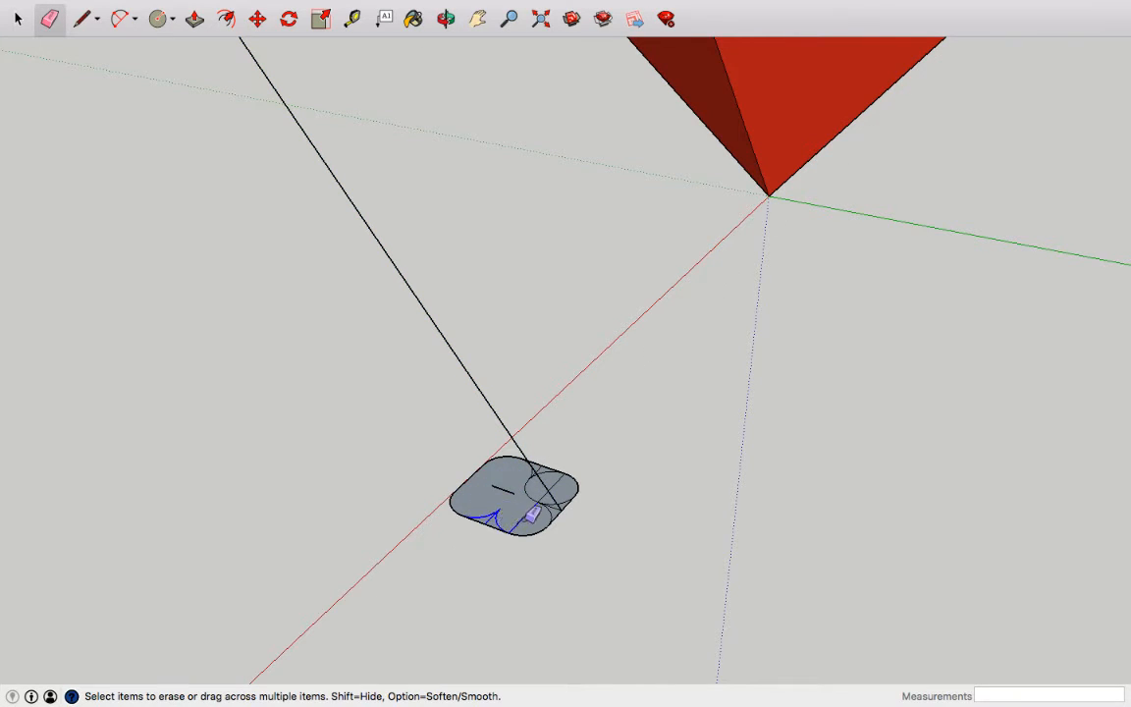
{"action": "left_click", "coordinate": [510, 496]}
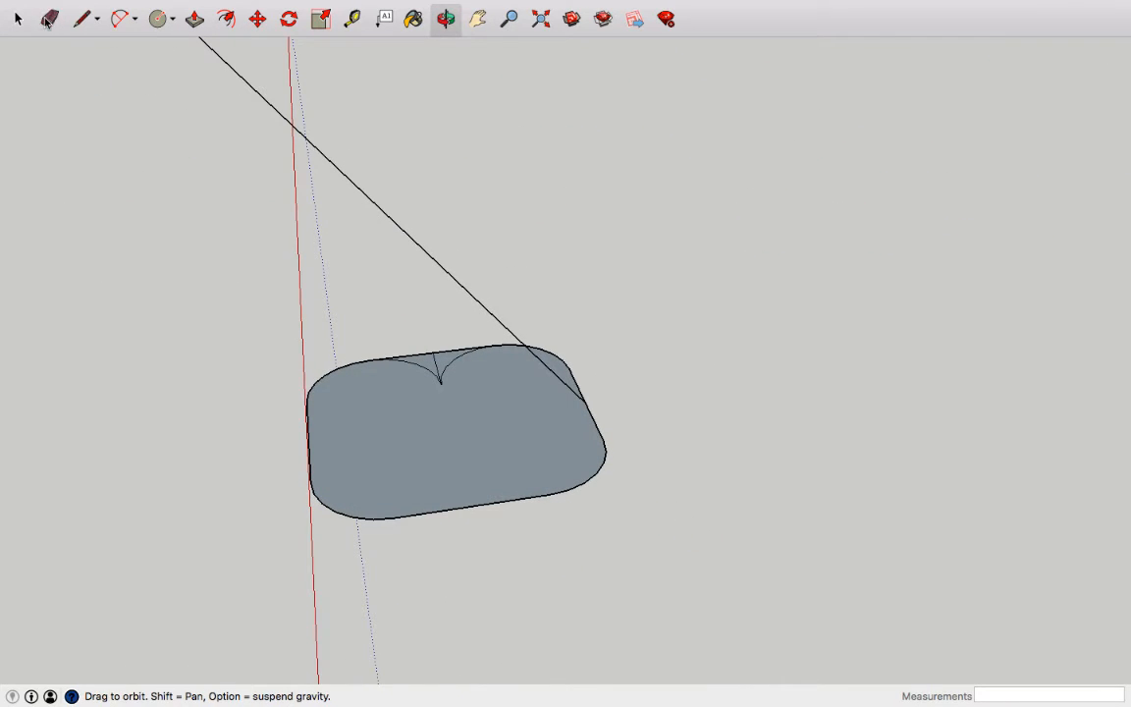
{"action": "left_click", "coordinate": [49, 18]}
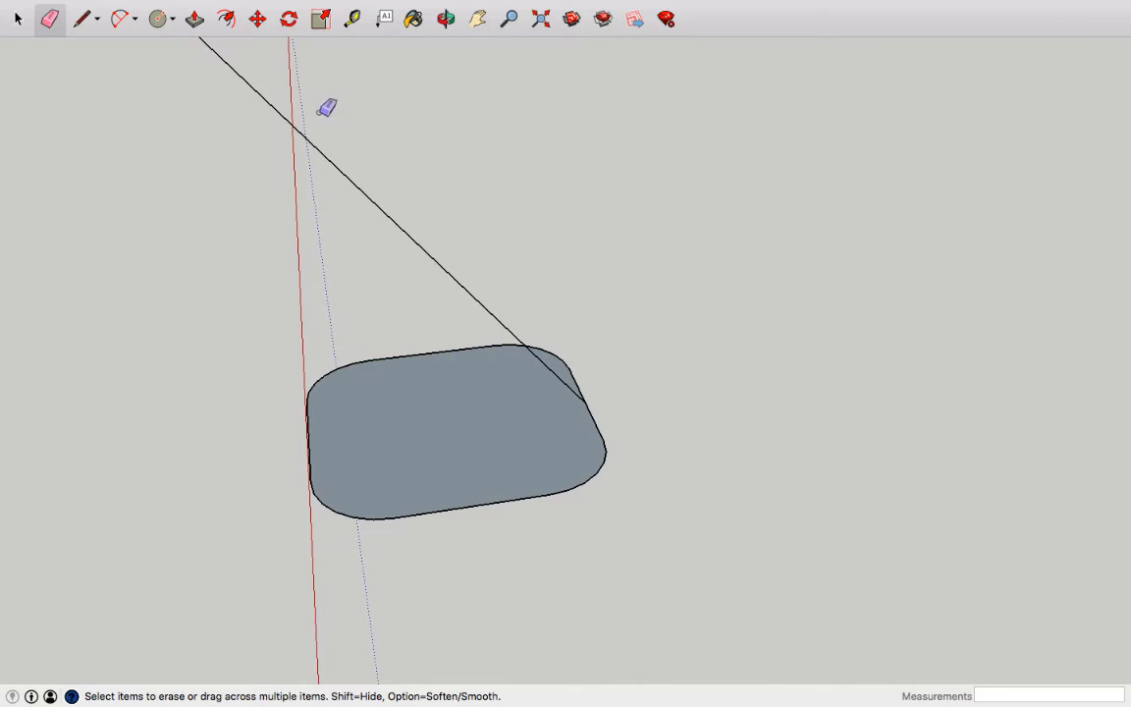
{"action": "left_click", "coordinate": [444, 19]}
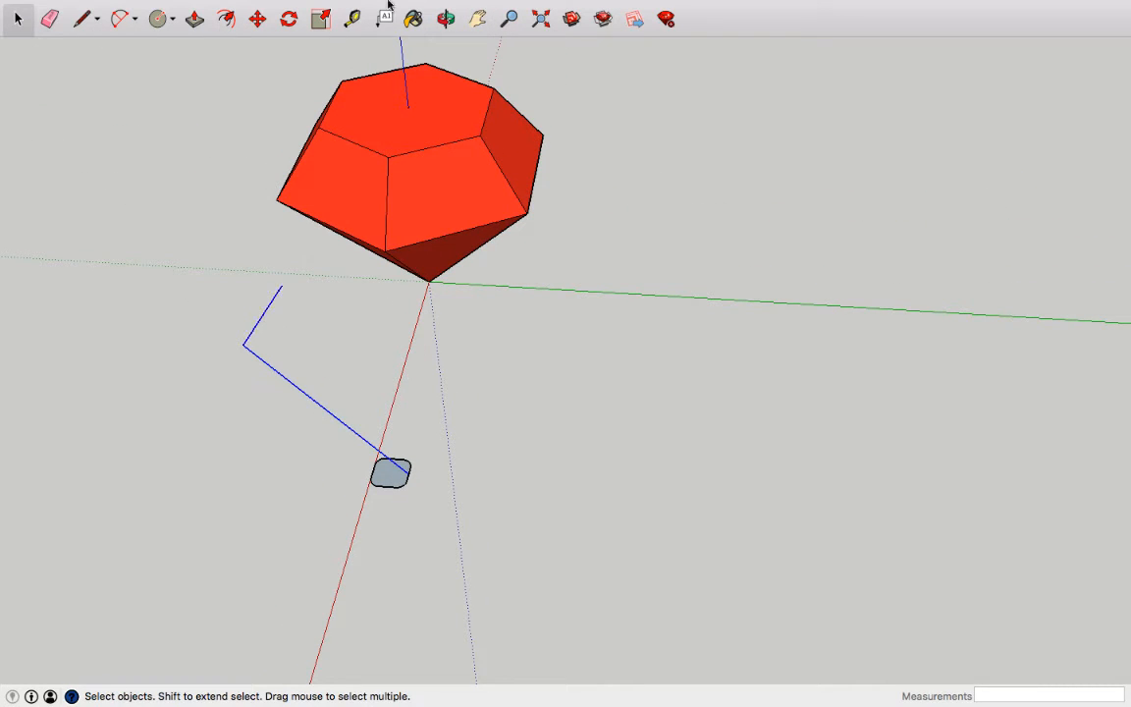
- Open the Tools menu to use Follow Me along the L-shaped path
{"action": "left_click", "coordinate": [324, 8]}
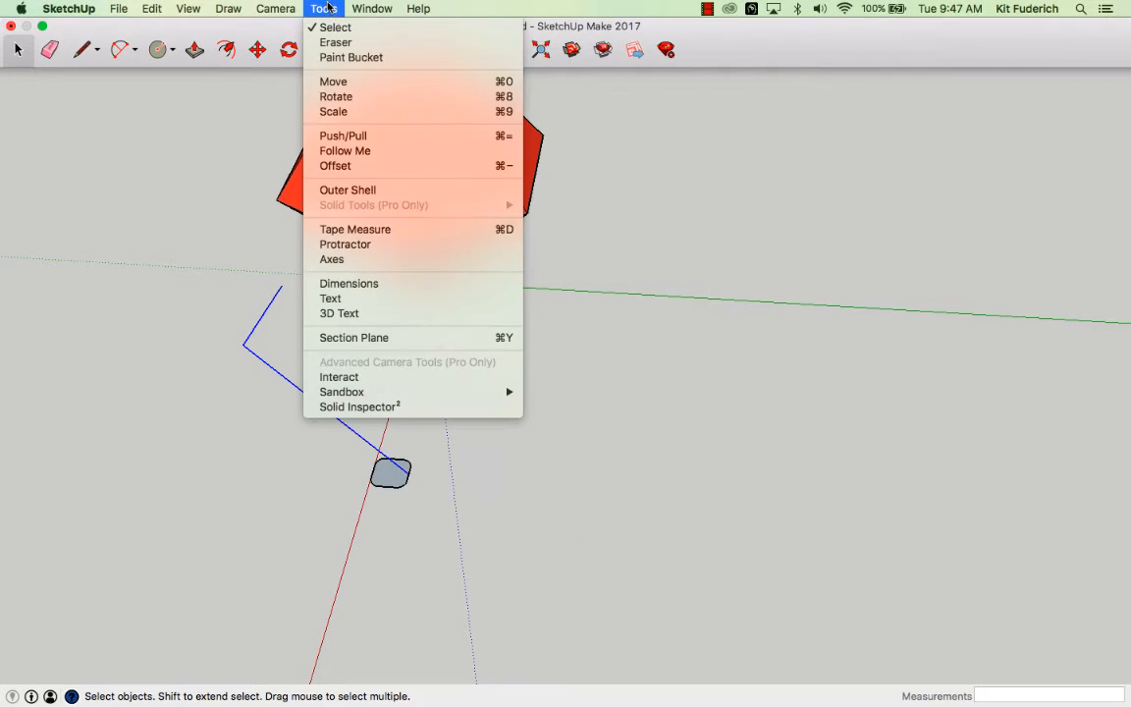
{"action": "mouse_move", "coordinate": [362, 329]}
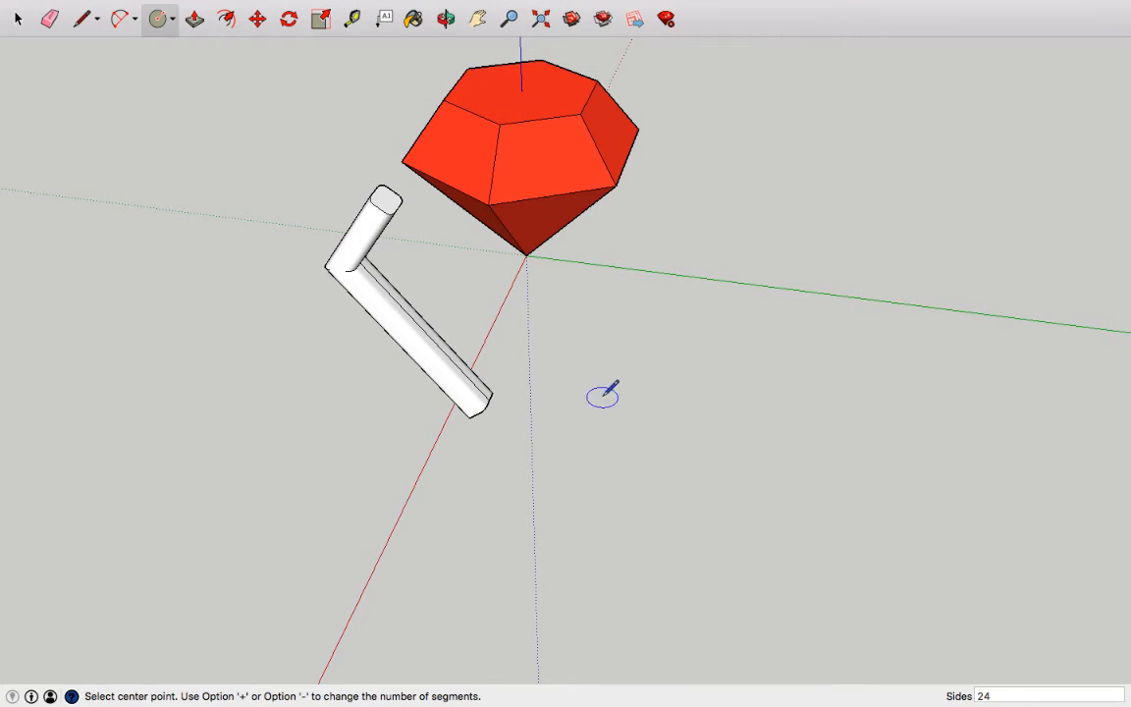
- Draw a circle beside the prong, push/pull it 35mm high, and line its top
{"action": "left_click", "coordinate": [601, 397]}
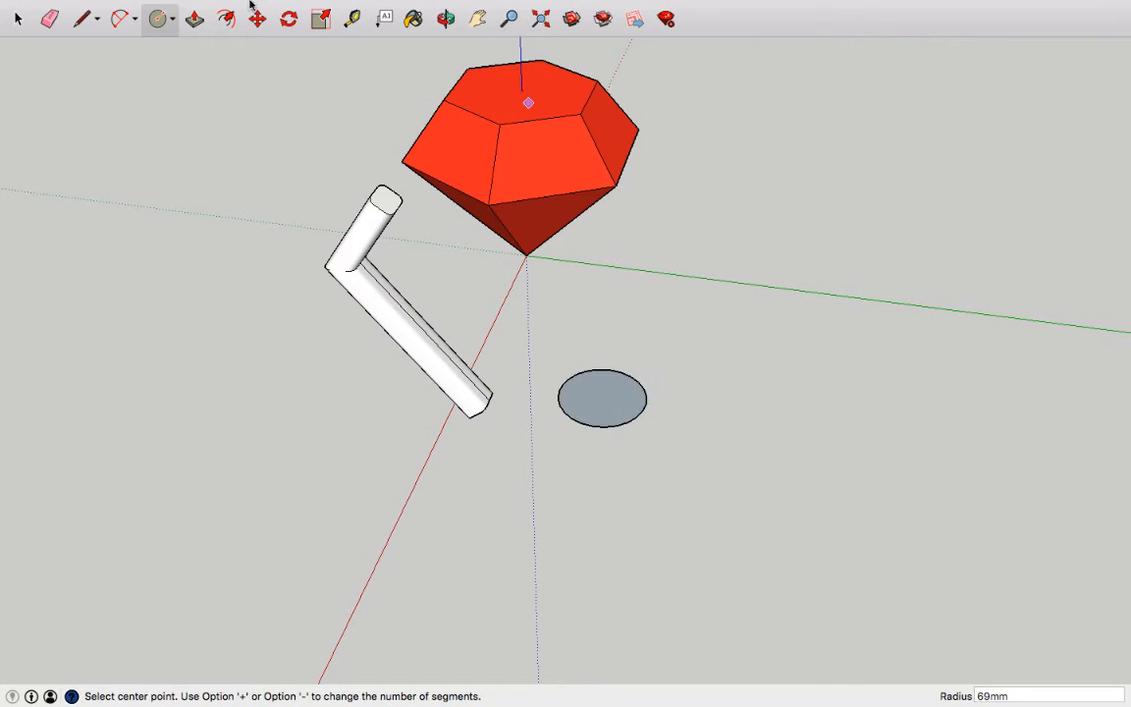
{"action": "left_click", "coordinate": [194, 19]}
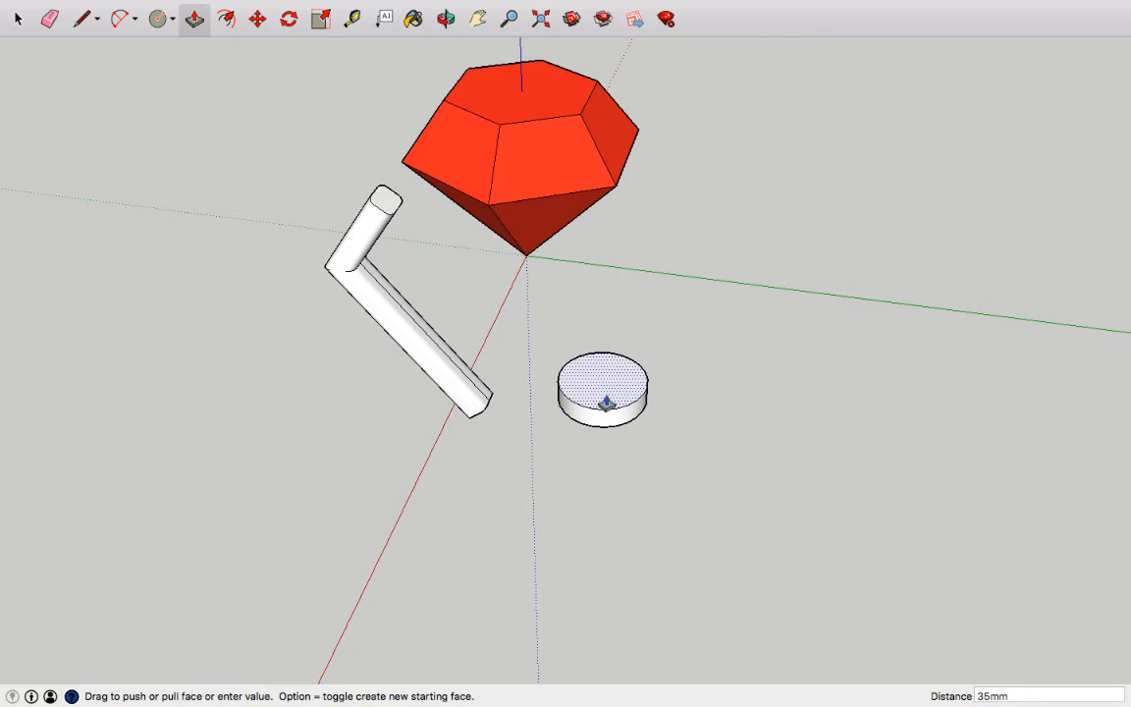
{"action": "left_click", "coordinate": [84, 18]}
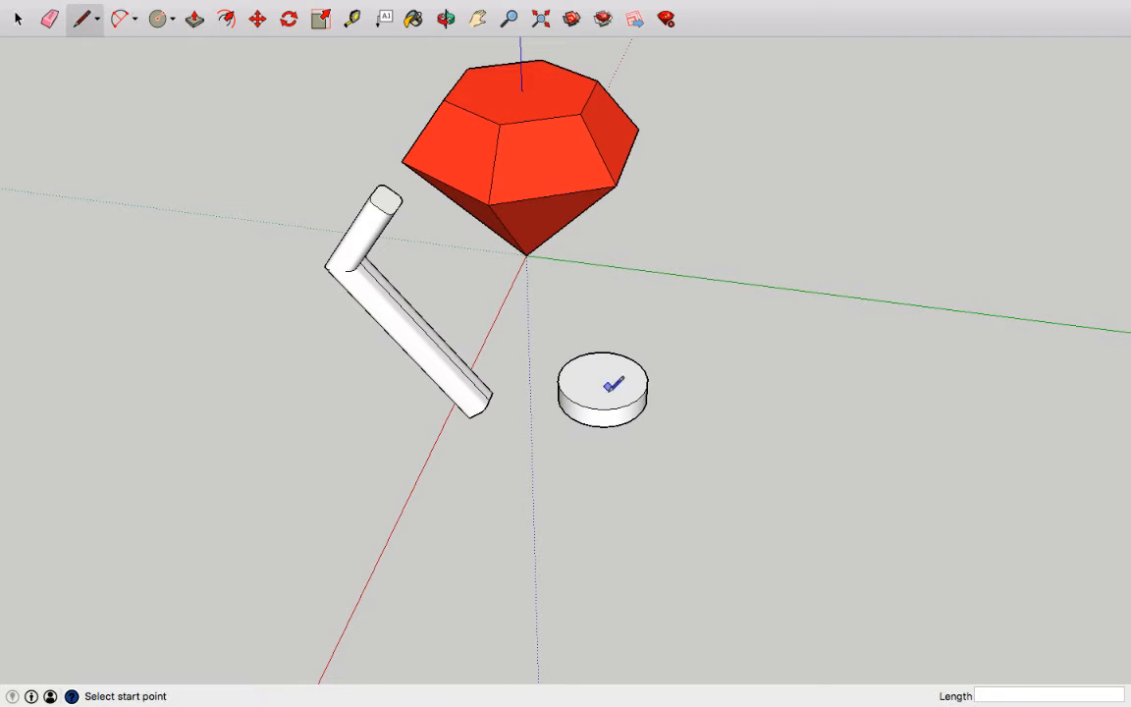
{"action": "left_click", "coordinate": [612, 383]}
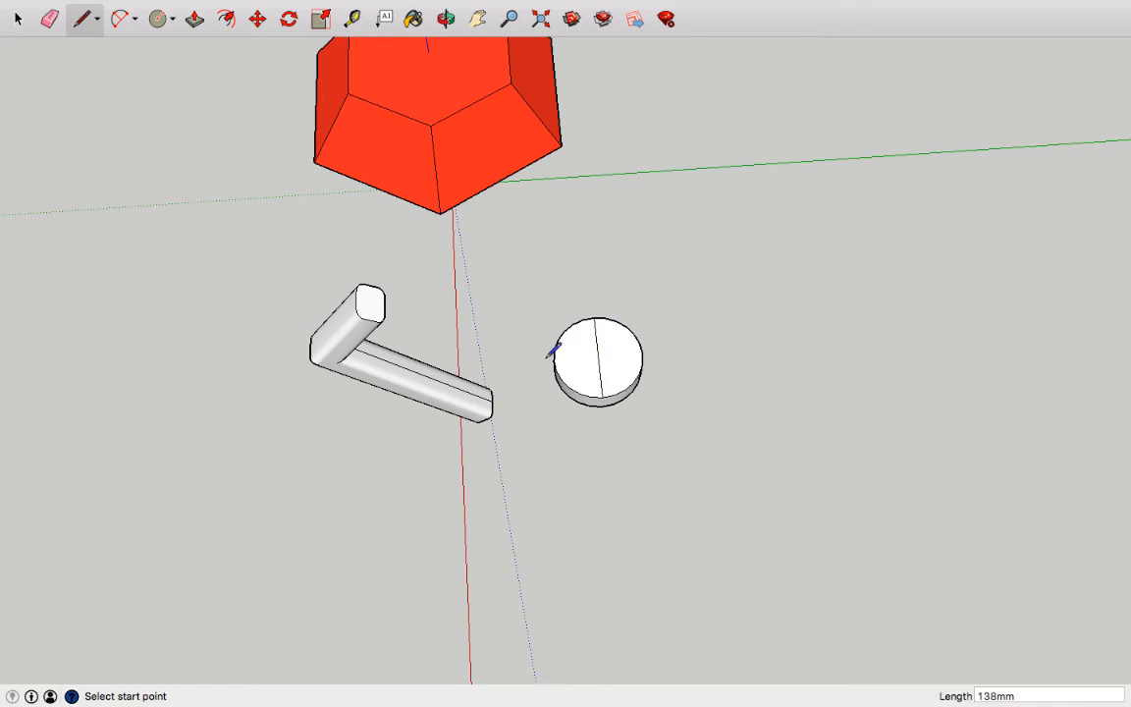
{"action": "mouse_move", "coordinate": [554, 359]}
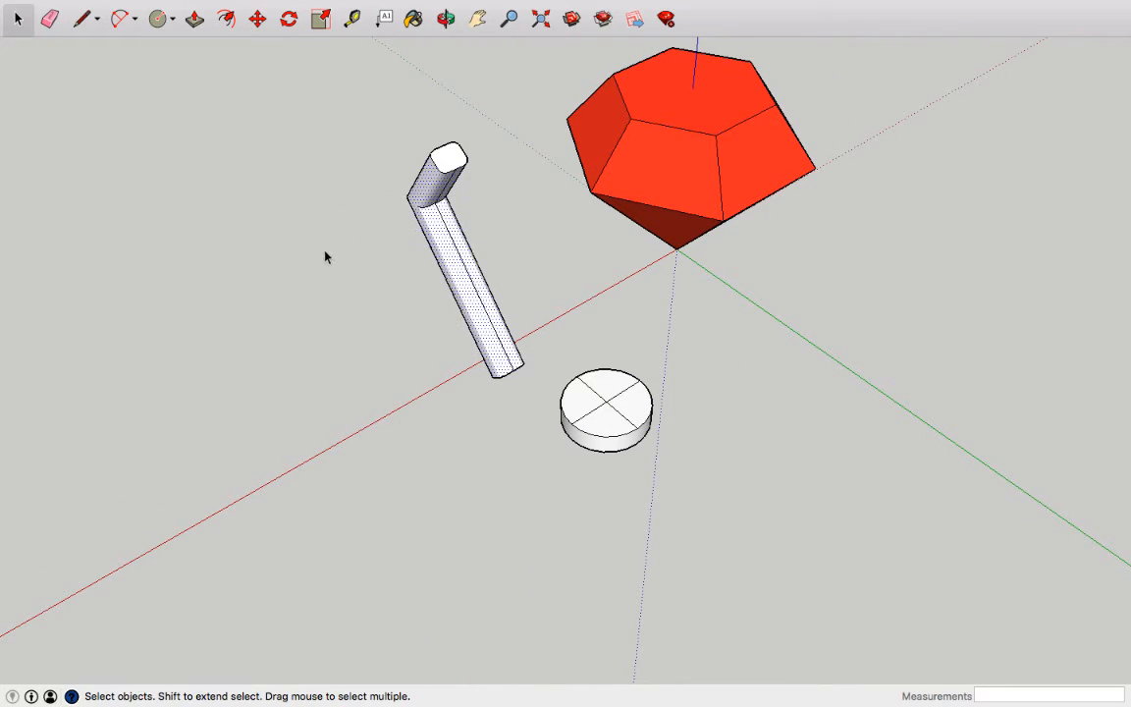
- Move the prong onto the disc centre, rotate-copy it 270°, and array with /3
{"action": "left_click", "coordinate": [466, 265]}
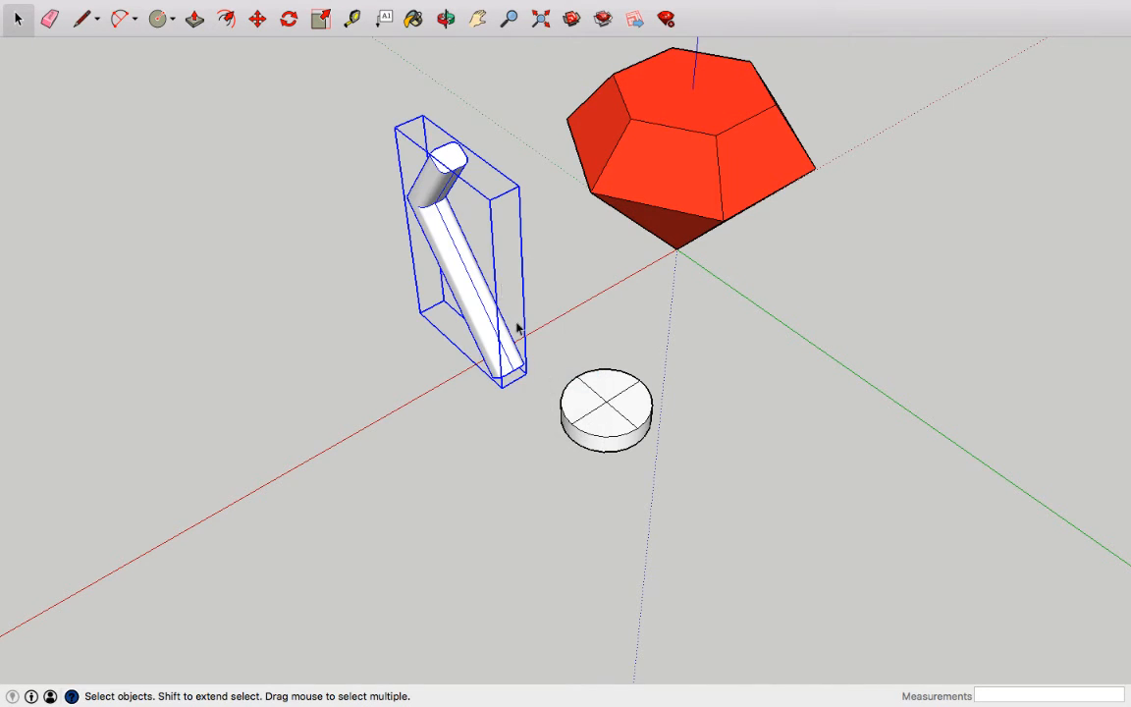
{"action": "left_click", "coordinate": [258, 18]}
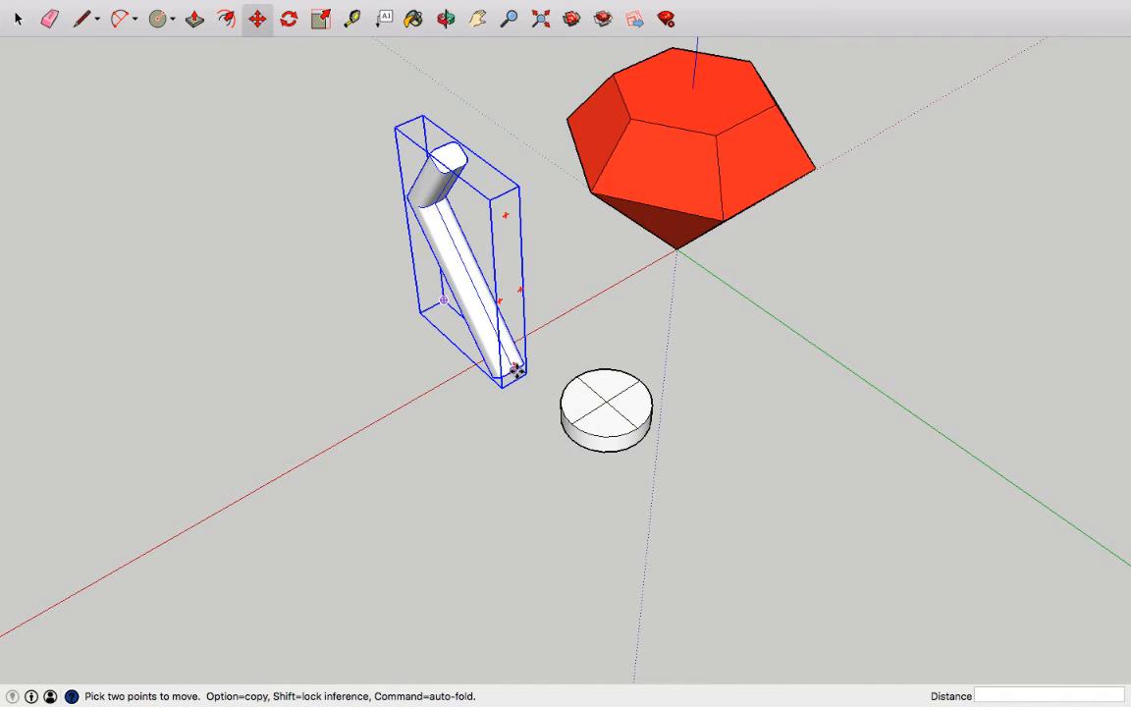
{"action": "left_click_drag", "start_coordinate": [517, 370], "coordinate": [609, 400]}
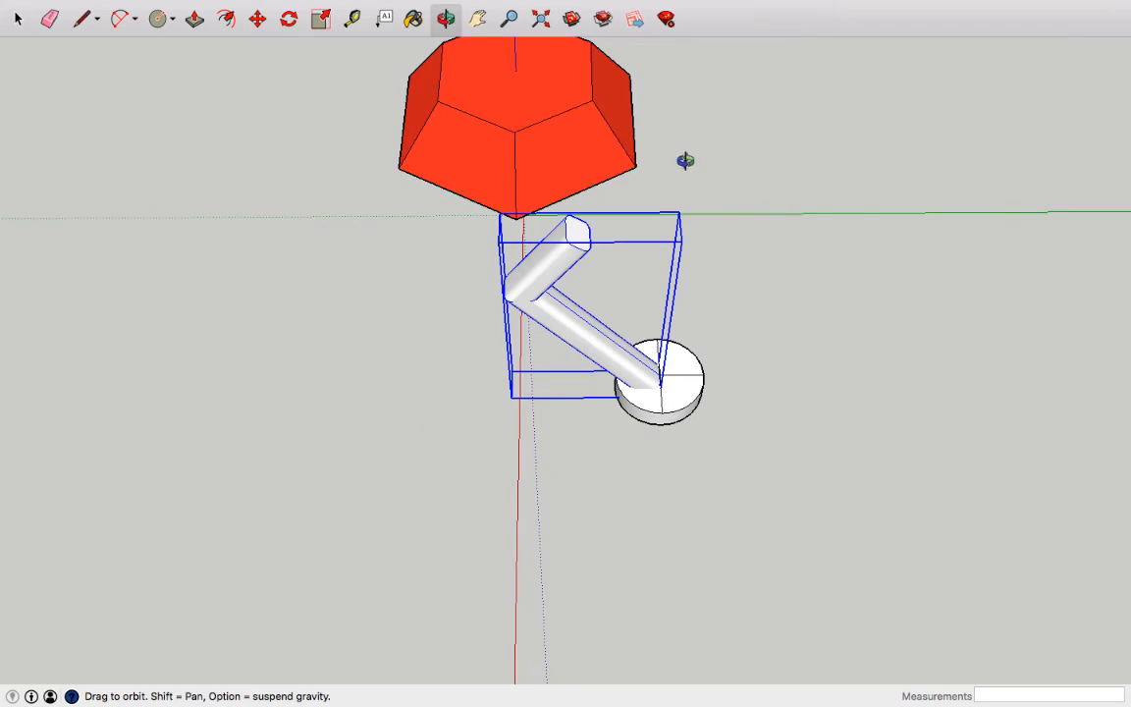
{"action": "left_click", "coordinate": [288, 19]}
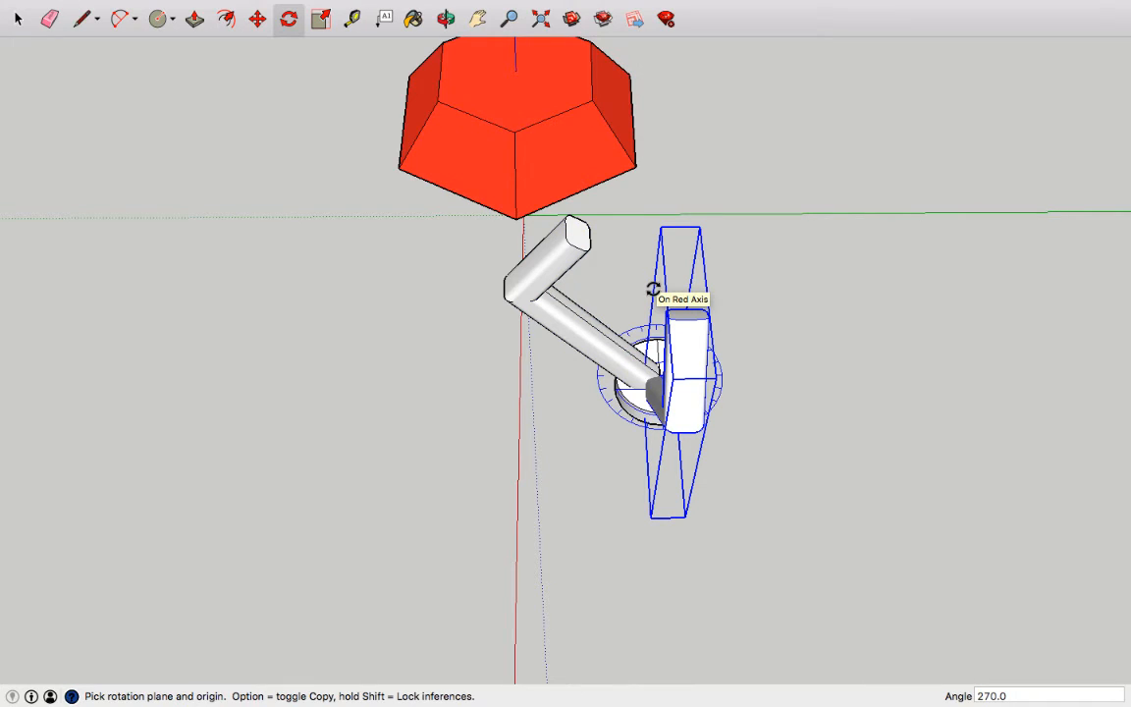
{"action": "type", "text": "/3"}
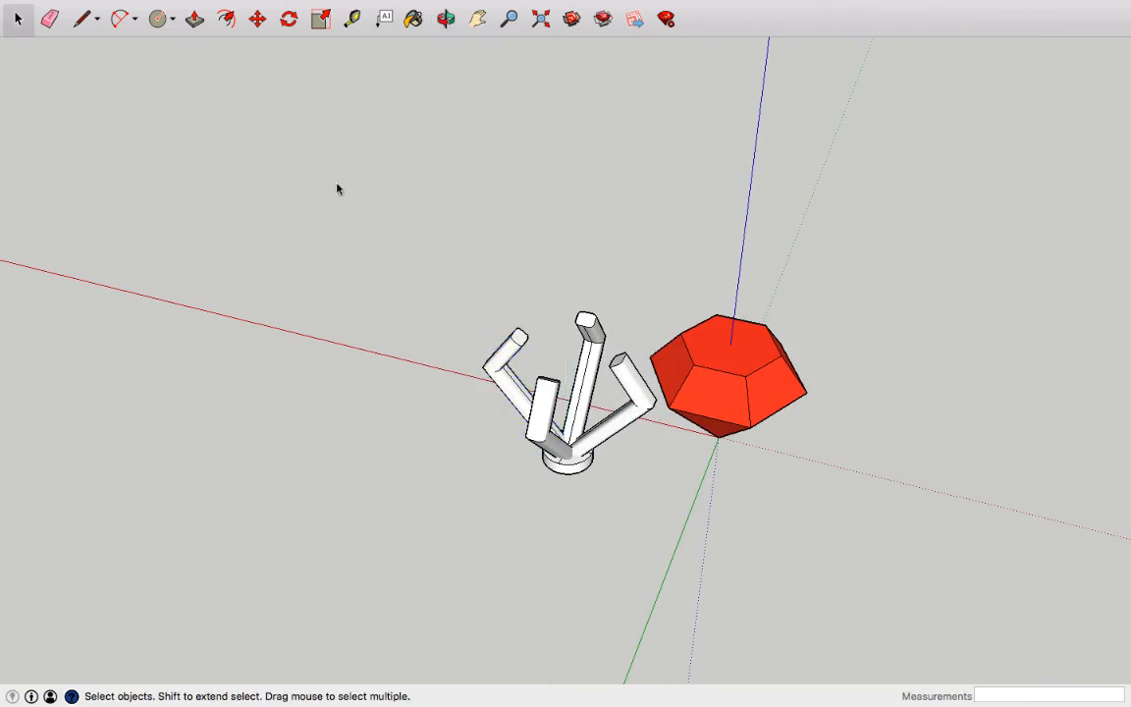
- Paint the setting yellow, draw a disc beside it, and offset its outline
{"action": "left_click", "coordinate": [709, 8]}
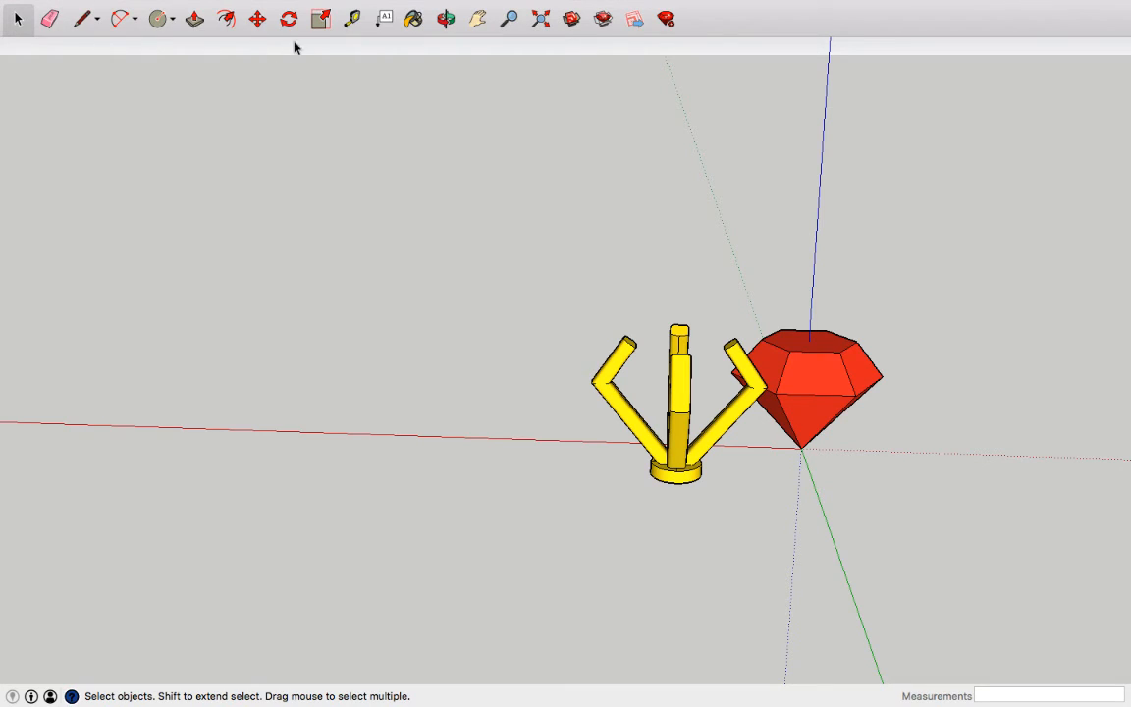
{"action": "left_click", "coordinate": [157, 19]}
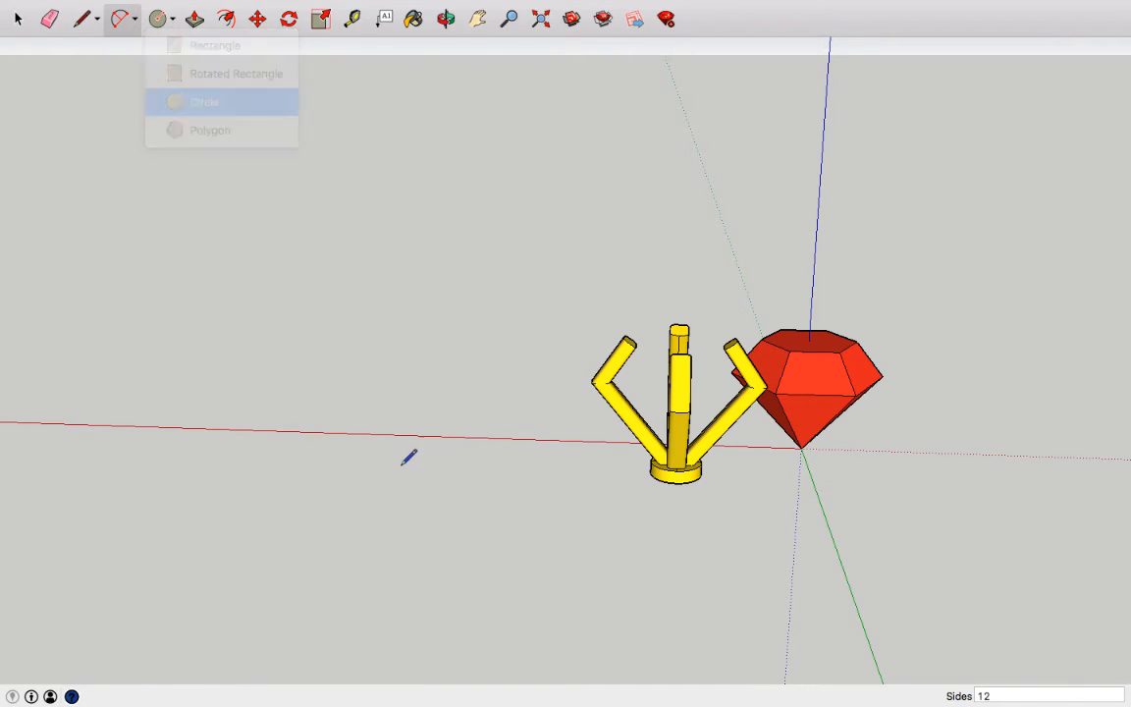
{"action": "left_click", "coordinate": [204, 101]}
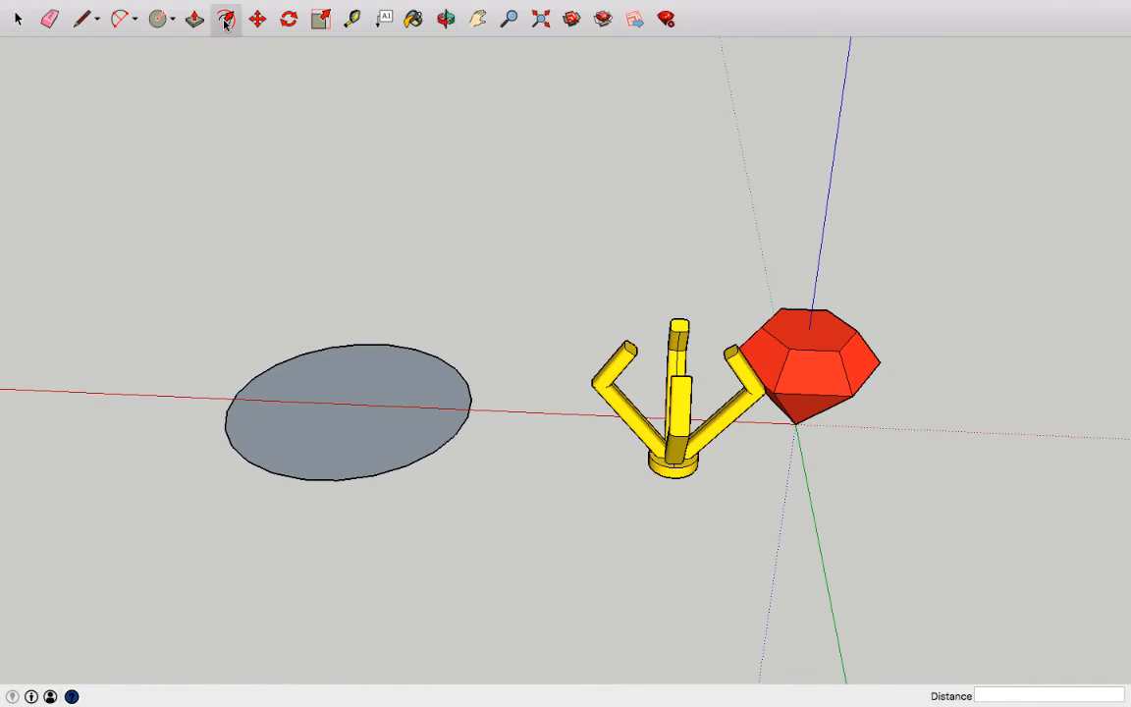
{"action": "left_click", "coordinate": [224, 18]}
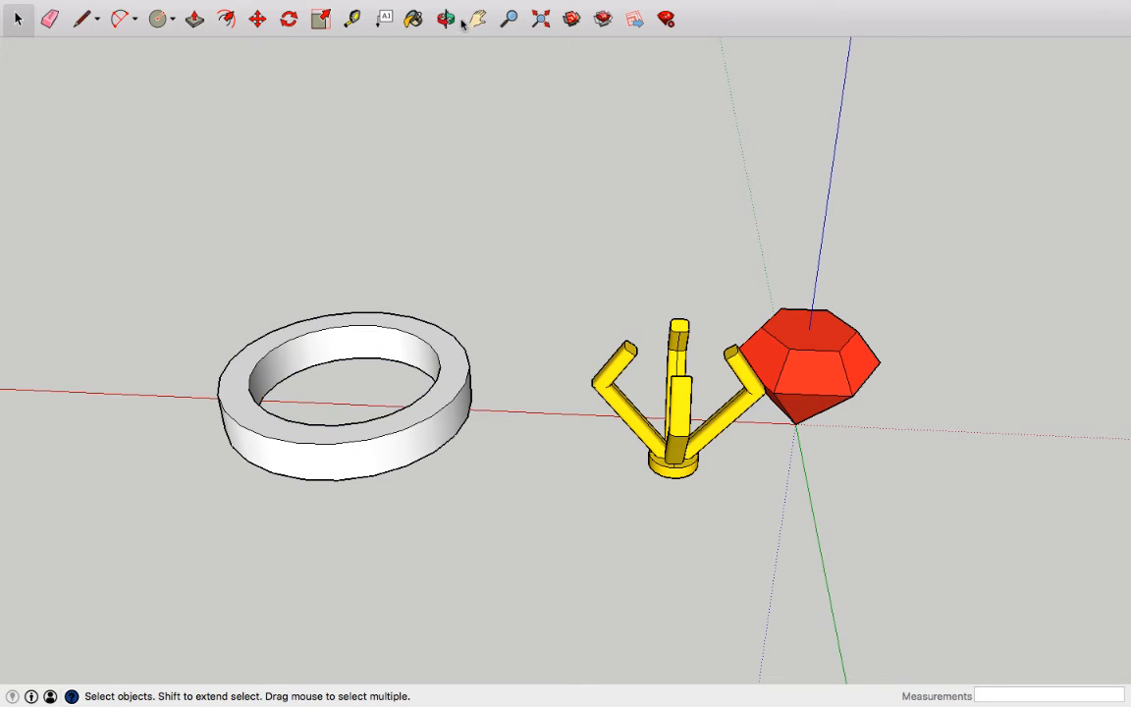
- Copy the band's top edge to its middle and scale that edge to about 1.03
{"action": "left_click", "coordinate": [445, 19]}
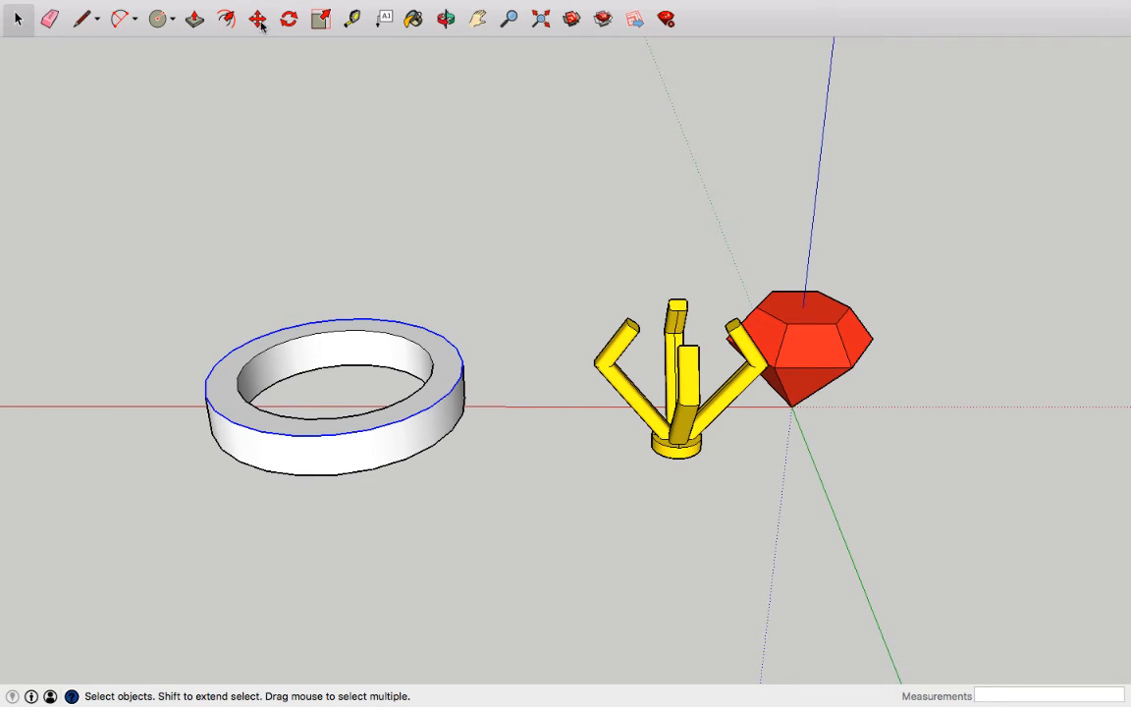
{"action": "left_click", "coordinate": [255, 19]}
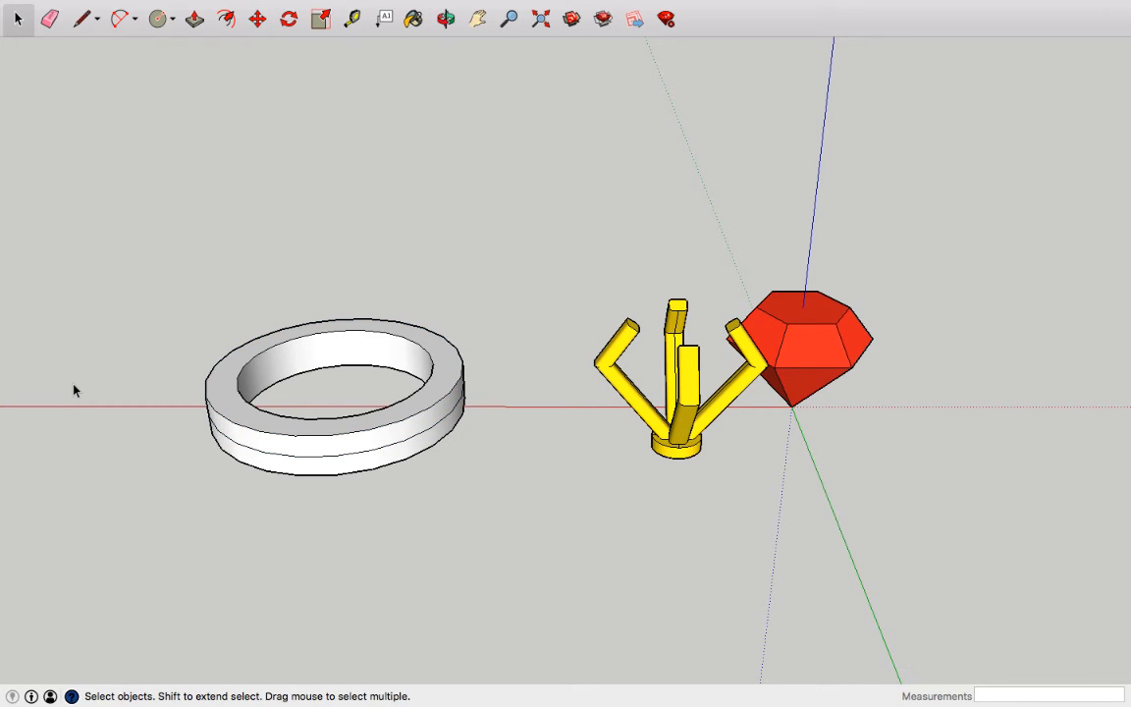
{"action": "mouse_move", "coordinate": [236, 457]}
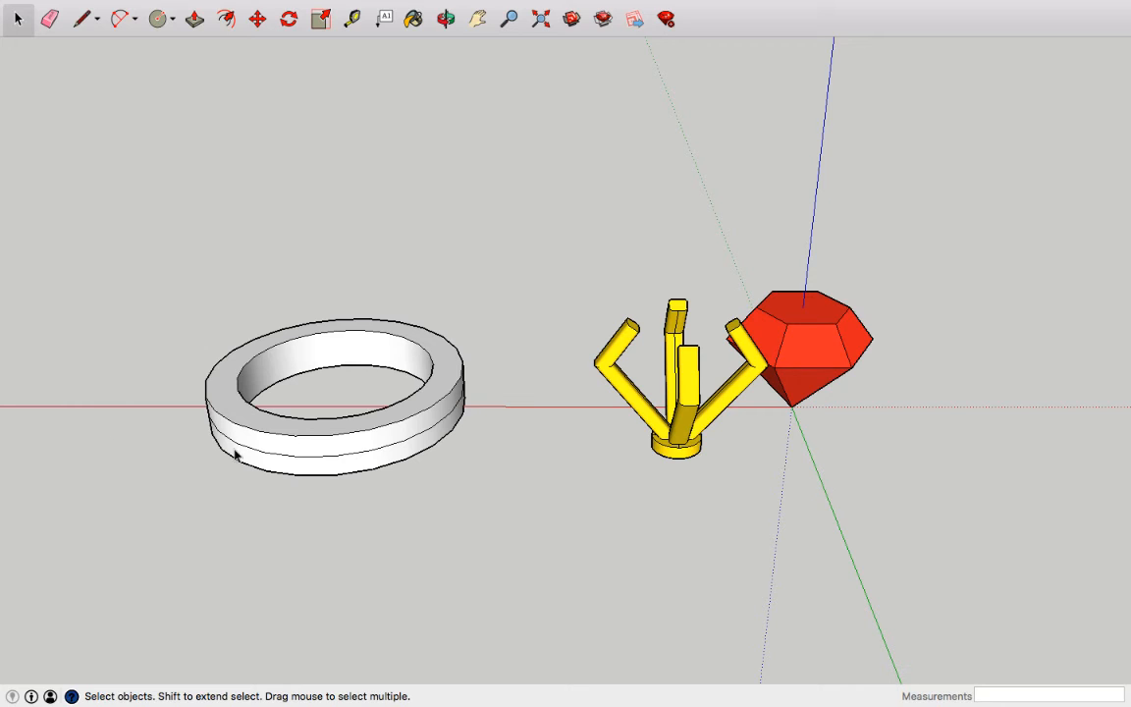
{"action": "mouse_move", "coordinate": [166, 323]}
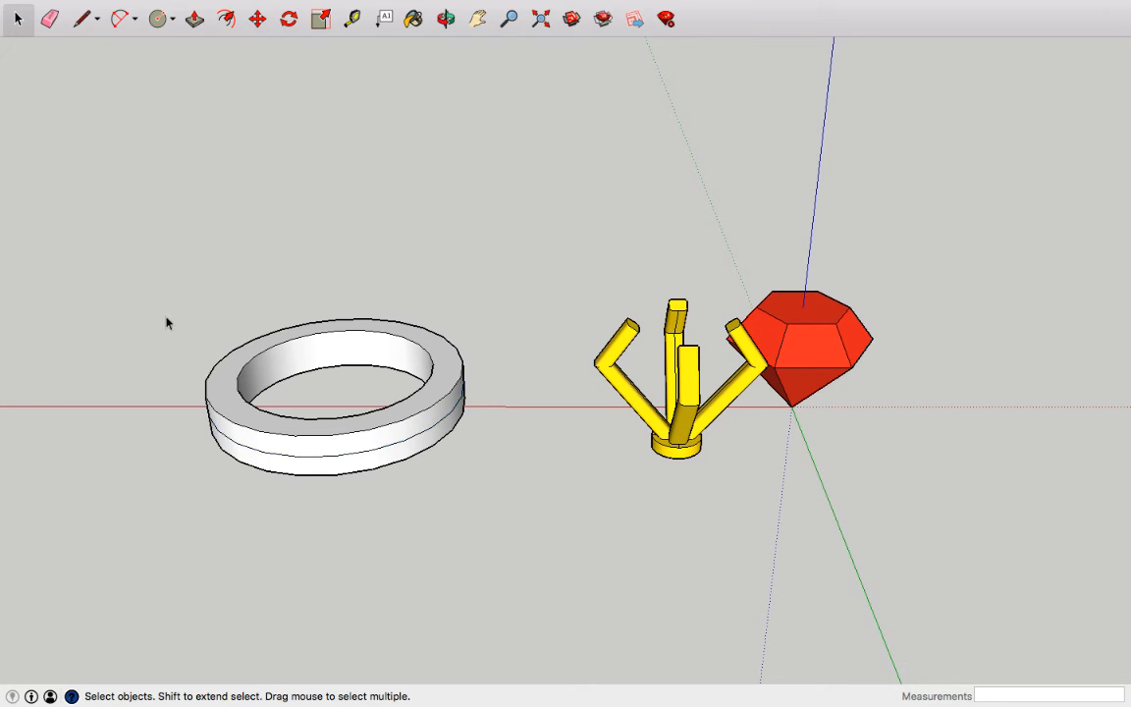
{"action": "mouse_move", "coordinate": [160, 203]}
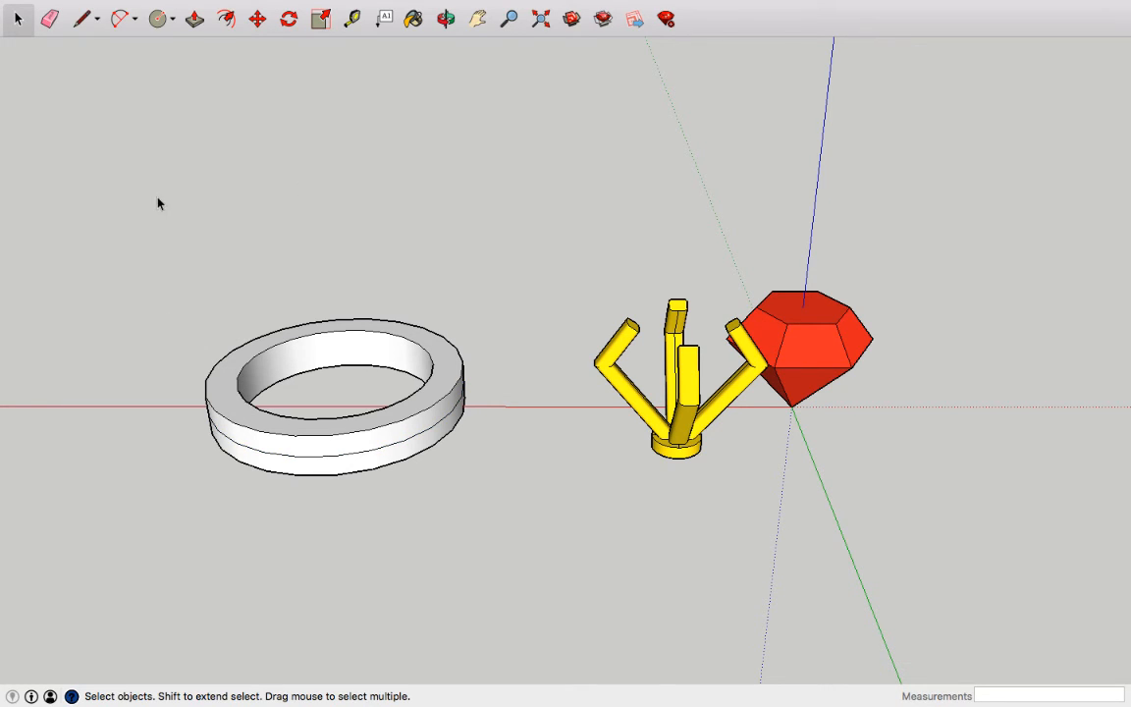
{"action": "left_click", "coordinate": [334, 393]}
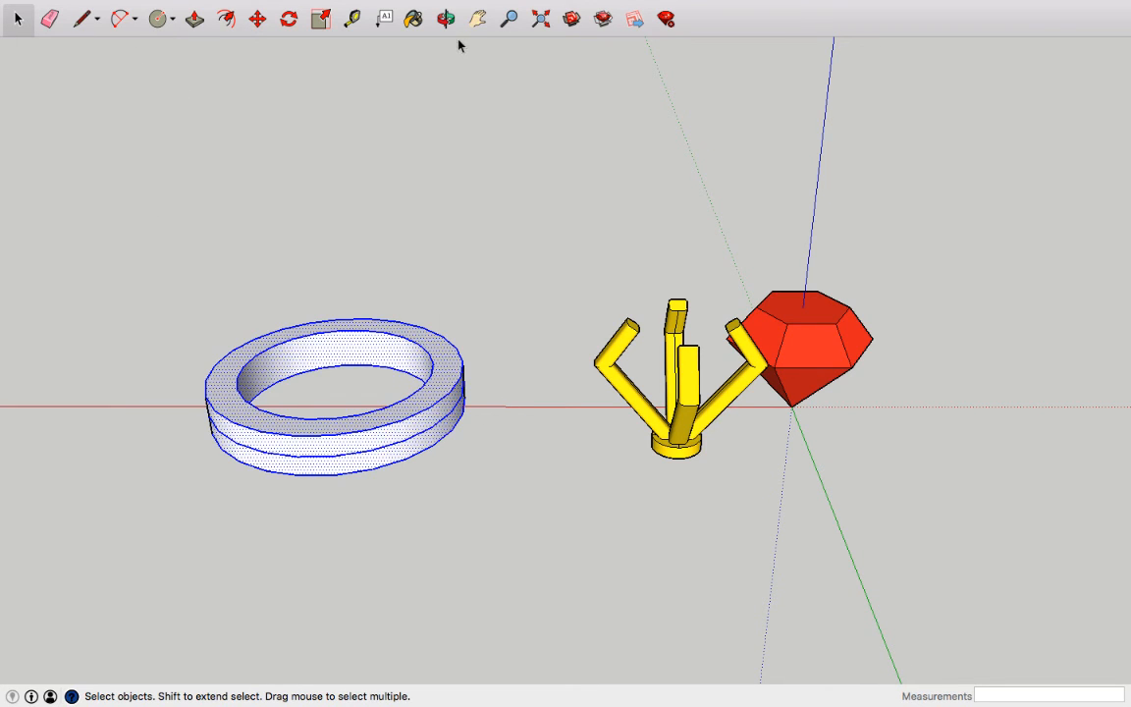
{"action": "left_click", "coordinate": [442, 432]}
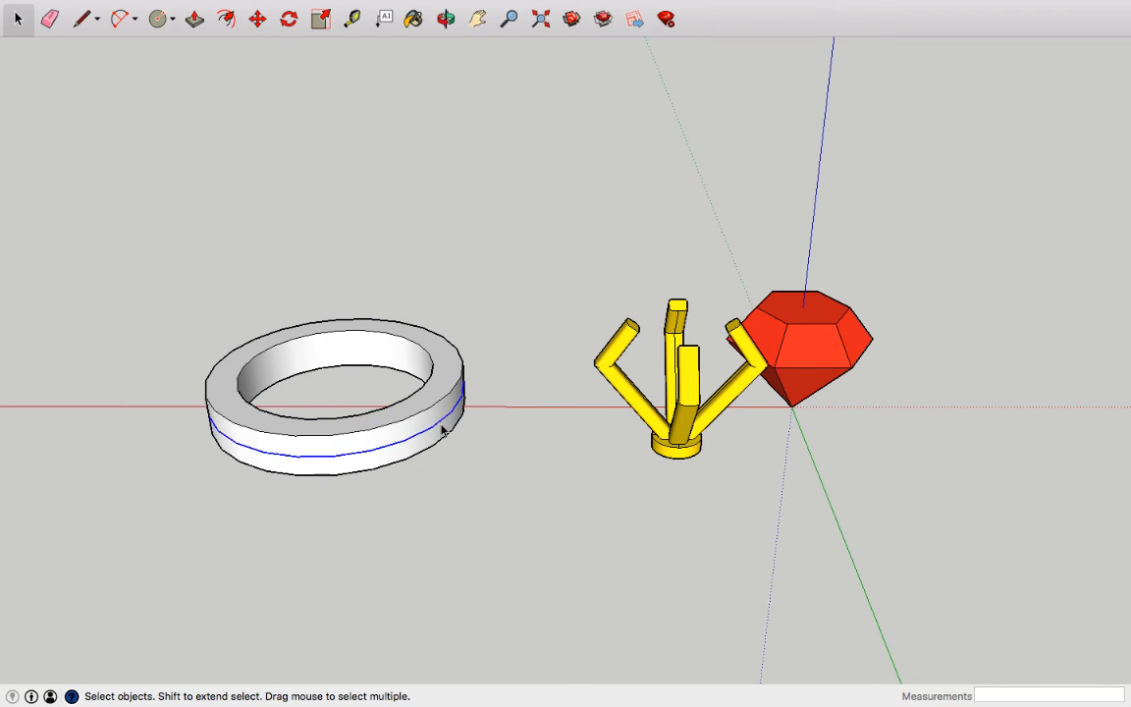
{"action": "left_click", "coordinate": [318, 18]}
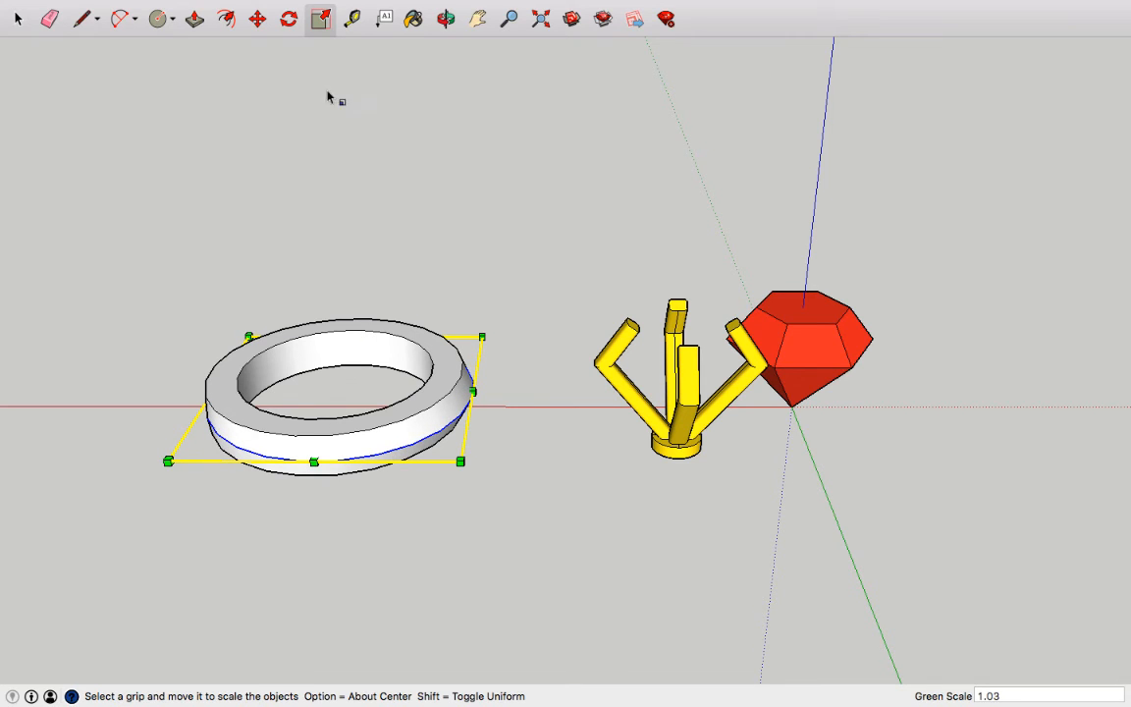
{"action": "left_click", "coordinate": [444, 19]}
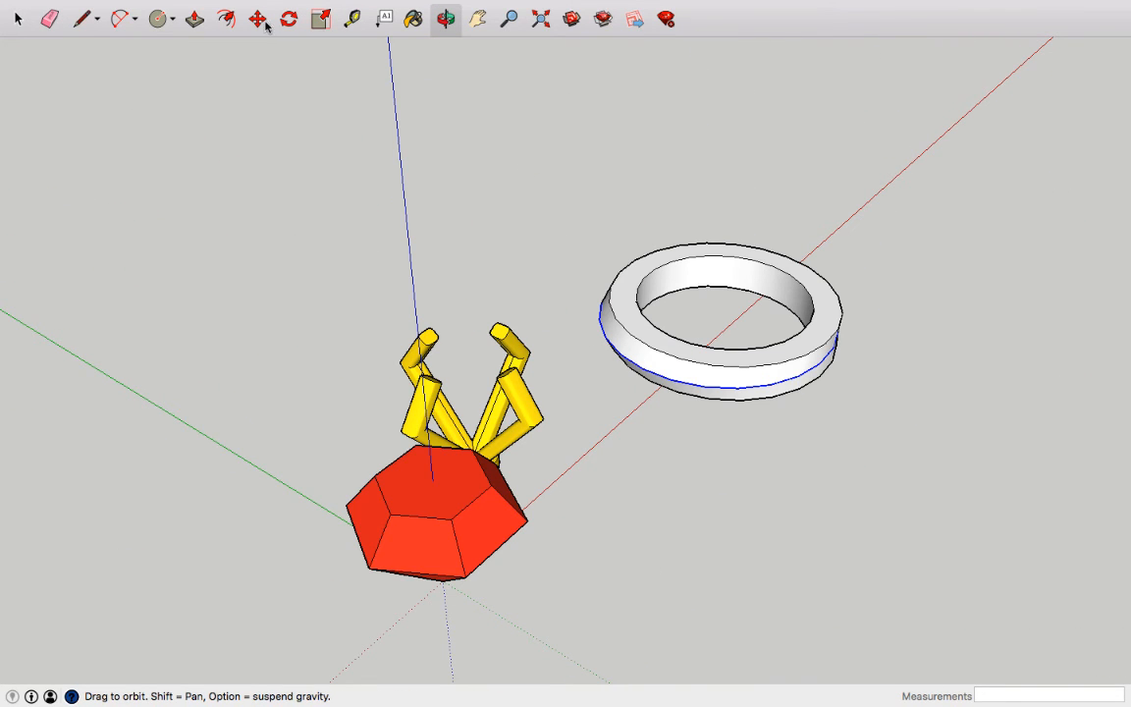
- Apply the yellow colour to the ring band, matching the claw setting, and close Colors
{"action": "left_click", "coordinate": [319, 19]}
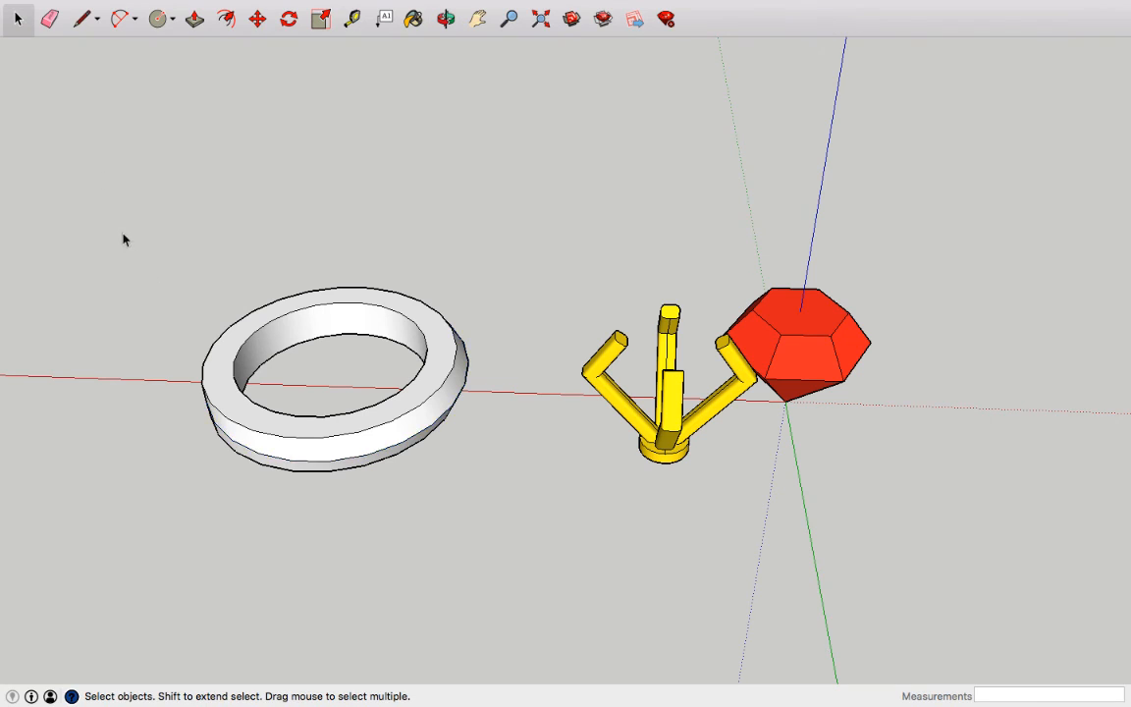
{"action": "mouse_move", "coordinate": [455, 366]}
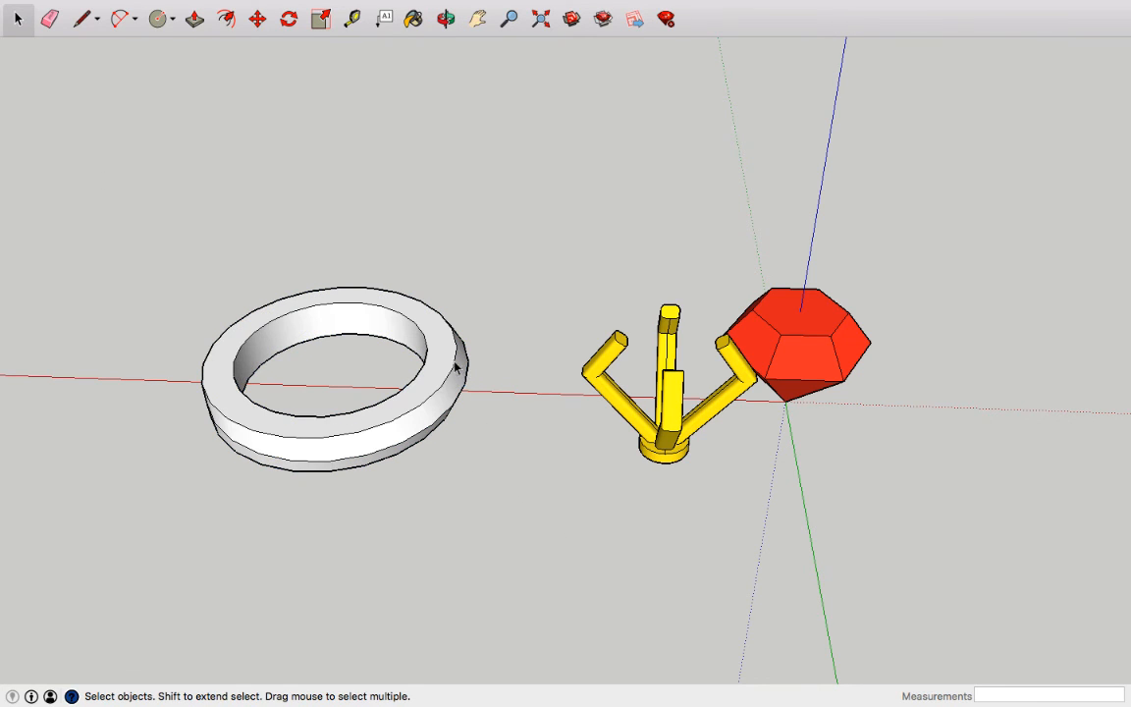
{"action": "mouse_move", "coordinate": [483, 378]}
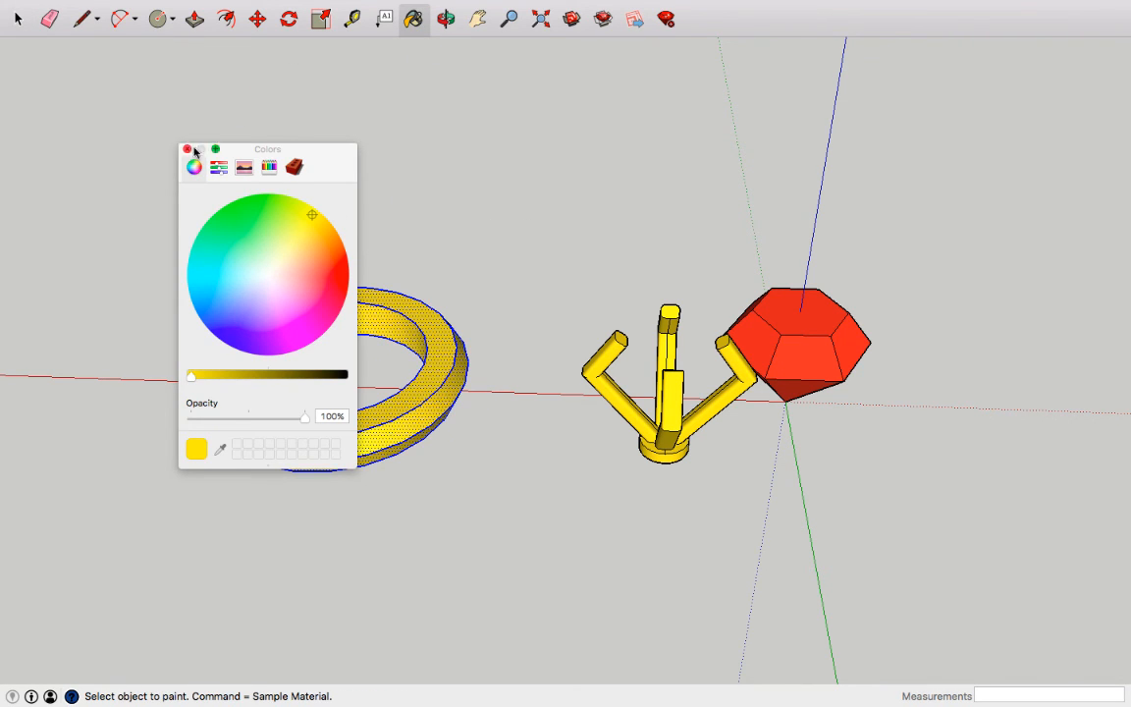
{"action": "left_click", "coordinate": [186, 150]}
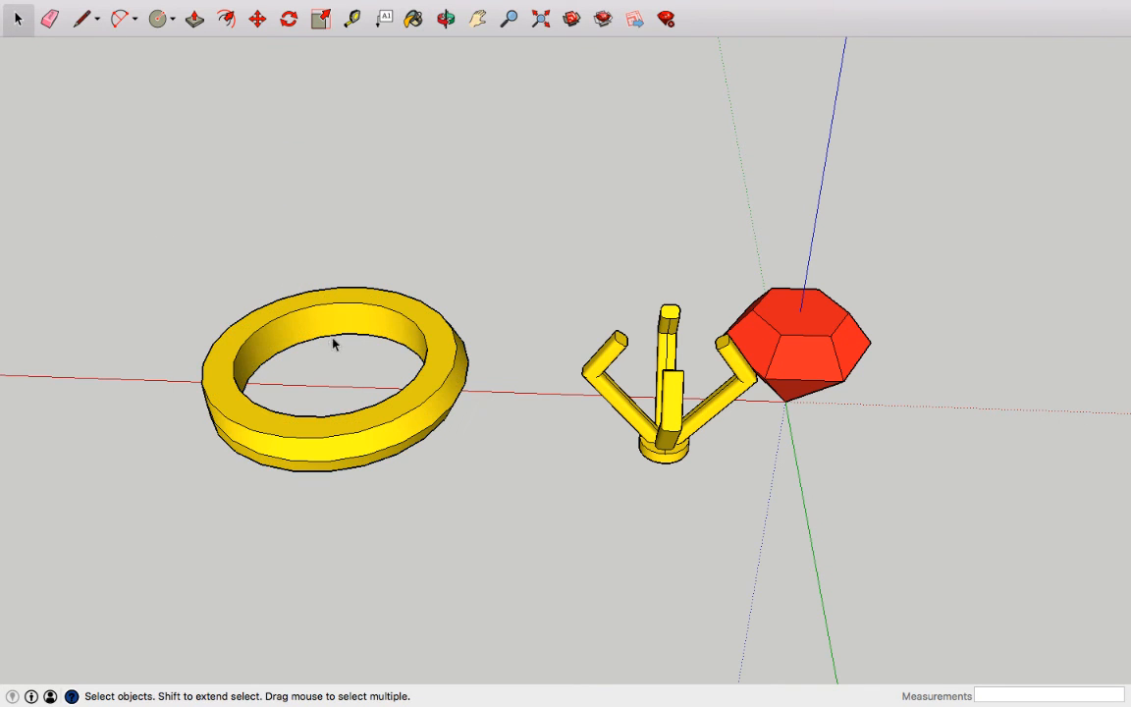
- Seat the claw setting on the yellow band and drag the red gem out beside the ring
{"action": "left_click", "coordinate": [444, 19]}
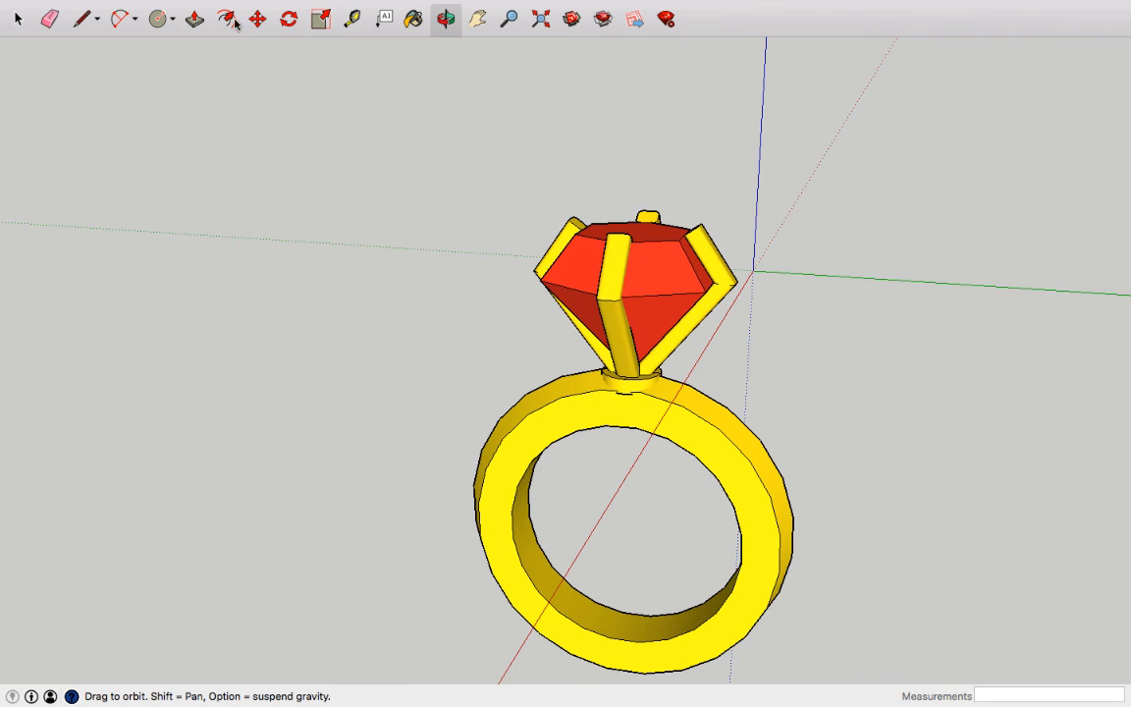
{"action": "left_click", "coordinate": [257, 19]}
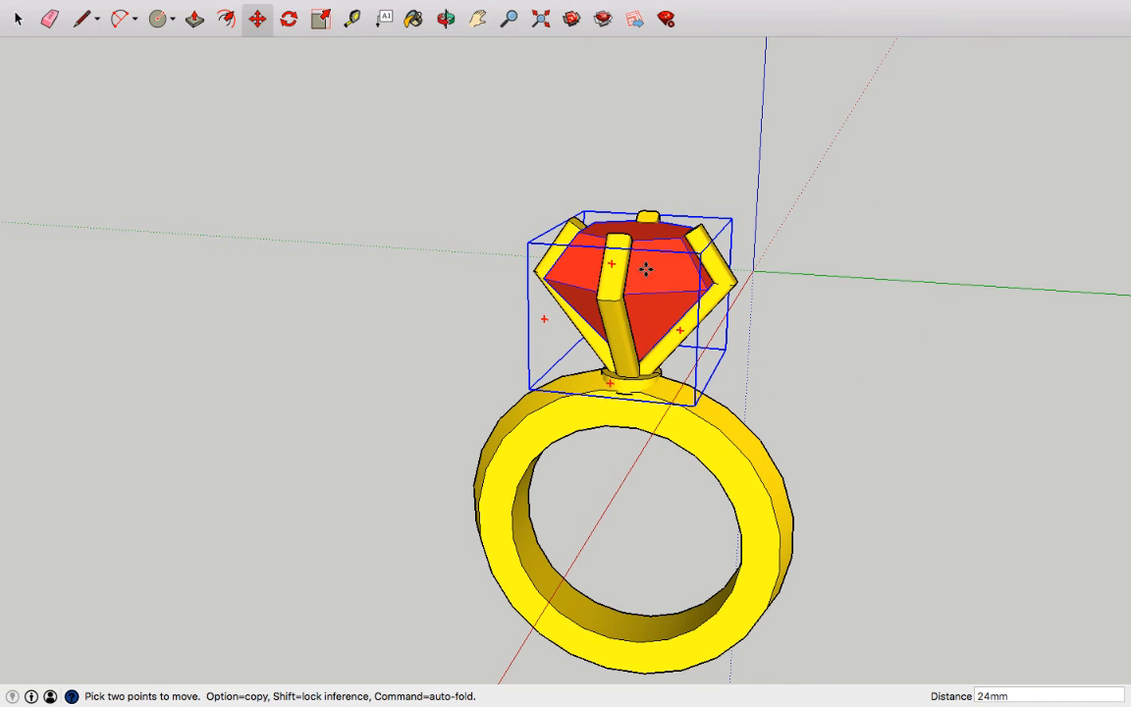
{"action": "left_click_drag", "start_coordinate": [645, 271], "coordinate": [967, 327]}
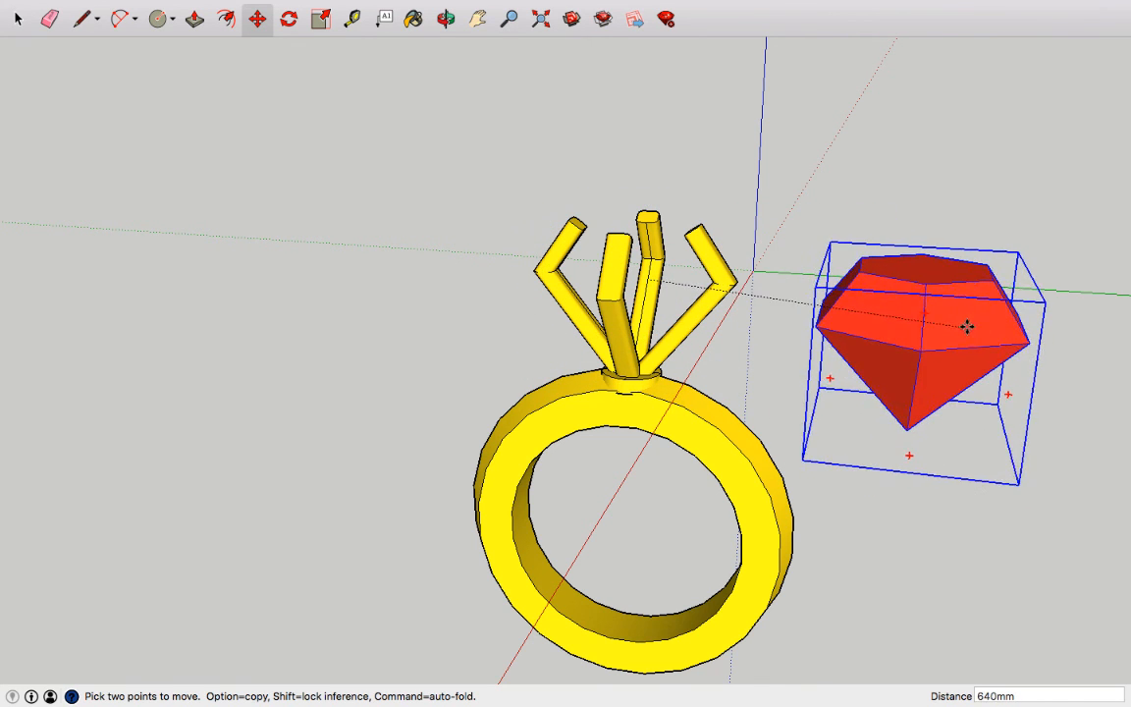
{"action": "left_click_drag", "start_coordinate": [967, 327], "coordinate": [641, 282]}
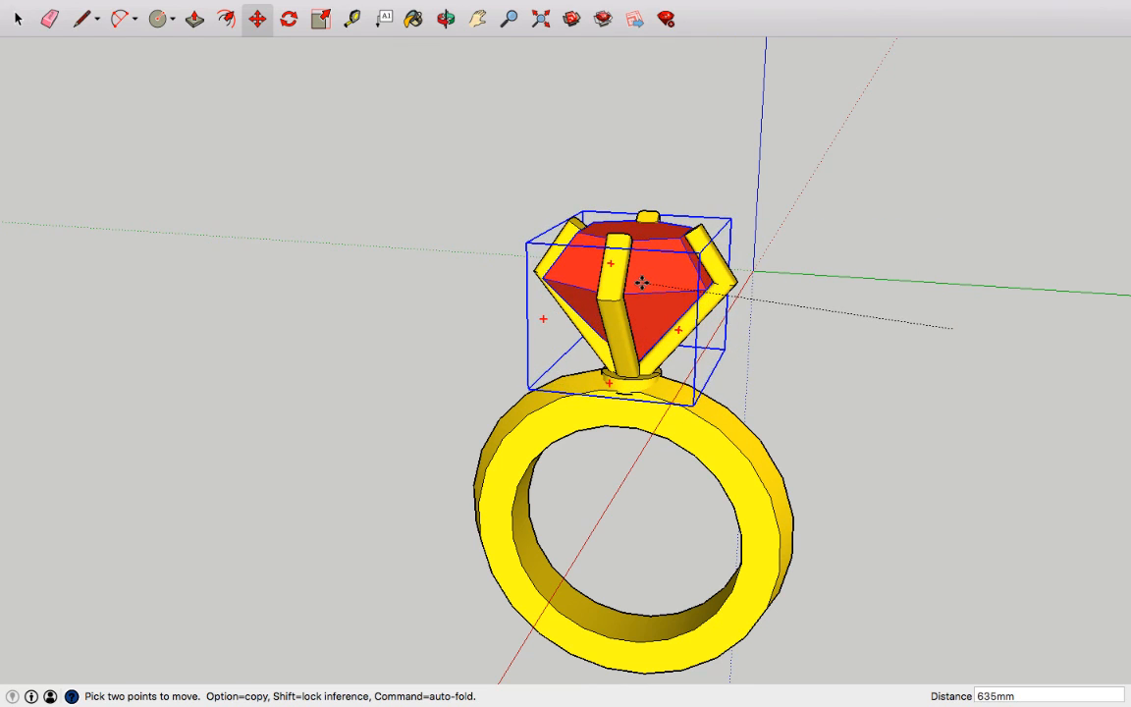
{"action": "left_click_drag", "start_coordinate": [638, 284], "coordinate": [851, 378]}
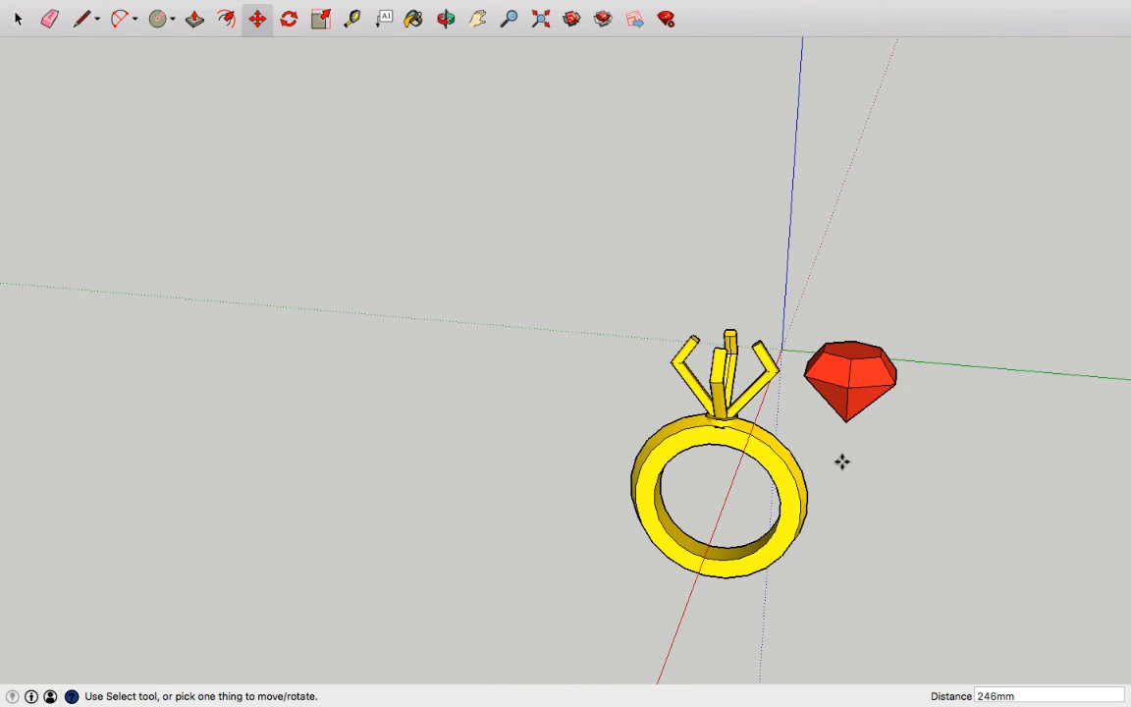